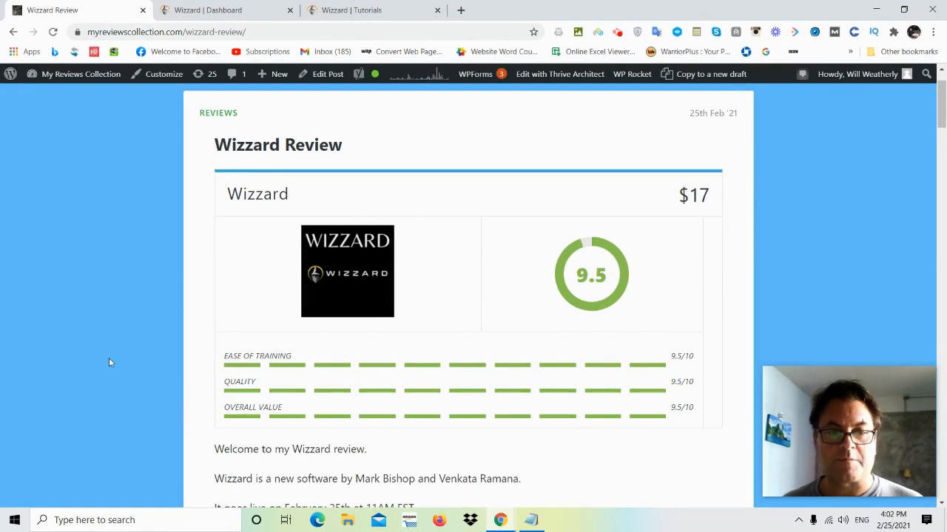
{"action": "mouse_move", "coordinate": [113, 353]}
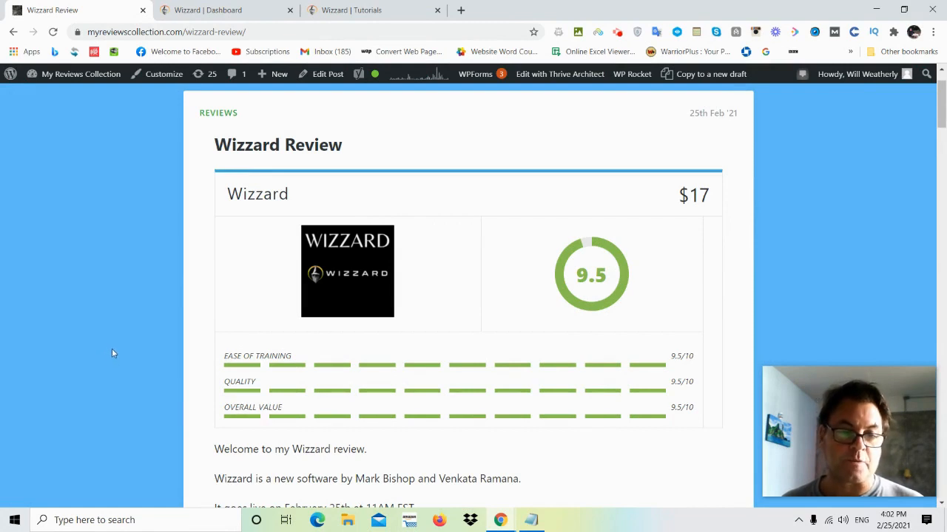
Scroll through the Create Main Video step to review the intro, main and outro upload panels
{"action": "scroll", "scroll_direction": "down", "scroll_amount": 3}
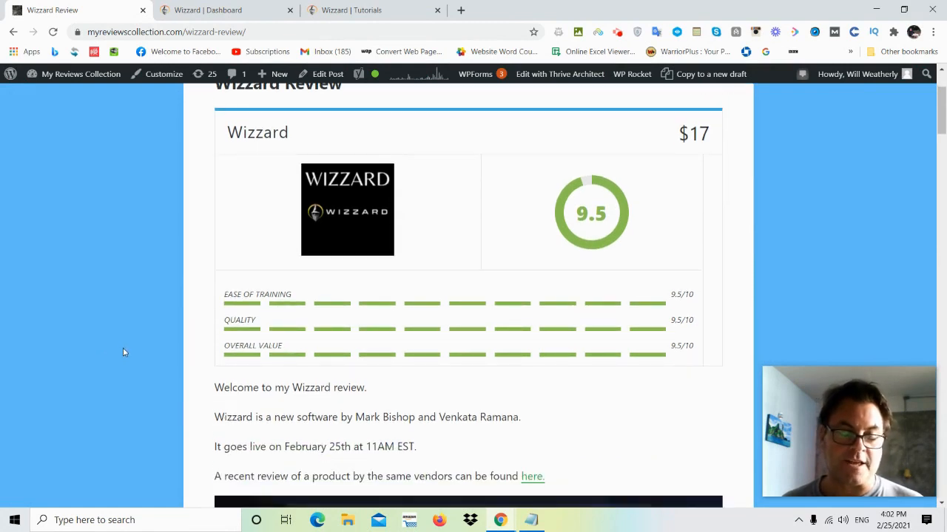
{"action": "scroll", "scroll_direction": "down", "scroll_amount": 3}
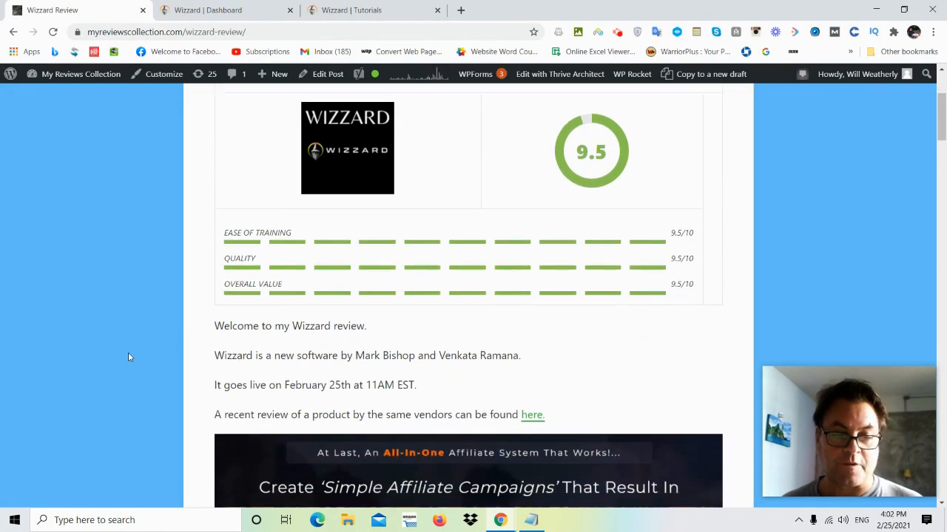
{"action": "scroll", "scroll_direction": "down", "scroll_amount": 3}
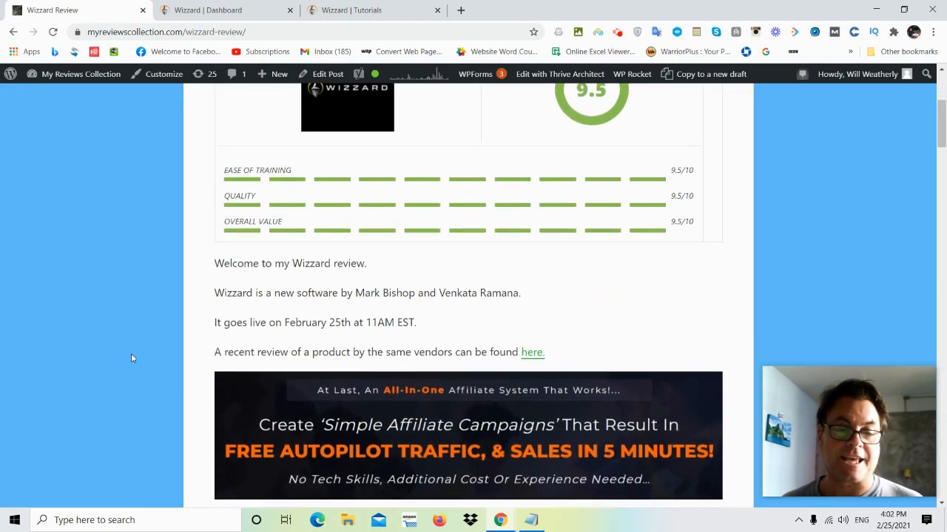
{"action": "scroll", "scroll_direction": "down", "scroll_amount": 3}
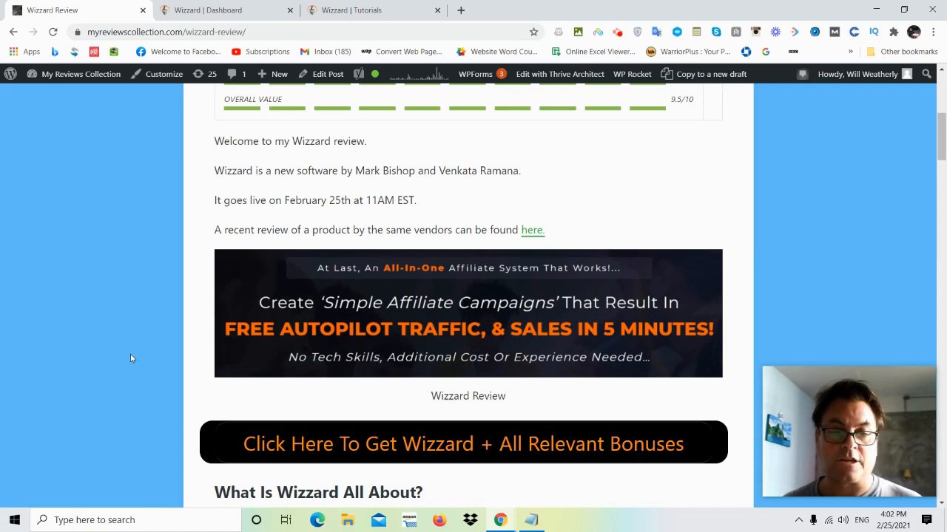
{"action": "mouse_move", "coordinate": [136, 365]}
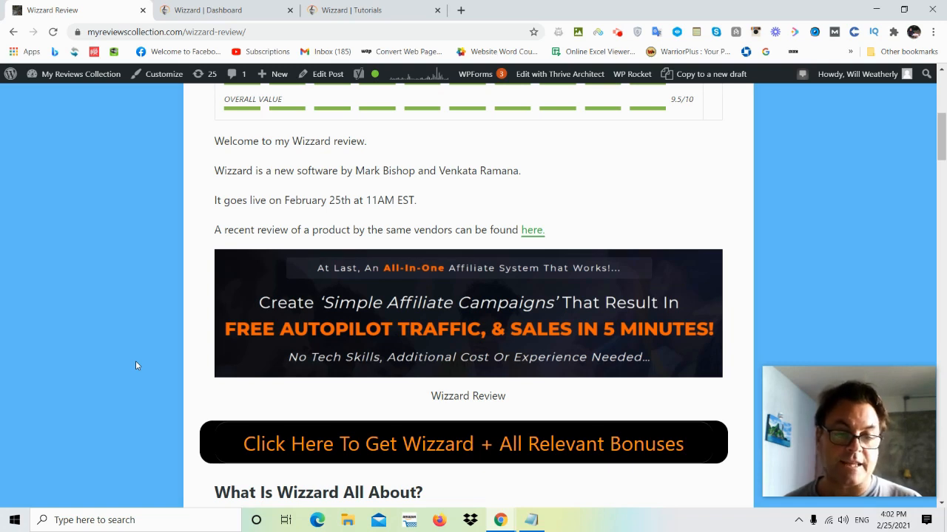
{"action": "scroll", "scroll_direction": "down", "scroll_amount": 3}
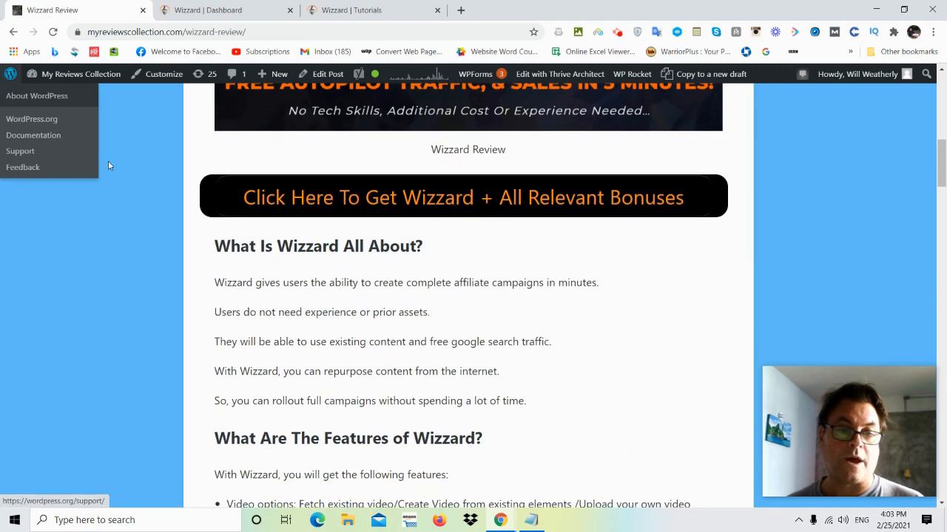
{"action": "scroll", "scroll_direction": "down", "scroll_amount": 3}
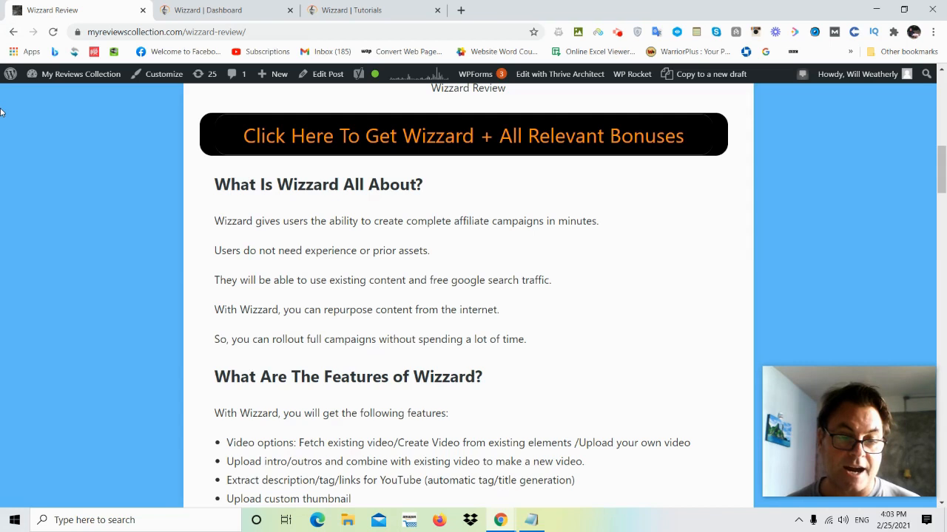
{"action": "scroll", "scroll_direction": "down", "scroll_amount": 3}
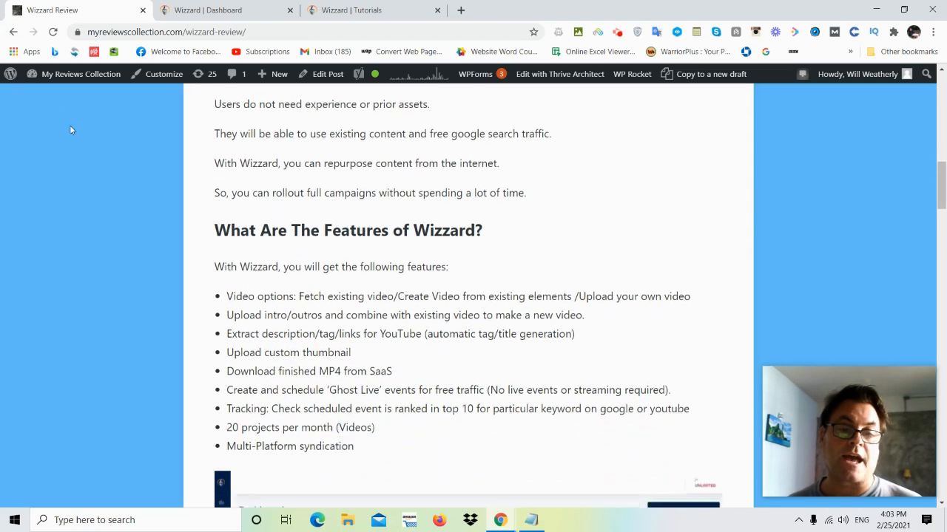
{"action": "scroll", "scroll_direction": "down", "scroll_amount": 3}
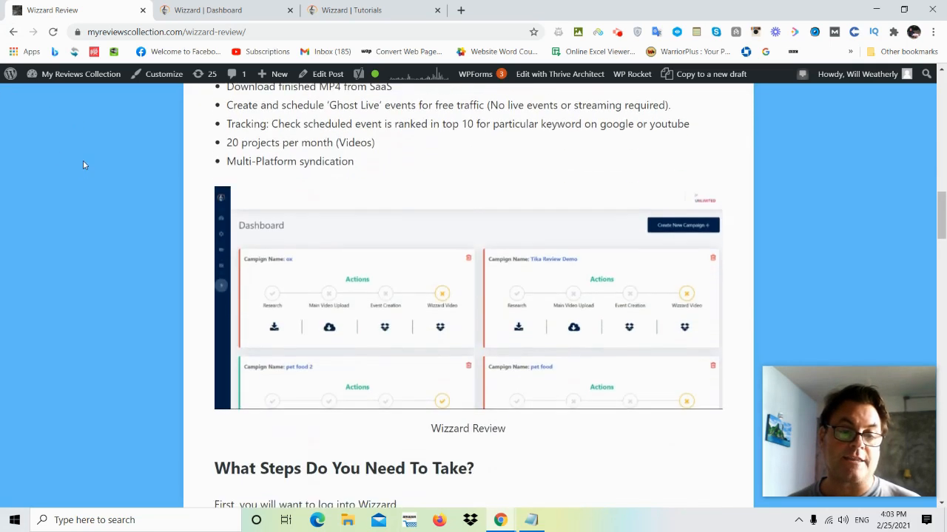
{"action": "scroll", "scroll_direction": "down", "scroll_amount": 3}
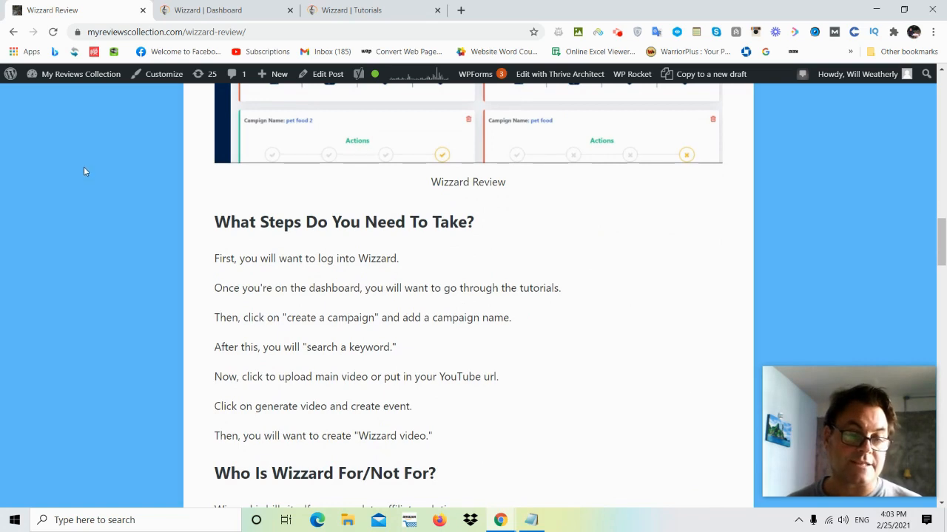
{"action": "scroll", "scroll_direction": "down", "scroll_amount": 3}
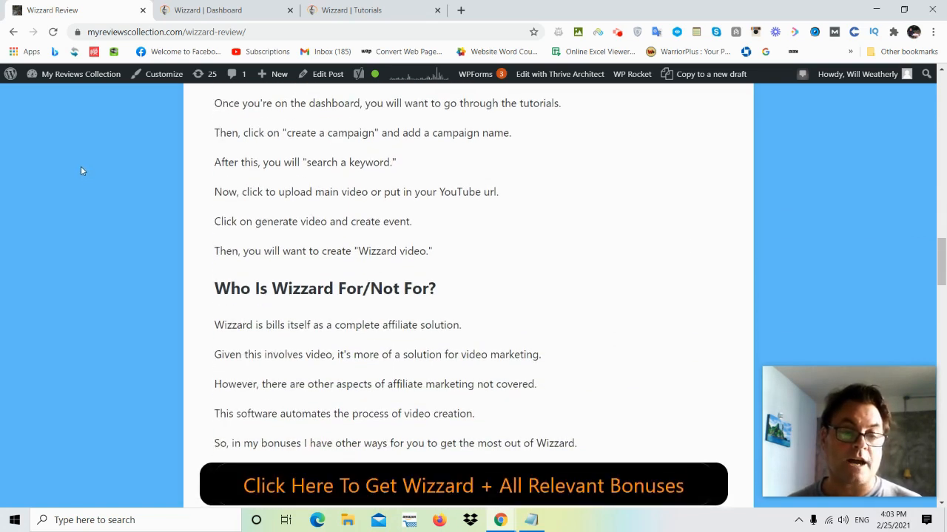
{"action": "mouse_move", "coordinate": [110, 156]}
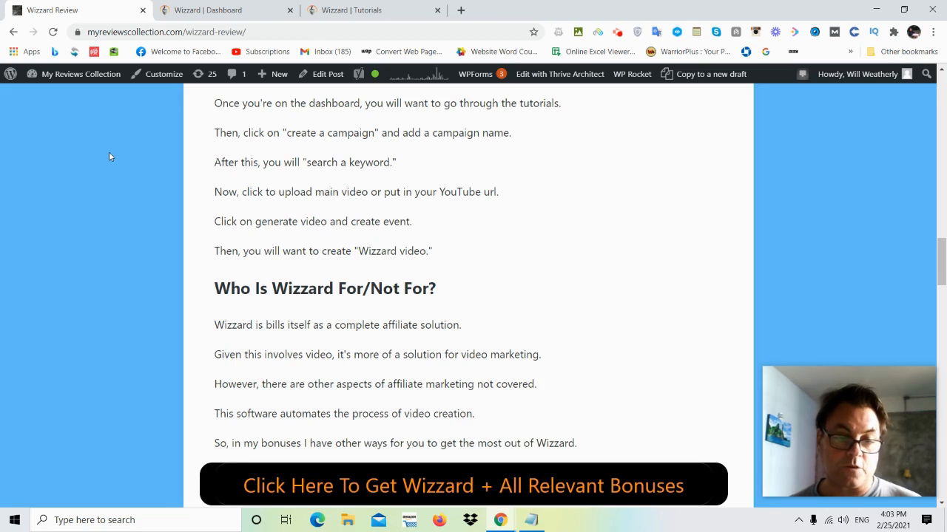
{"action": "scroll", "scroll_direction": "down", "scroll_amount": 3}
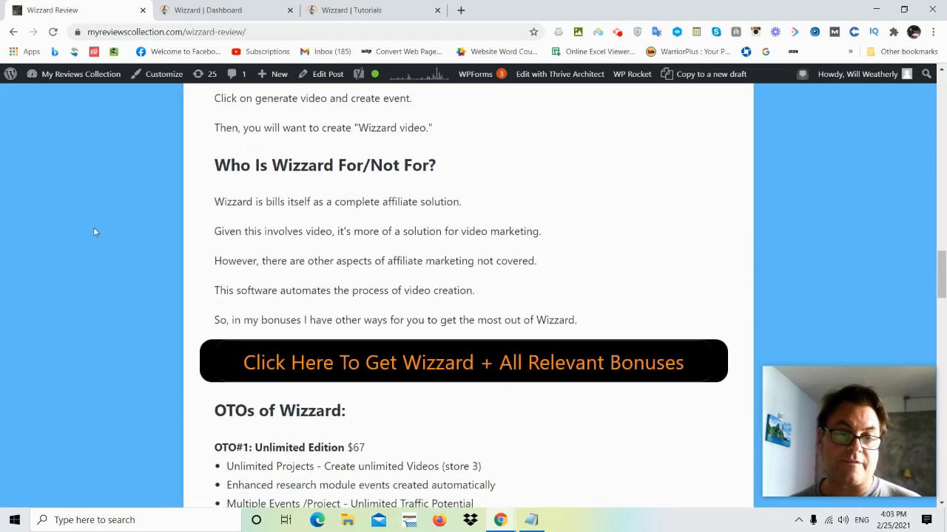
{"action": "scroll", "scroll_direction": "down", "scroll_amount": 3}
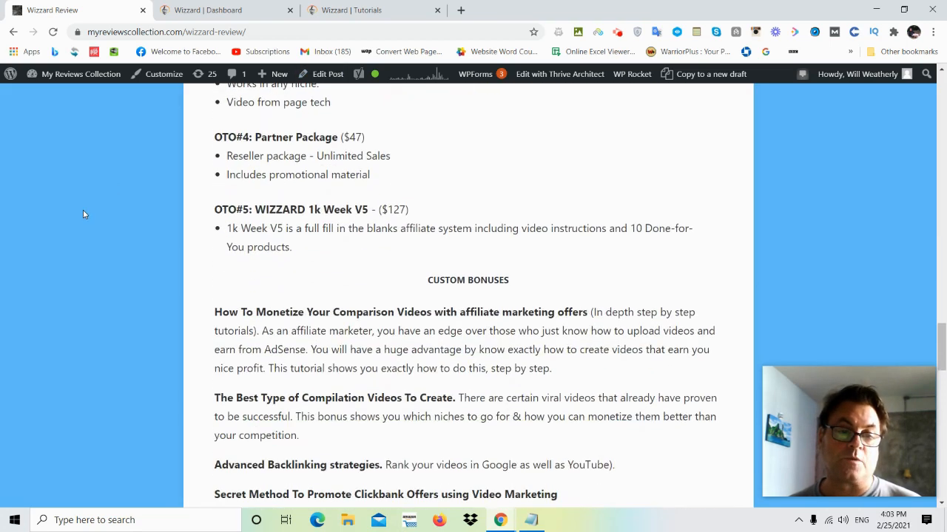
{"action": "scroll", "scroll_direction": "down", "scroll_amount": 3}
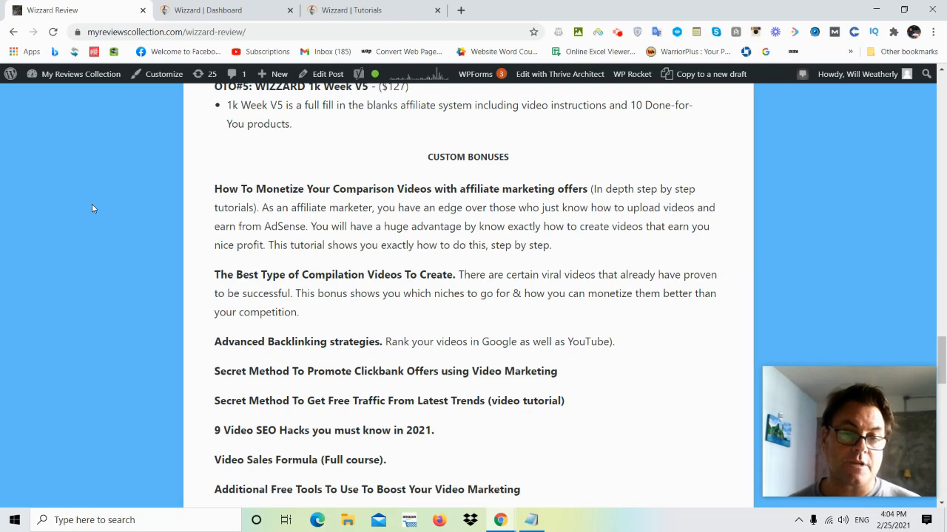
{"action": "scroll", "scroll_direction": "down", "scroll_amount": 3}
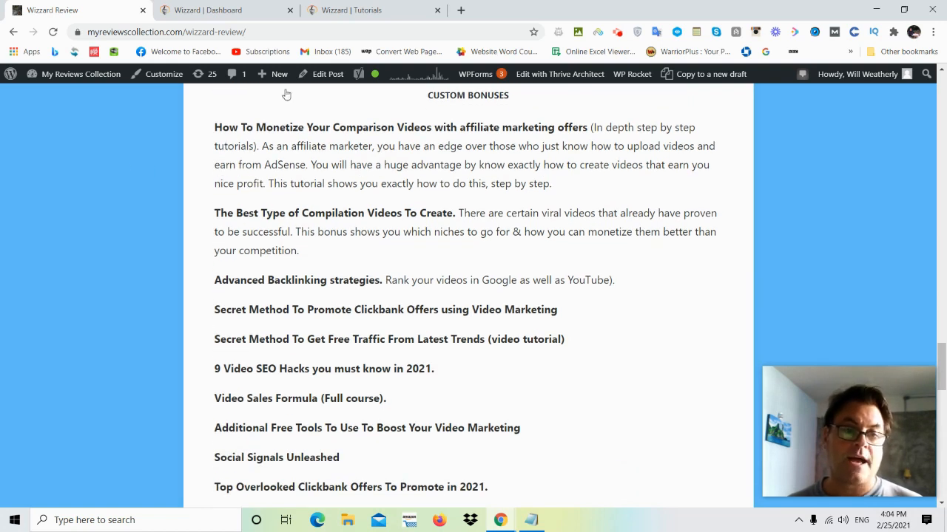
{"action": "mouse_move", "coordinate": [62, 238]}
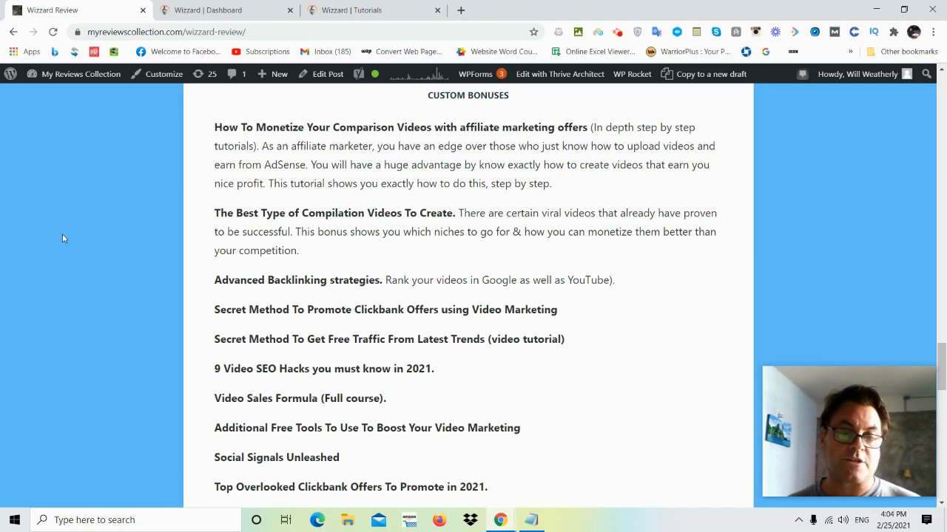
{"action": "mouse_move", "coordinate": [3, 254]}
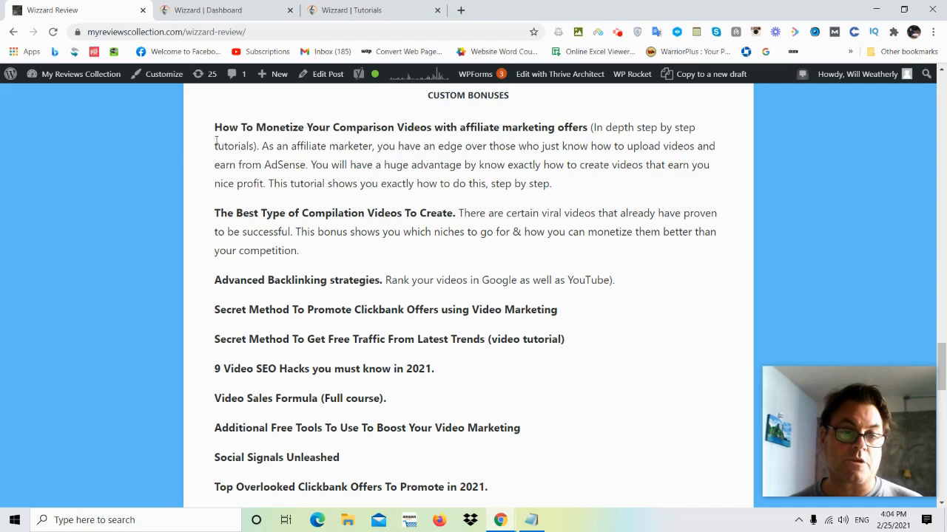
{"action": "mouse_move", "coordinate": [411, 136]}
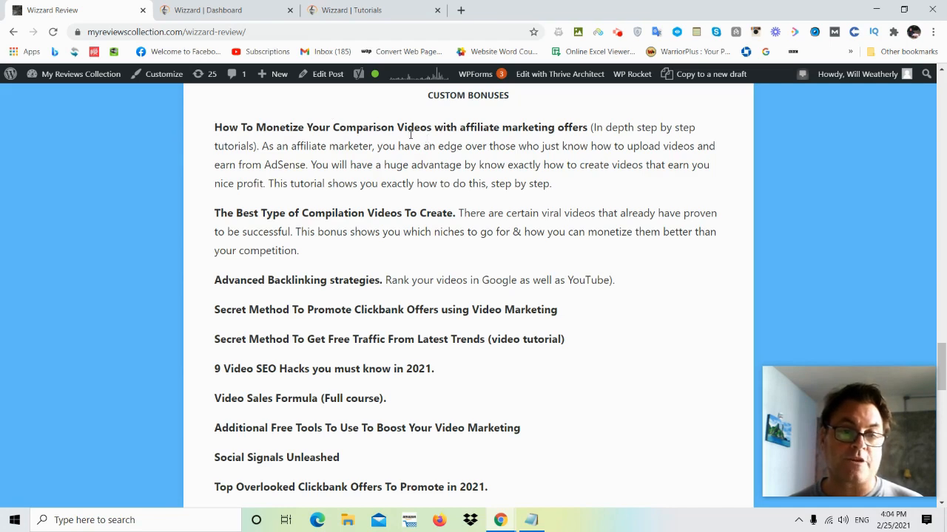
{"action": "mouse_move", "coordinate": [324, 216]}
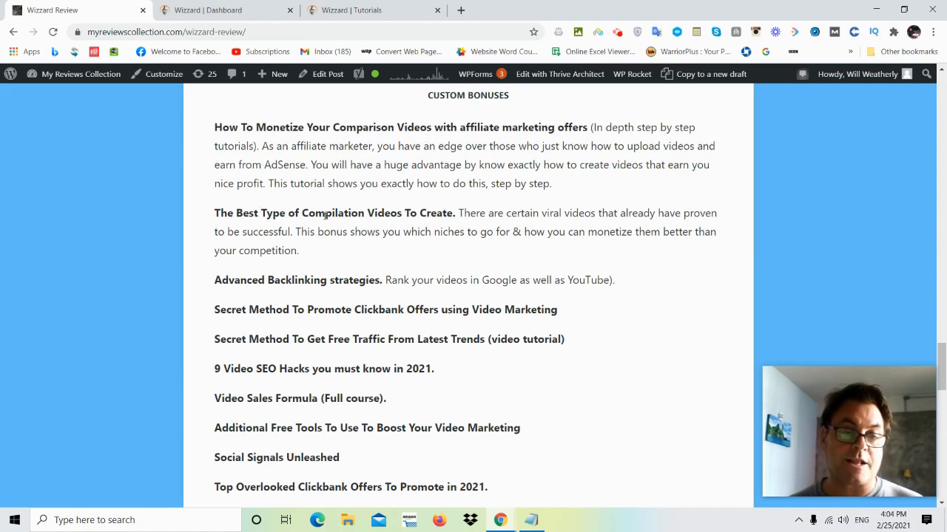
{"action": "mouse_move", "coordinate": [309, 204]}
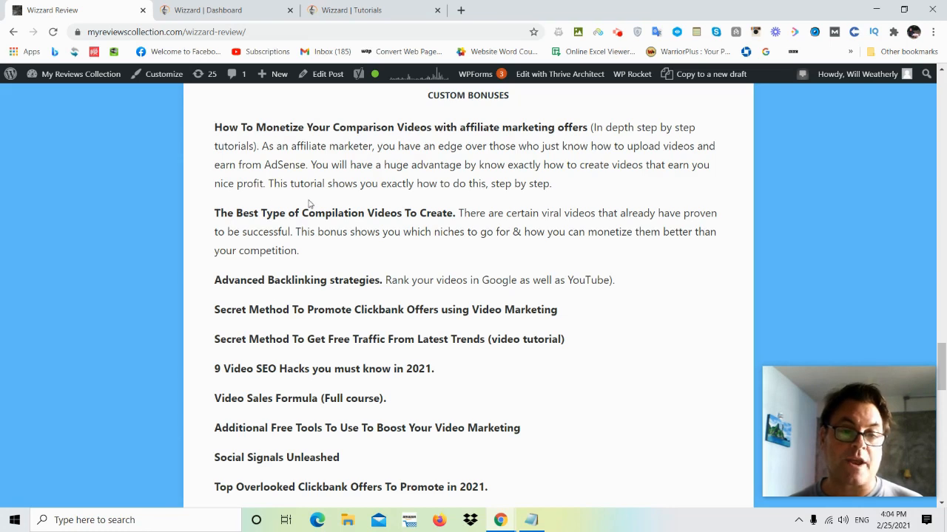
{"action": "mouse_move", "coordinate": [215, 171]}
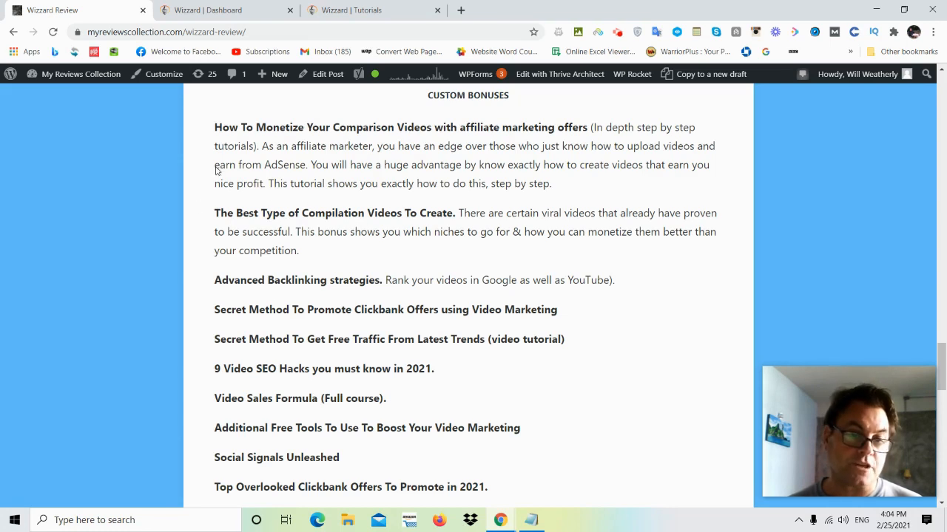
{"action": "scroll", "scroll_direction": "up", "scroll_amount": 3}
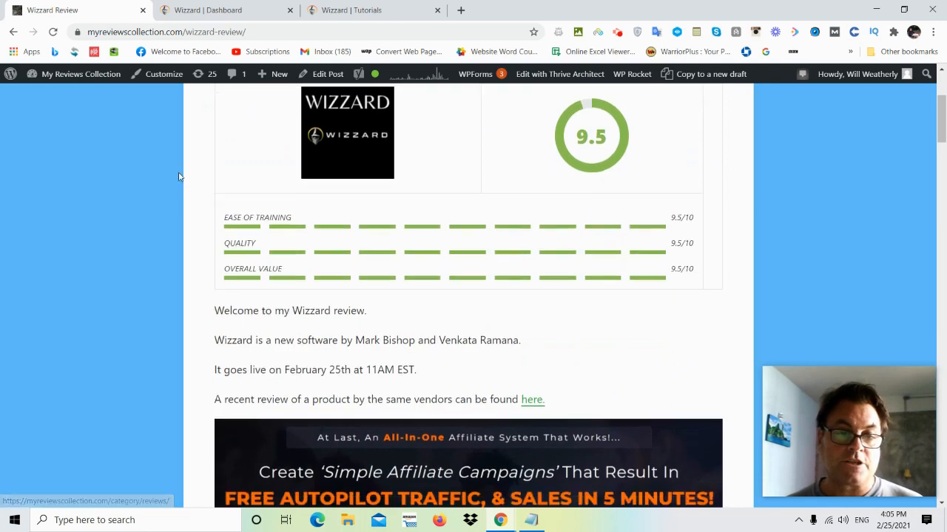
{"action": "scroll", "scroll_direction": "down", "scroll_amount": 3}
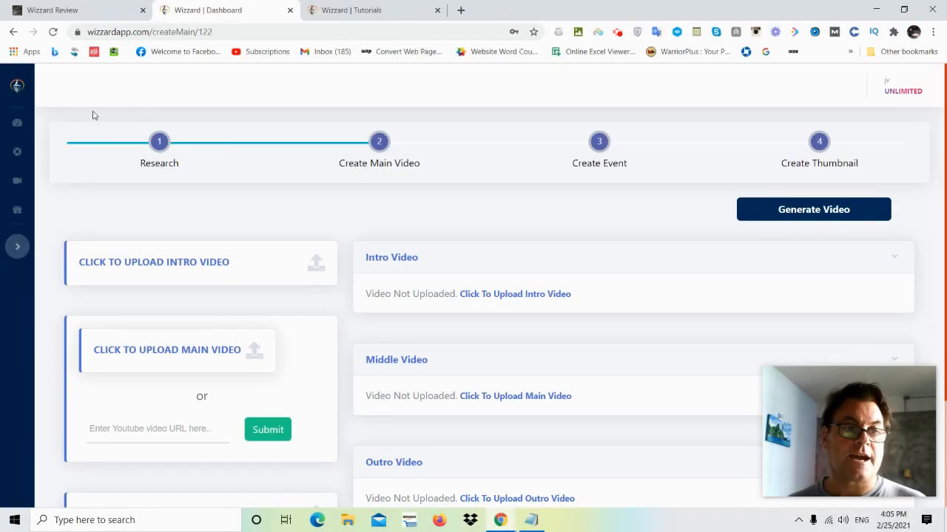
{"action": "mouse_move", "coordinate": [18, 121]}
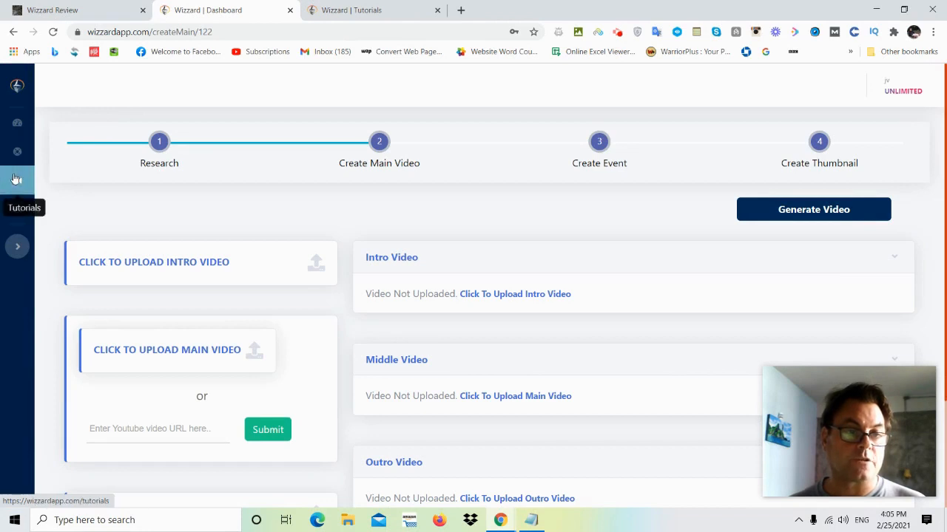
{"action": "mouse_move", "coordinate": [16, 207]}
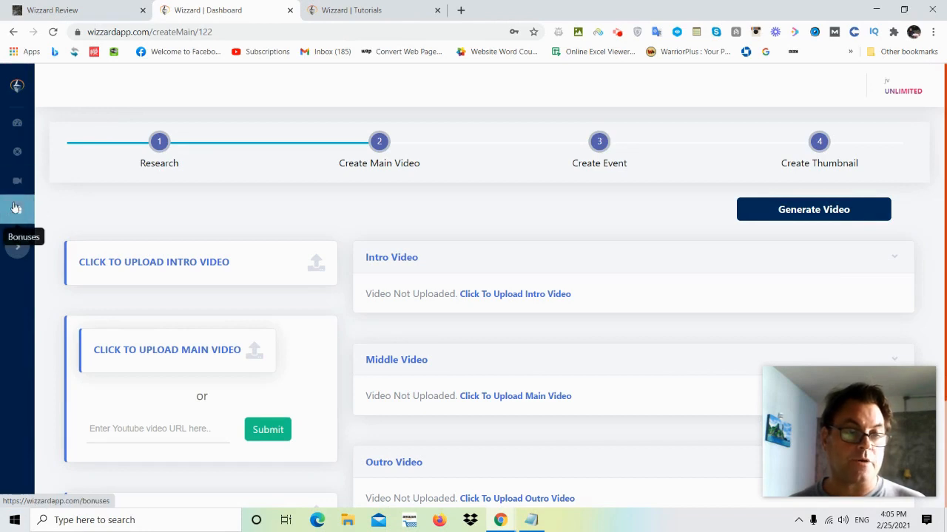
{"action": "mouse_move", "coordinate": [213, 173]}
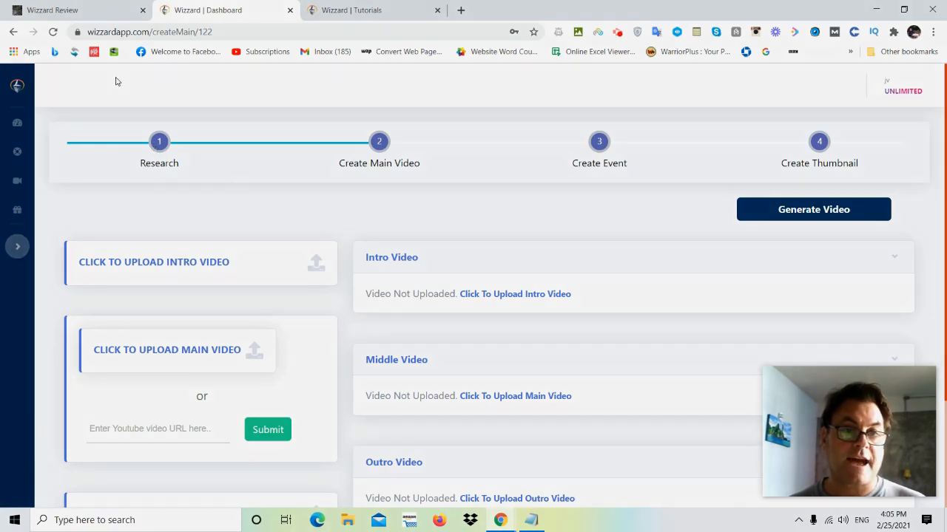
{"action": "left_click", "coordinate": [352, 9]}
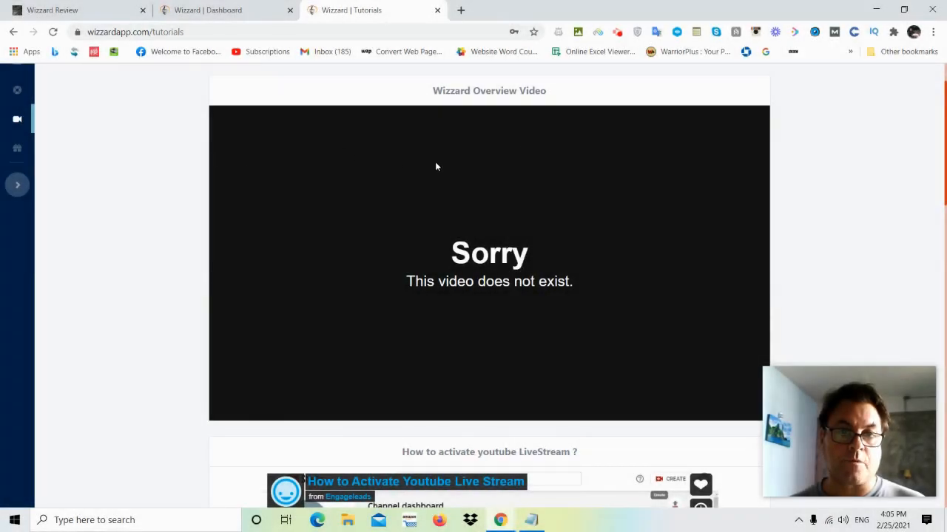
{"action": "scroll", "scroll_direction": "down", "scroll_amount": 3}
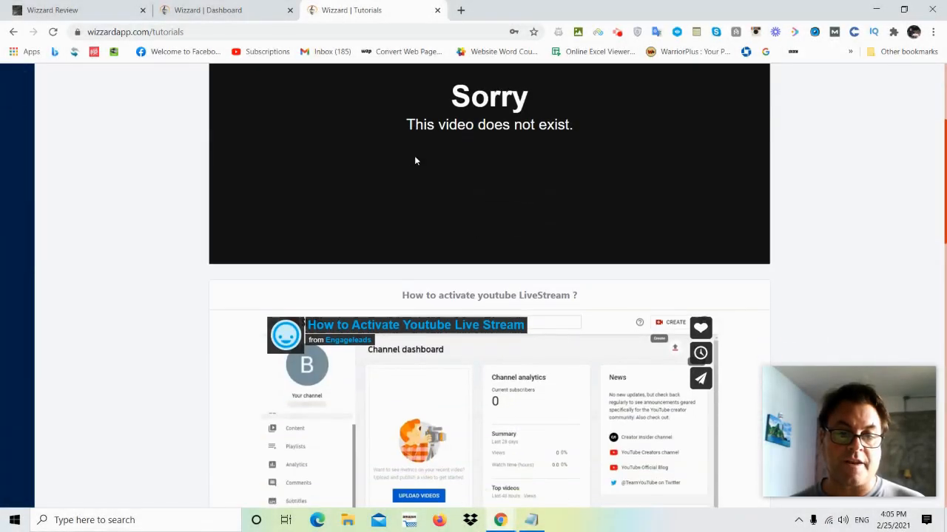
{"action": "scroll", "scroll_direction": "down", "scroll_amount": 3}
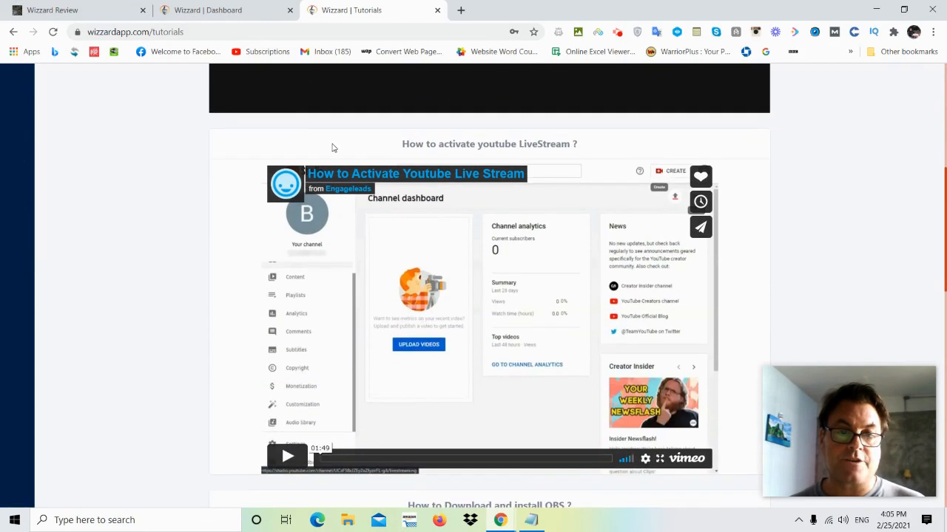
{"action": "mouse_move", "coordinate": [479, 154]}
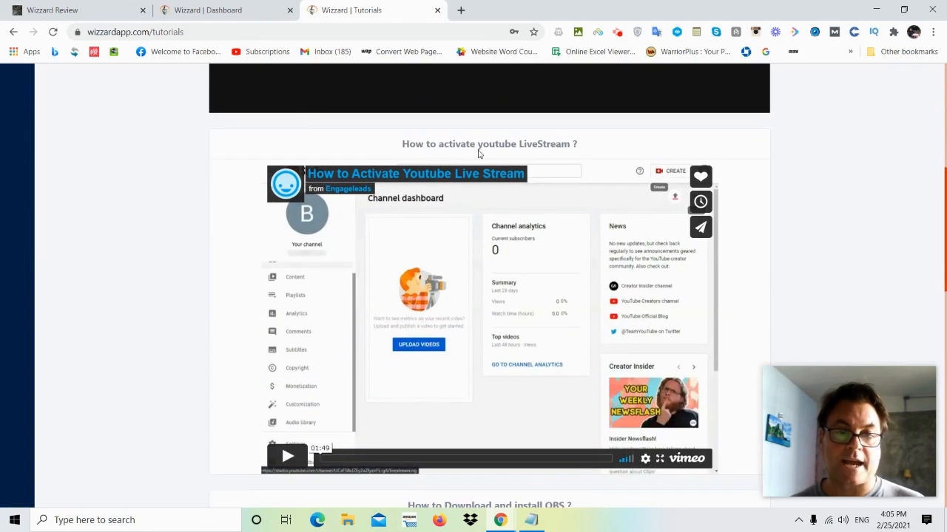
{"action": "scroll", "scroll_direction": "down", "scroll_amount": 3}
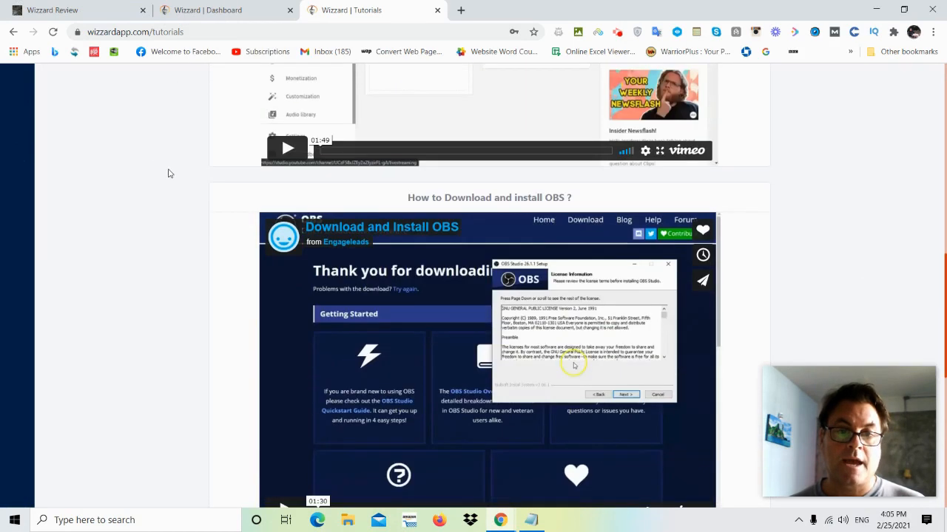
{"action": "scroll", "scroll_direction": "down", "scroll_amount": 3}
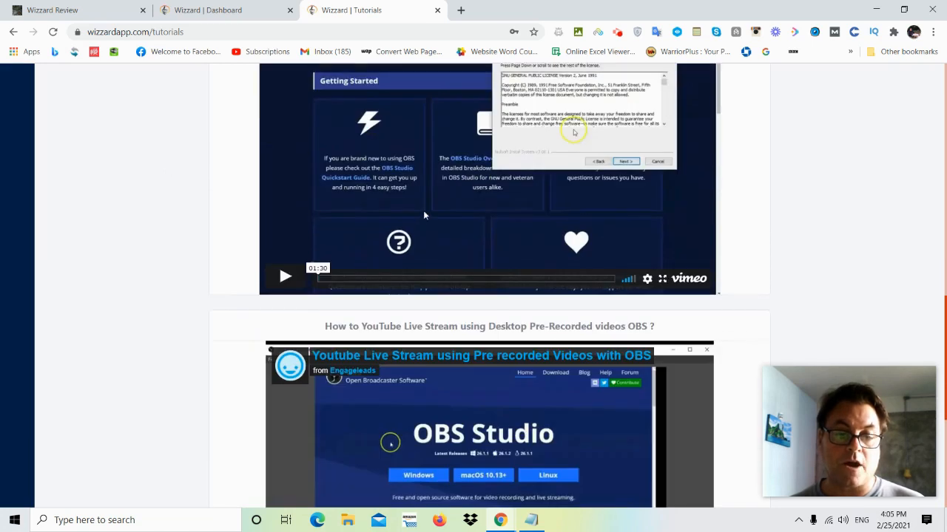
{"action": "scroll", "scroll_direction": "down", "scroll_amount": 3}
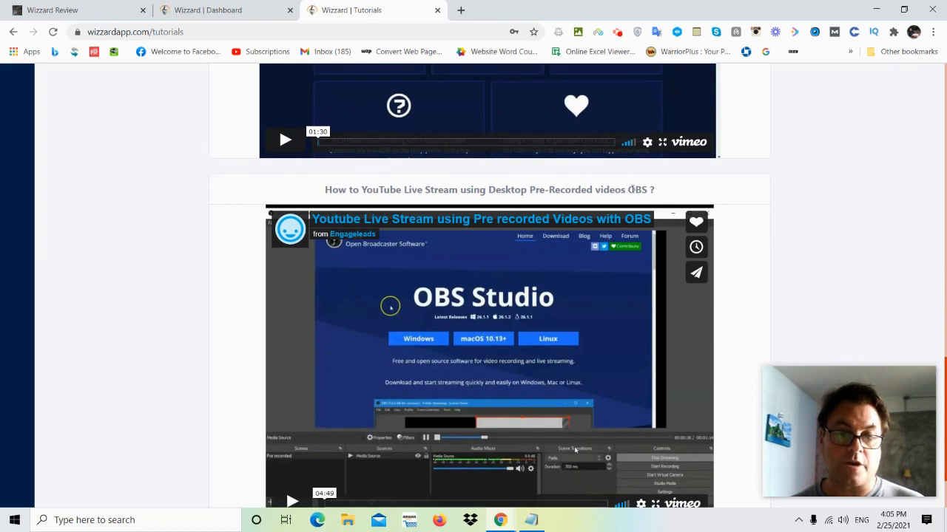
{"action": "scroll", "scroll_direction": "down", "scroll_amount": 3}
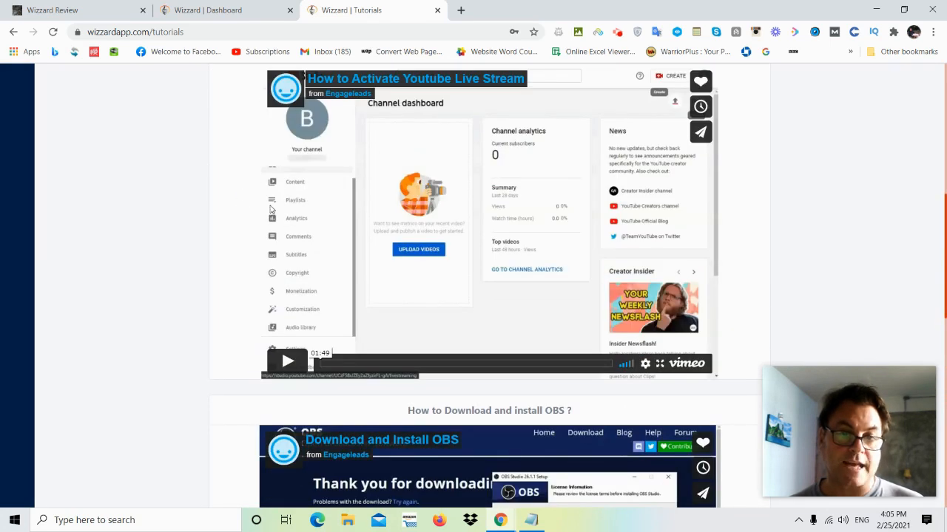
{"action": "mouse_move", "coordinate": [74, 51]}
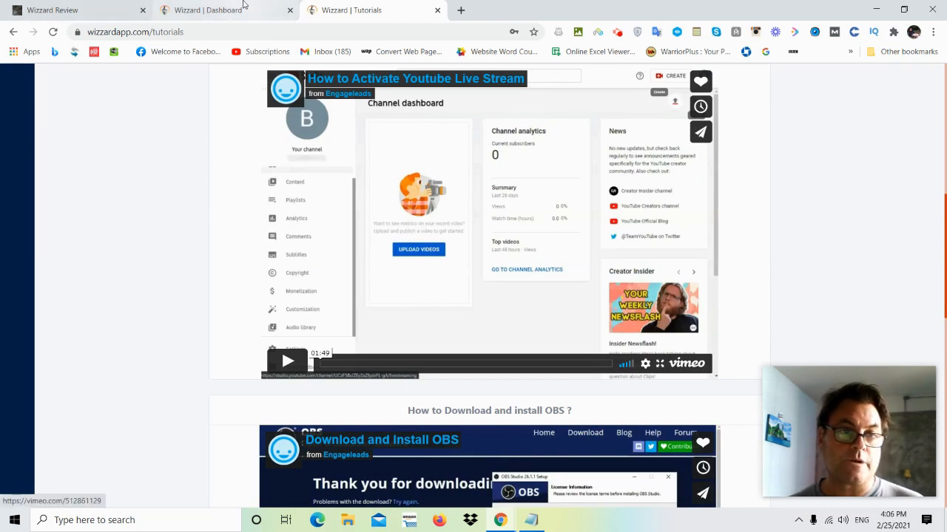
Return to the Wizzard tab and show the dashboard listing campaigns like Wizzard Software Review
{"action": "left_click", "coordinate": [207, 9]}
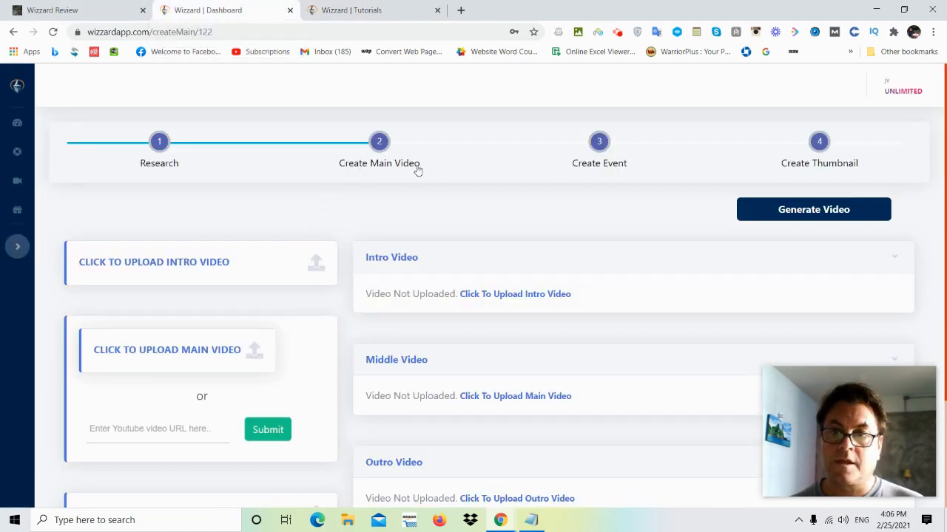
{"action": "mouse_move", "coordinate": [18, 123]}
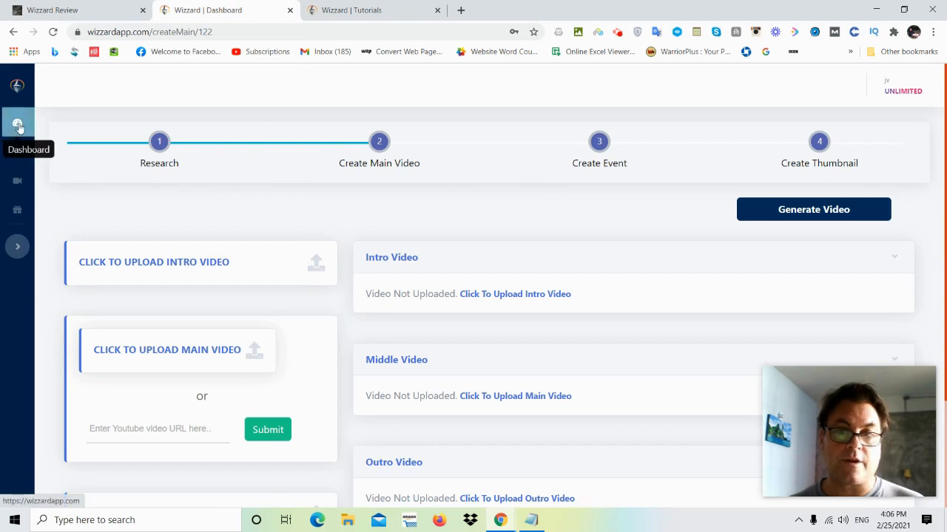
{"action": "left_click", "coordinate": [17, 126]}
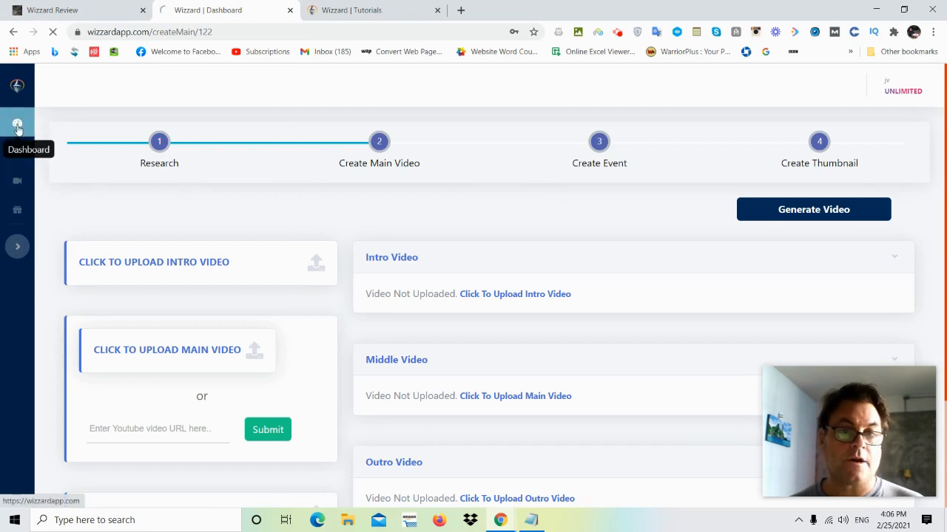
{"action": "left_click", "coordinate": [18, 125]}
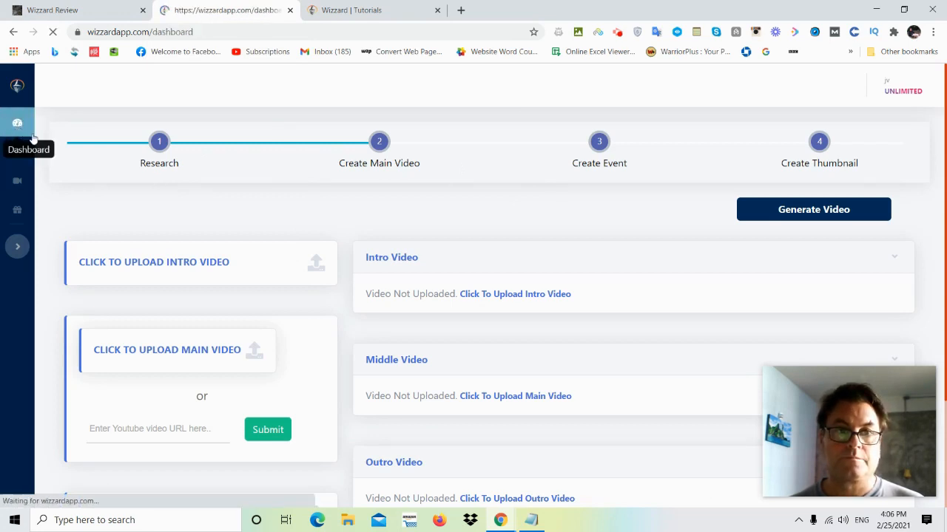
{"action": "left_click", "coordinate": [17, 123]}
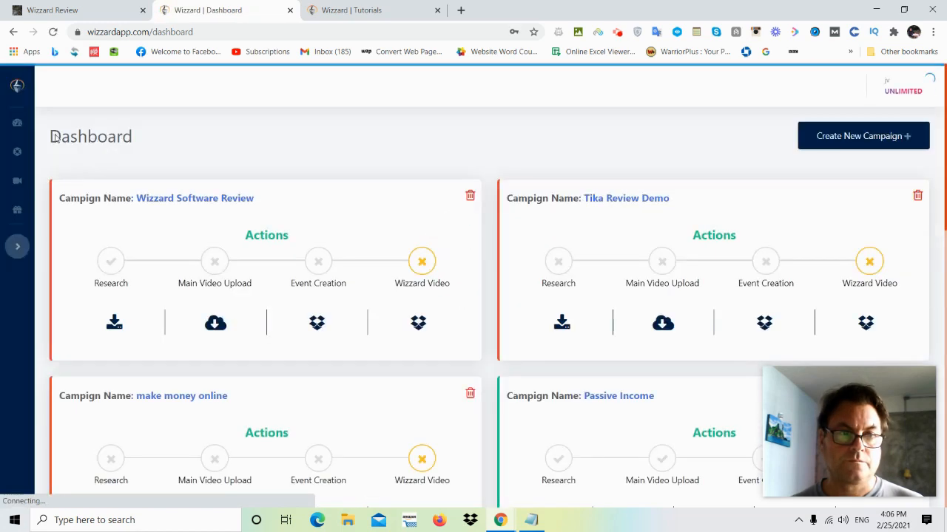
{"action": "mouse_move", "coordinate": [17, 121]}
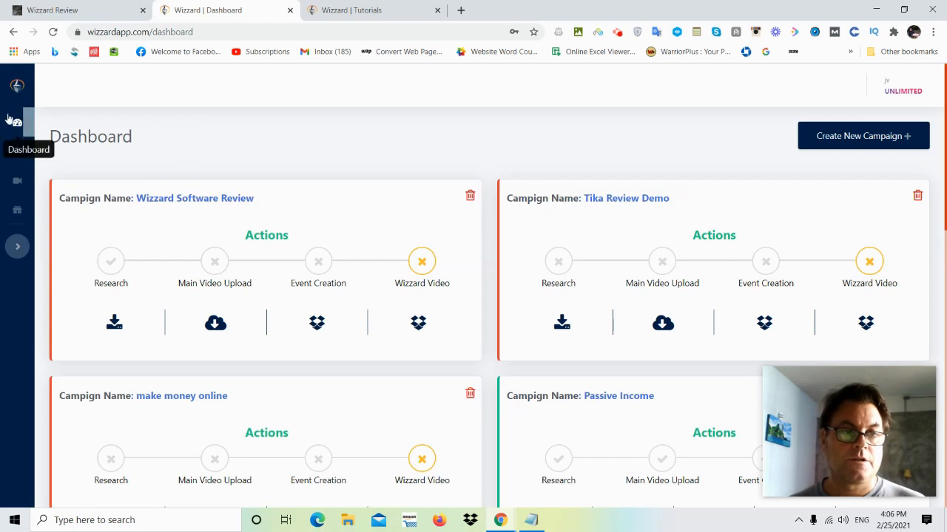
{"action": "mouse_move", "coordinate": [785, 94]}
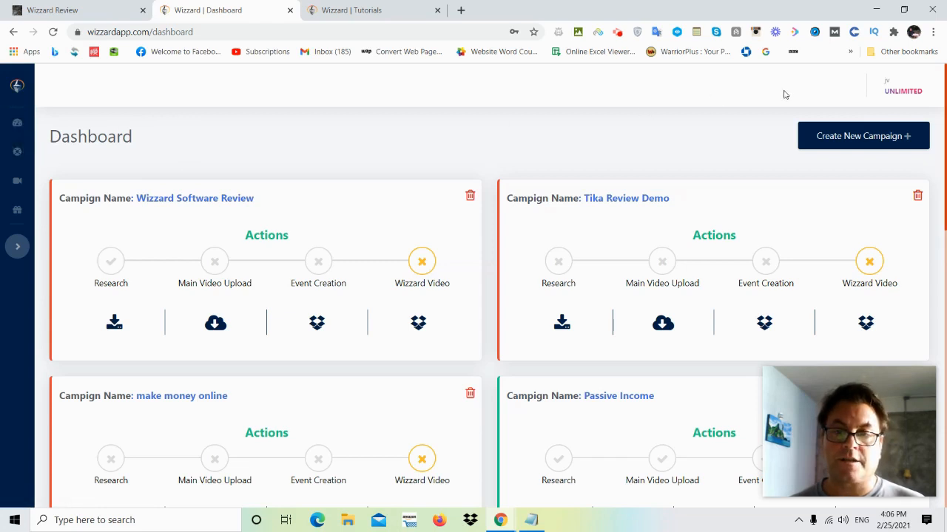
{"action": "mouse_move", "coordinate": [880, 136]}
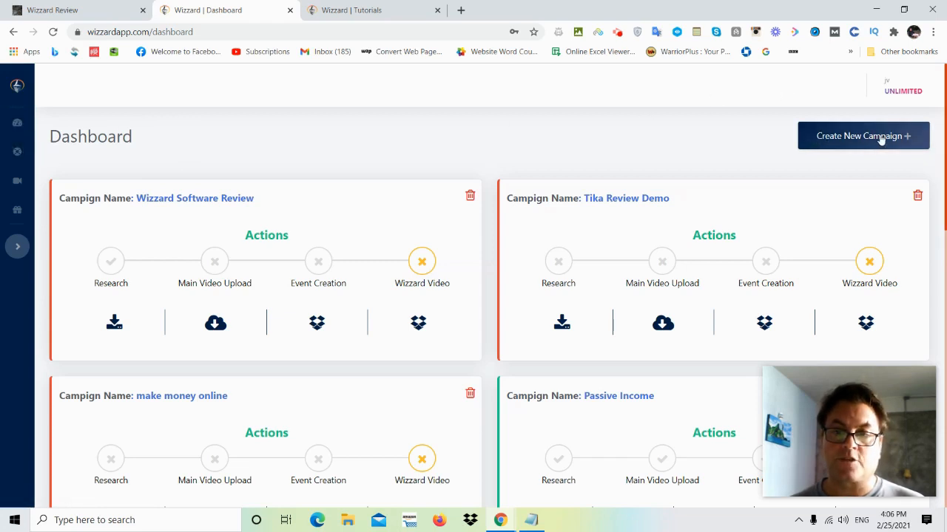
Create a new campaign named 'health and fitness' and reach its Research step
{"action": "left_click", "coordinate": [864, 136]}
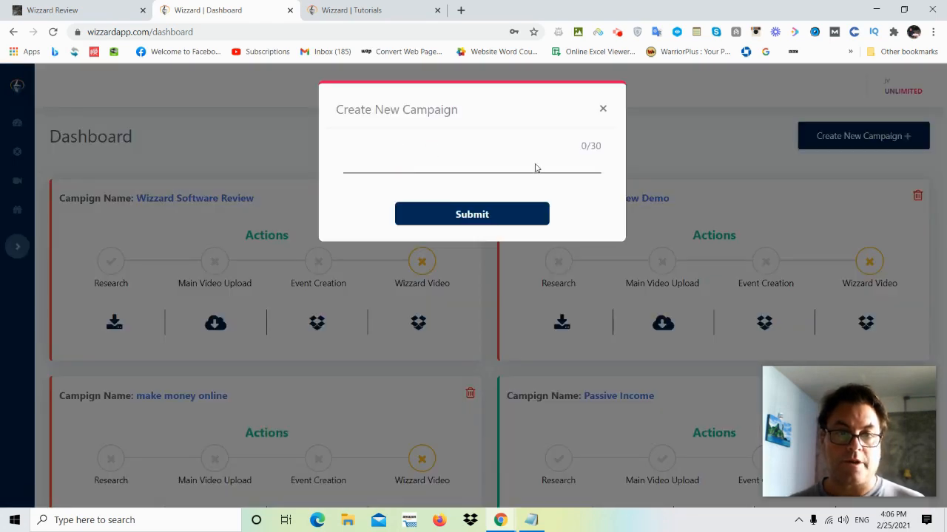
{"action": "type", "text": "h"}
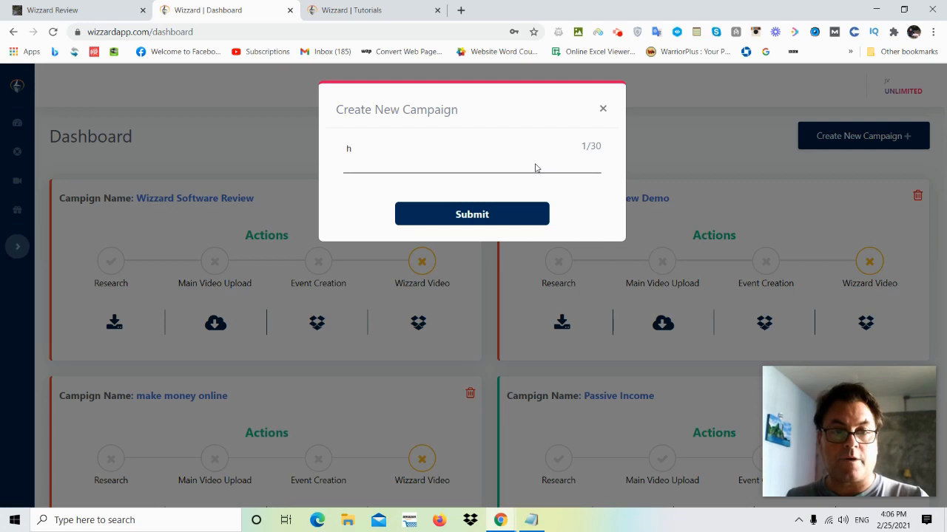
{"action": "type", "text": "ealth an"}
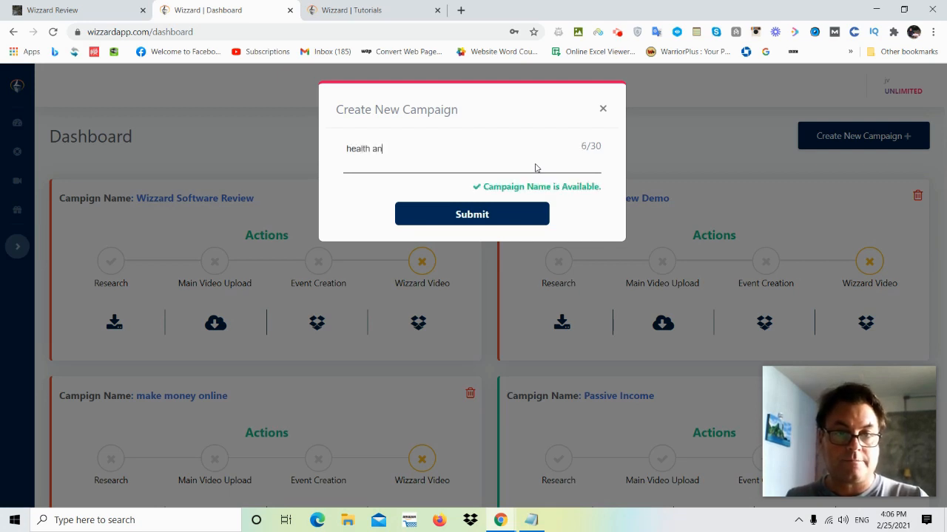
{"action": "type", "text": "d fitness"}
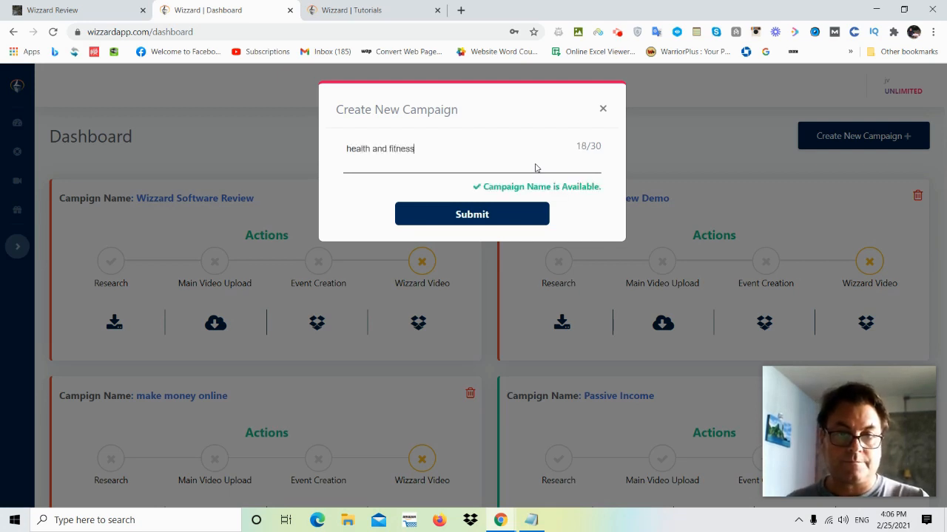
{"action": "left_click", "coordinate": [472, 212]}
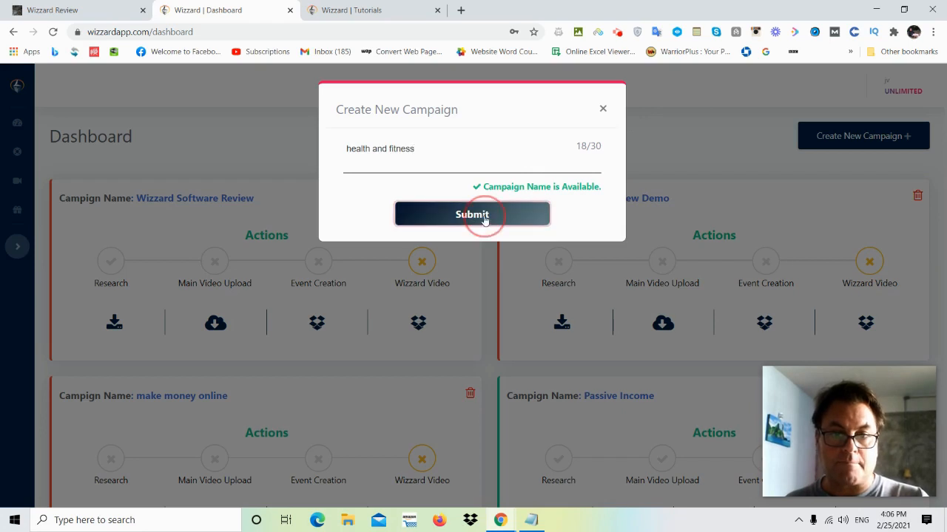
{"action": "left_click", "coordinate": [472, 213]}
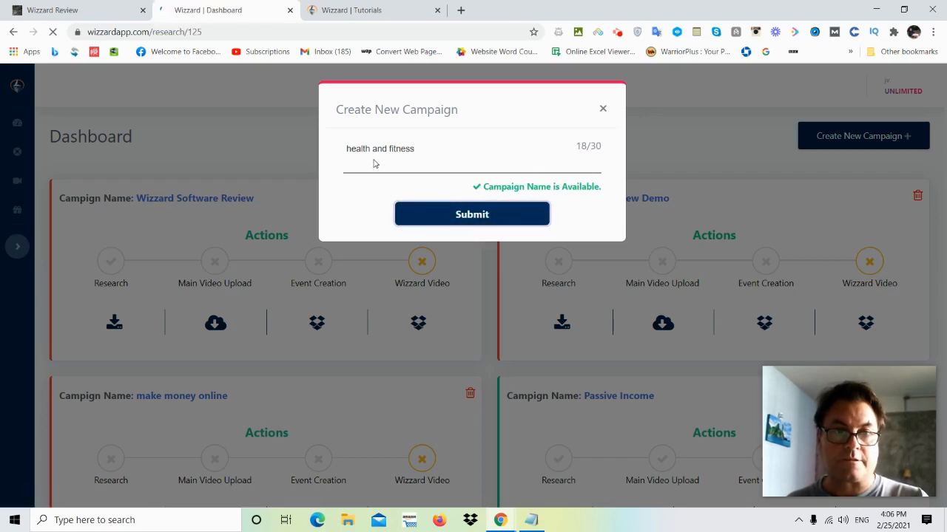
{"action": "left_click", "coordinate": [472, 213]}
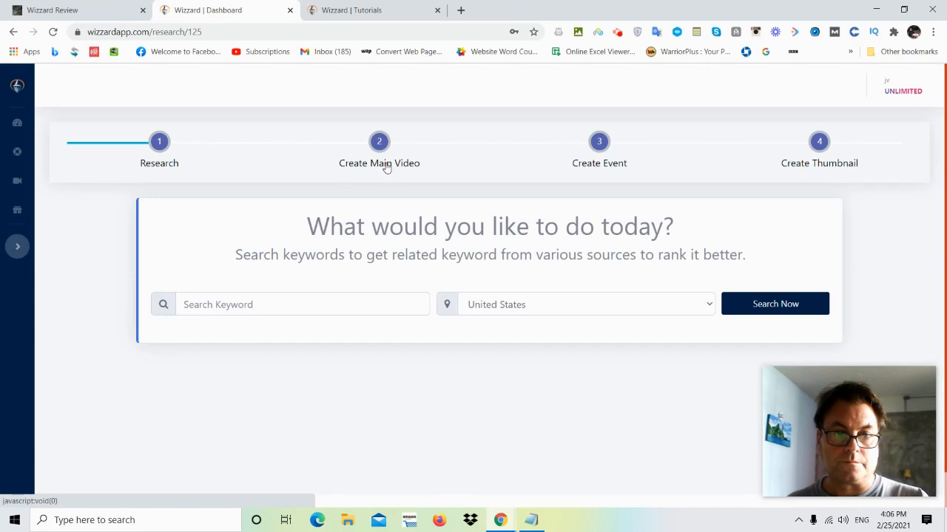
Run a keyword search for 'weight loss' targeting United States
{"action": "left_click", "coordinate": [302, 304]}
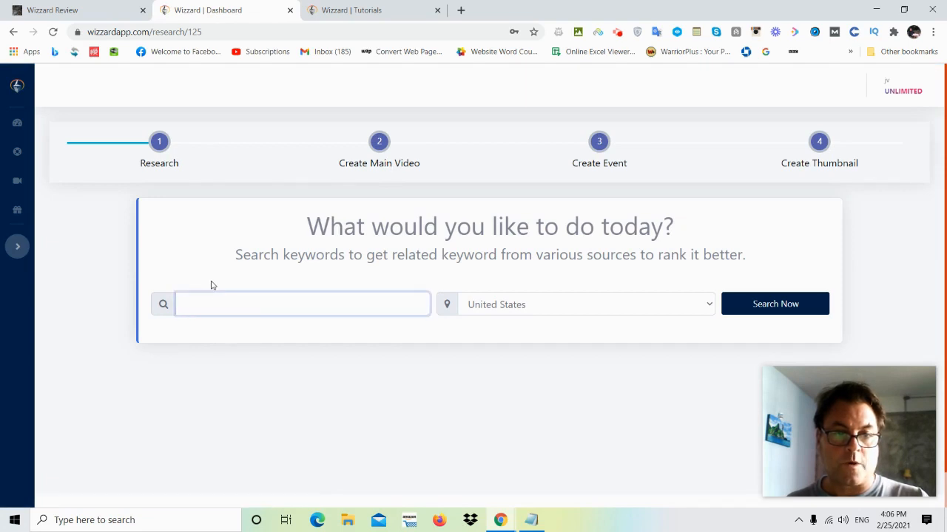
{"action": "left_click", "coordinate": [775, 305]}
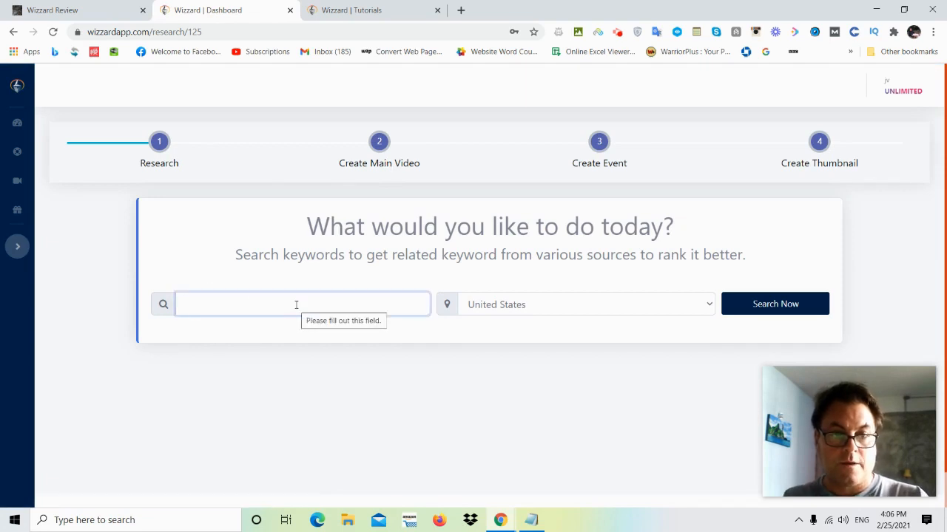
{"action": "type", "text": "w"}
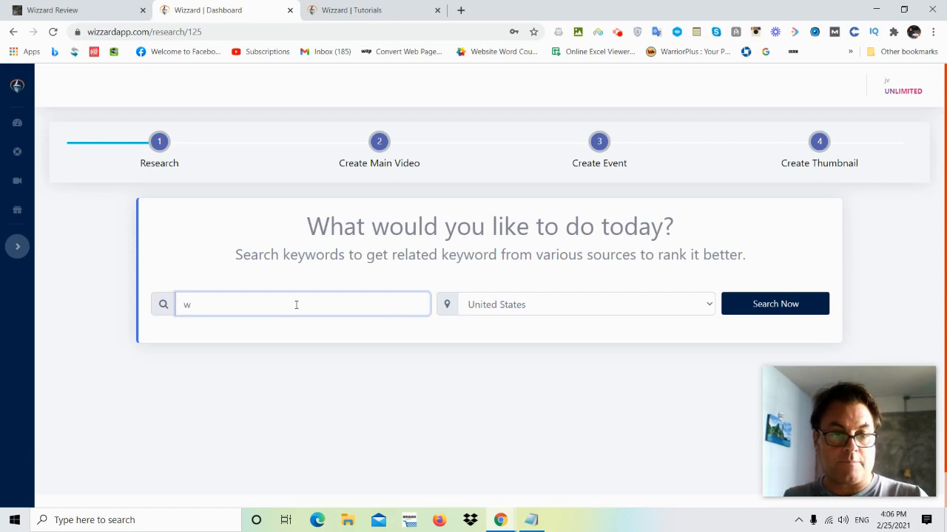
{"action": "type", "text": "eight los"}
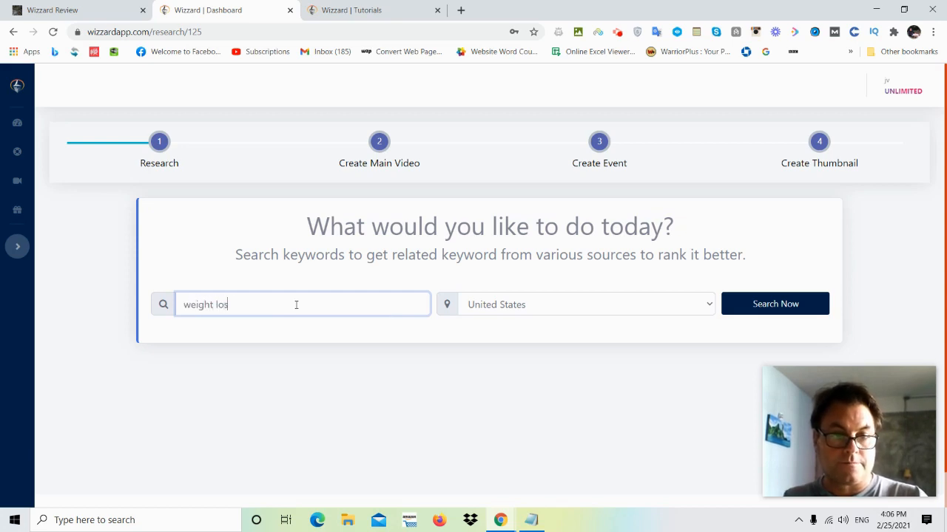
{"action": "type", "text": "s"}
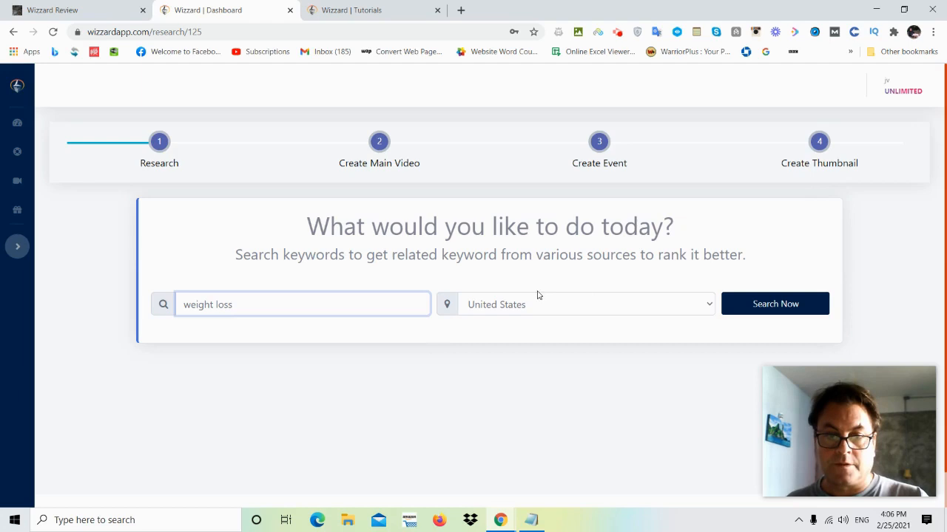
{"action": "left_click", "coordinate": [584, 305]}
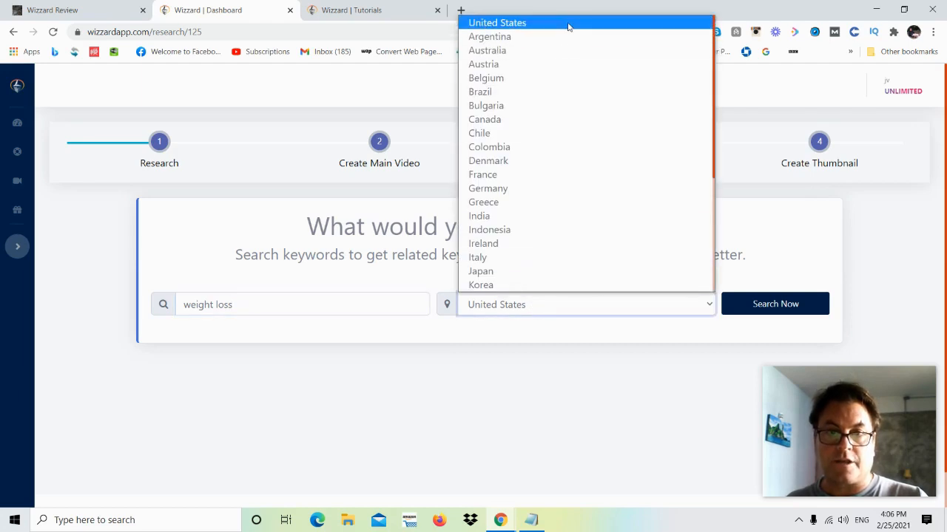
{"action": "left_click", "coordinate": [775, 305]}
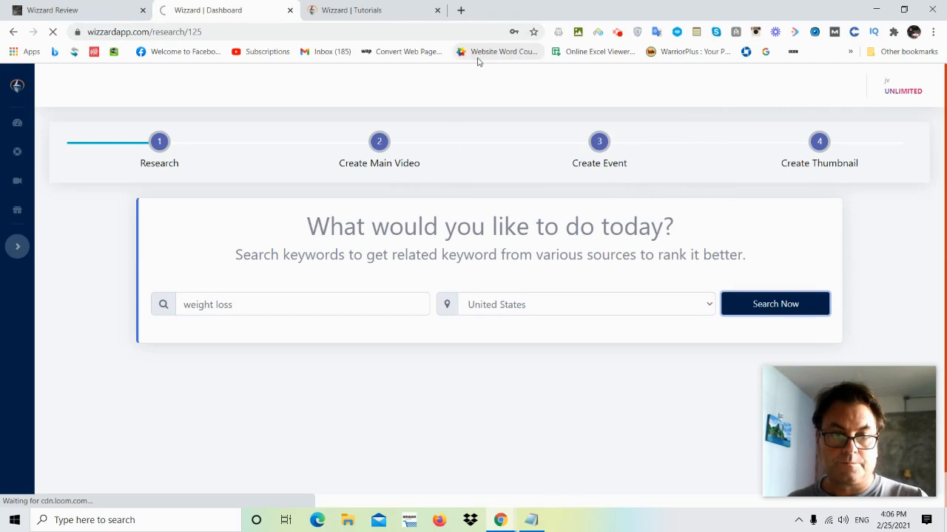
{"action": "left_click", "coordinate": [775, 304]}
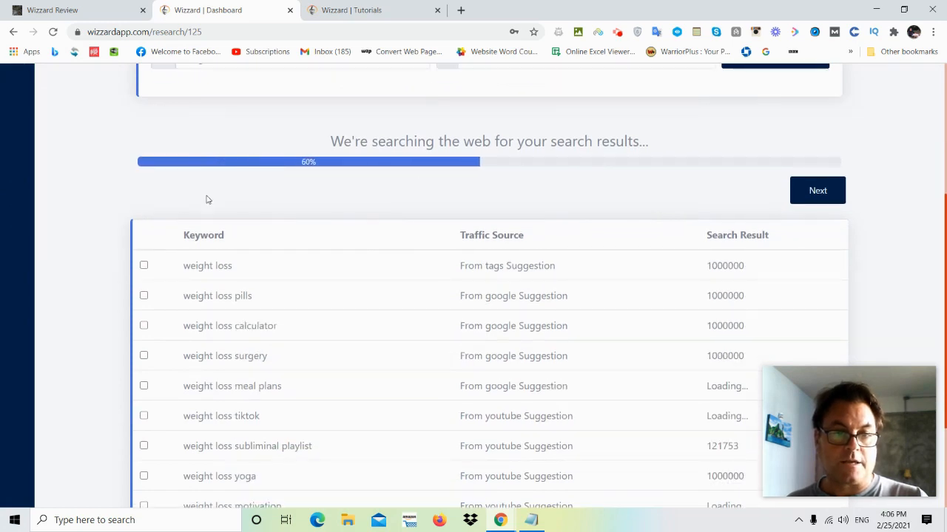
Tick the keywords weight loss, meal plans, motivation and exercises at home
{"action": "scroll", "scroll_direction": "down", "scroll_amount": 3}
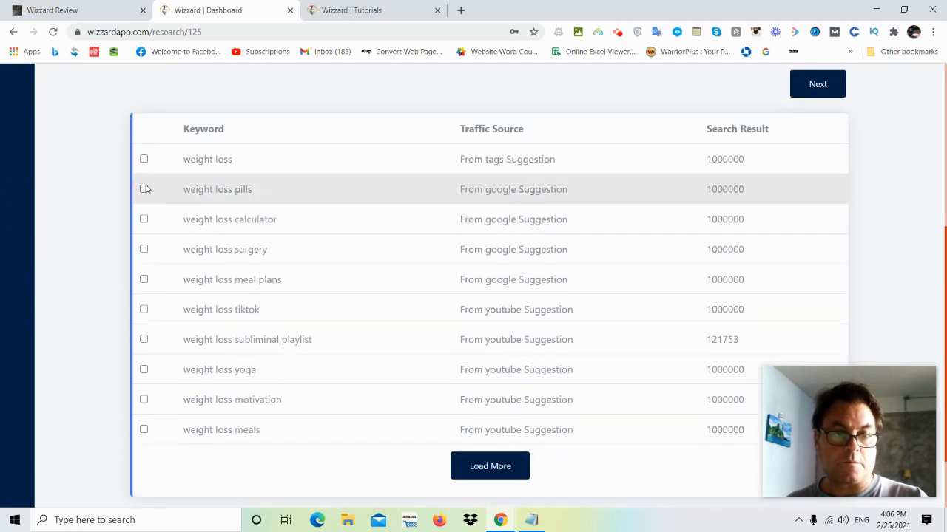
{"action": "left_click", "coordinate": [143, 160]}
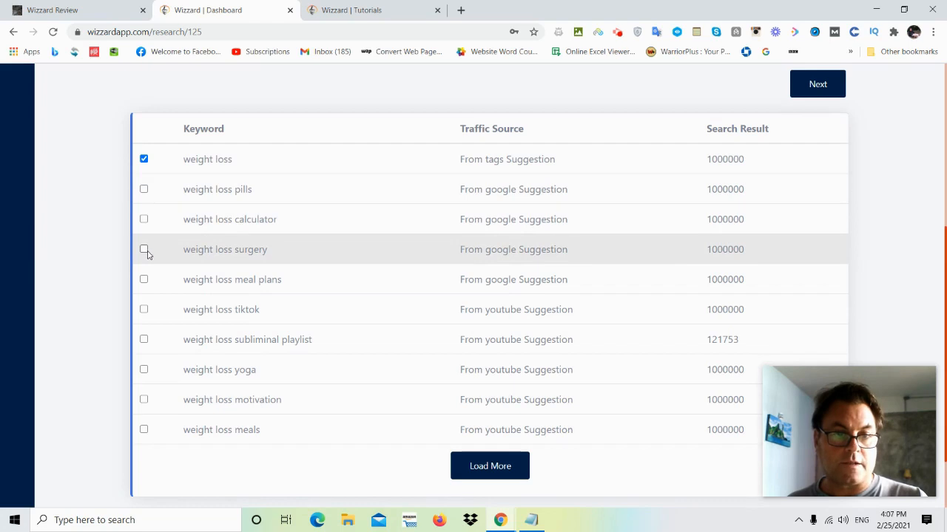
{"action": "left_click", "coordinate": [144, 278]}
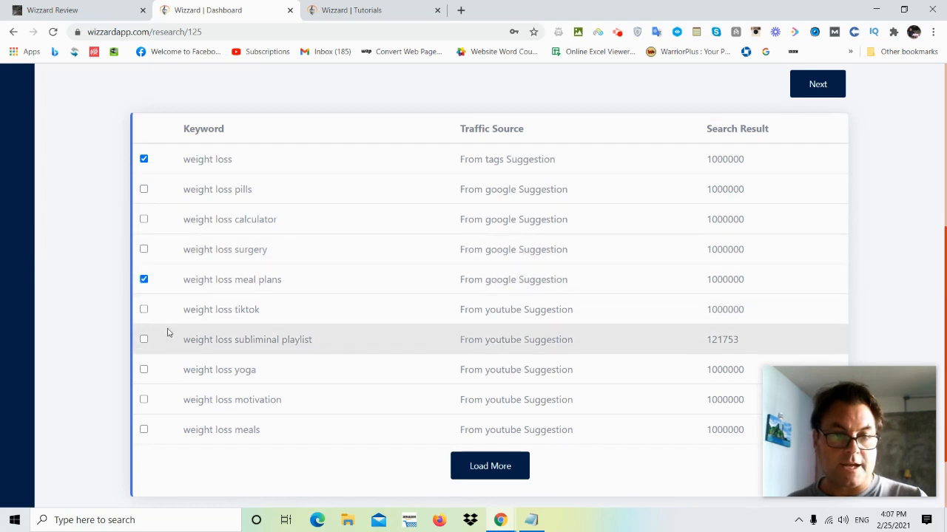
{"action": "mouse_move", "coordinate": [155, 400]}
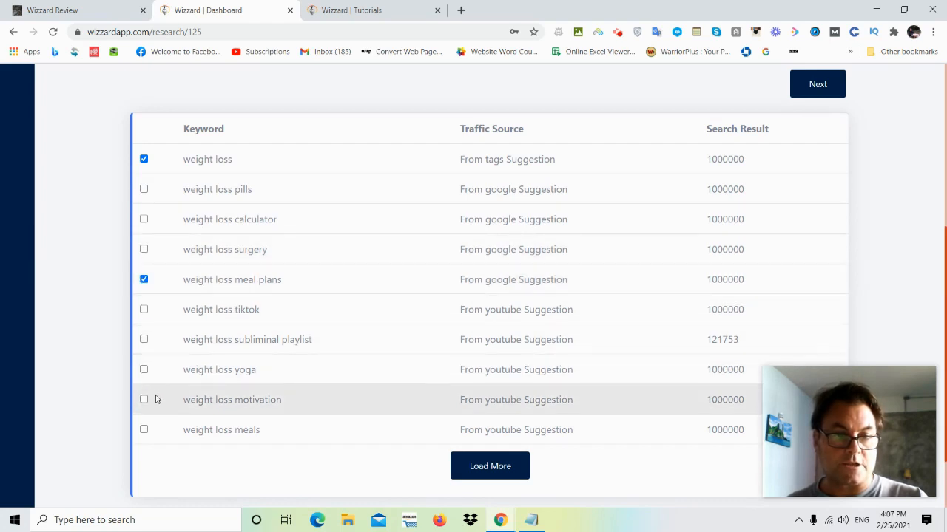
{"action": "left_click", "coordinate": [144, 399]}
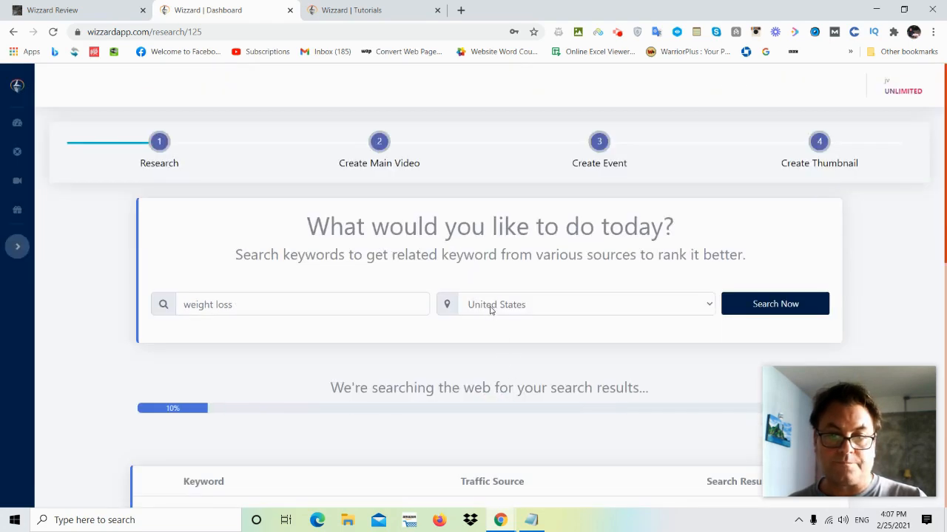
{"action": "scroll", "scroll_direction": "down", "scroll_amount": 3}
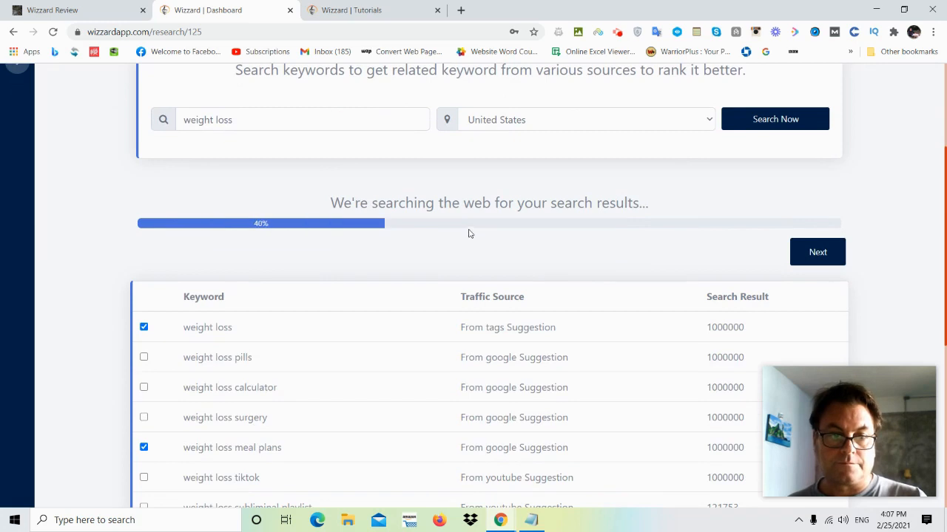
{"action": "scroll", "scroll_direction": "down", "scroll_amount": 3}
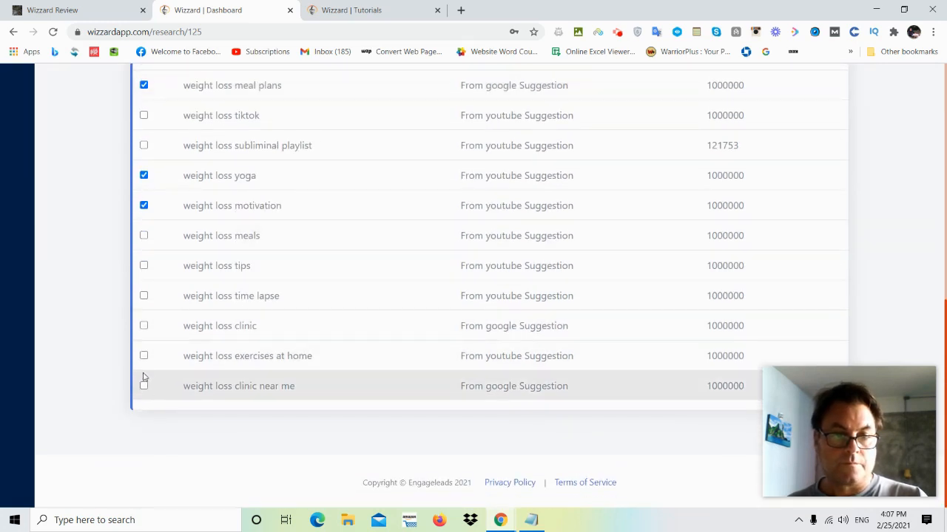
{"action": "mouse_move", "coordinate": [144, 361]}
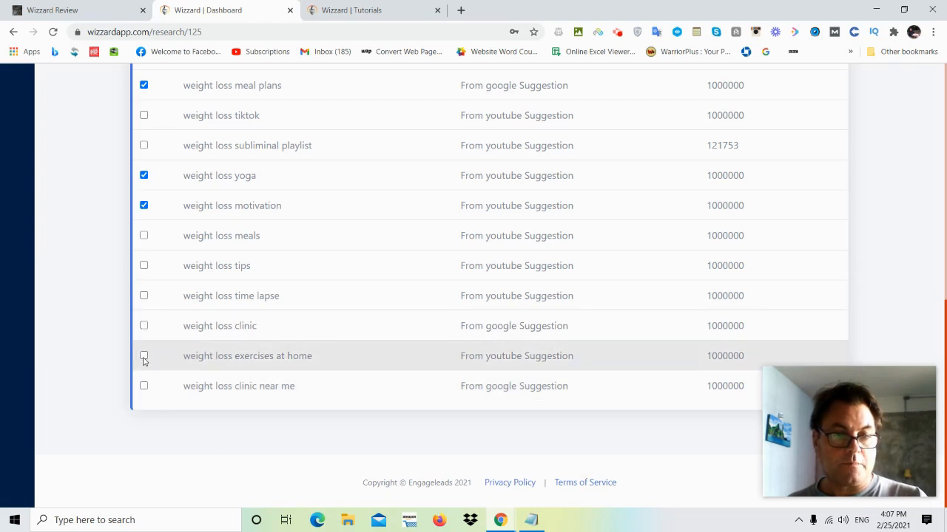
{"action": "left_click", "coordinate": [143, 355]}
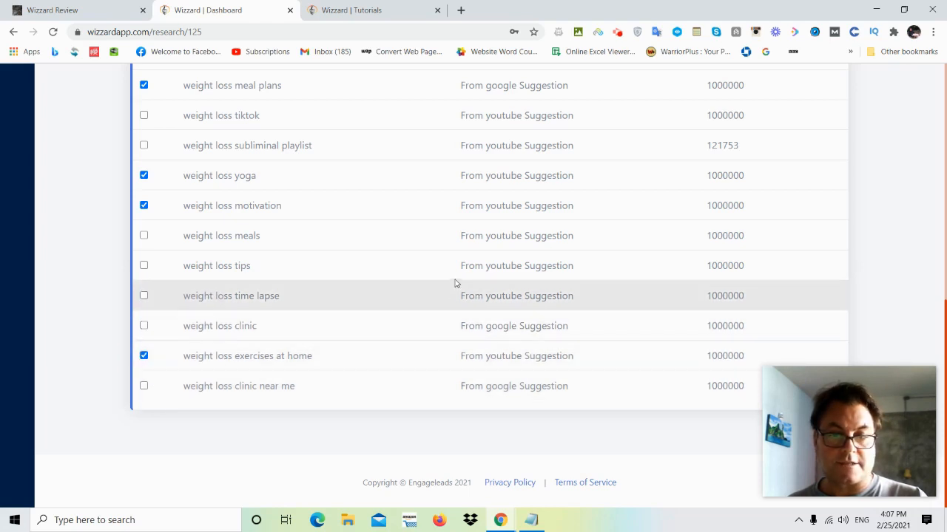
Proceed with the selected keywords to the Create Main Video step
{"action": "scroll", "scroll_direction": "up", "scroll_amount": 3}
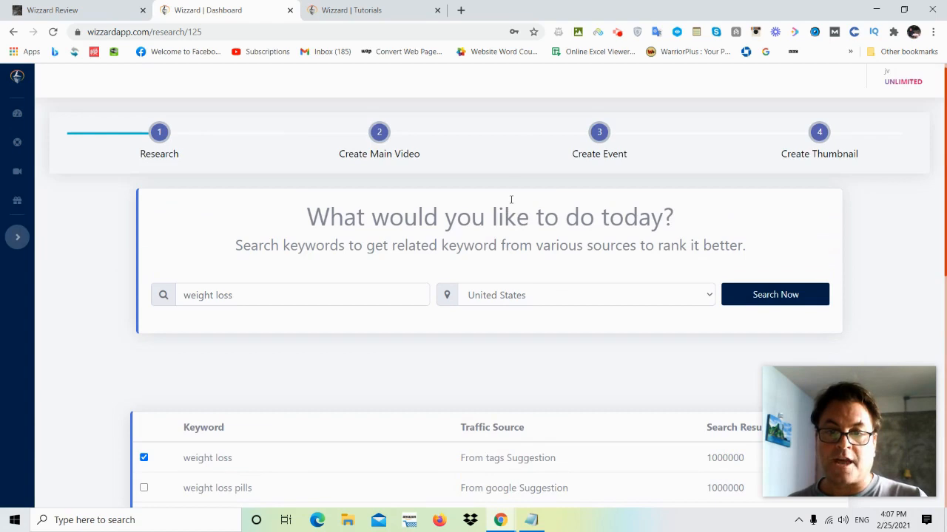
{"action": "scroll", "scroll_direction": "down", "scroll_amount": 3}
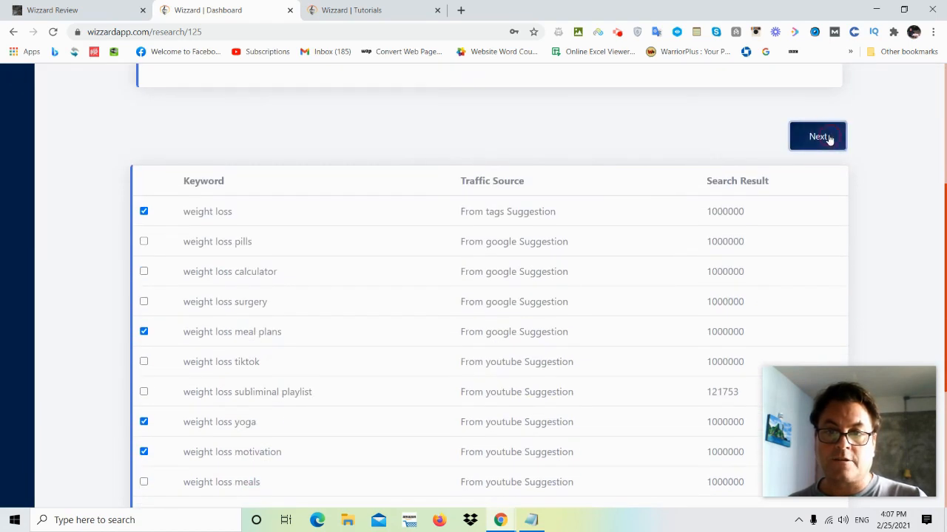
{"action": "left_click", "coordinate": [817, 137]}
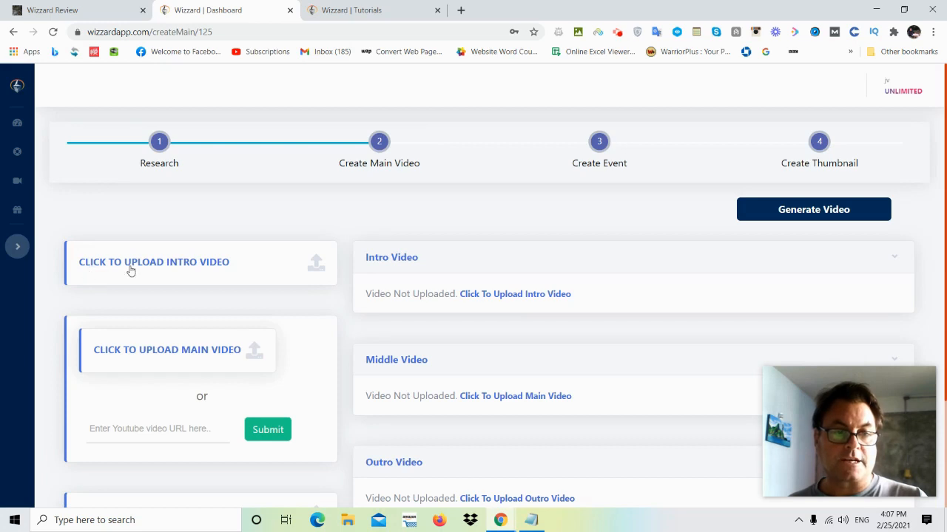
{"action": "mouse_move", "coordinate": [219, 265]}
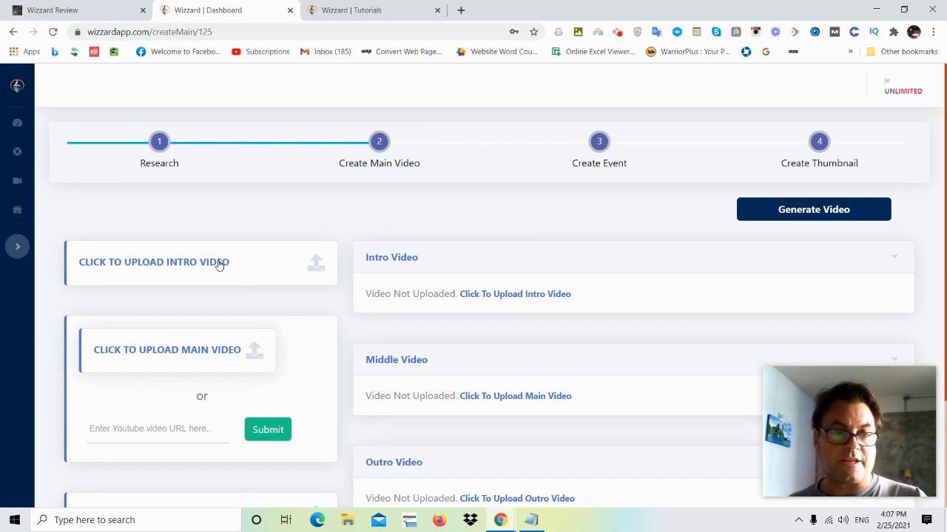
Review the intro, main and outro upload panels, then return to the Wizzard review blog post
{"action": "scroll", "scroll_direction": "down", "scroll_amount": 3}
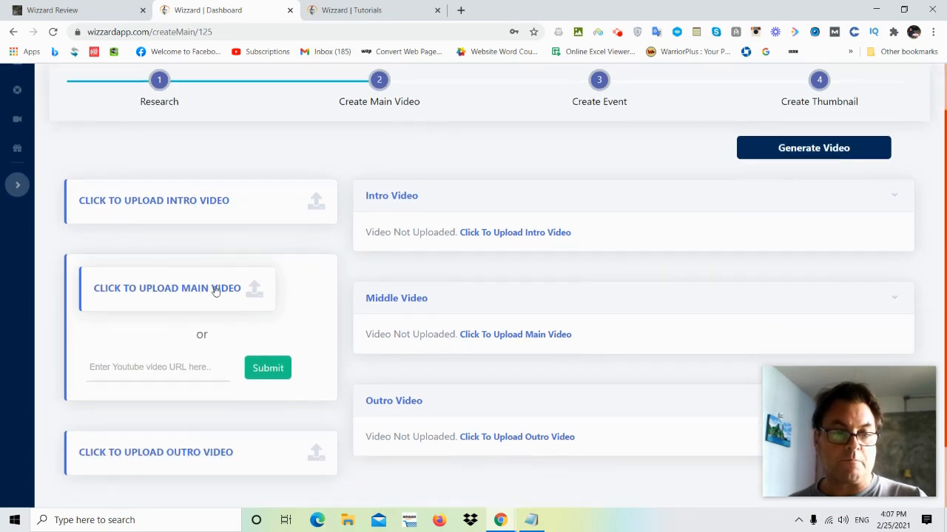
{"action": "scroll", "scroll_direction": "down", "scroll_amount": 3}
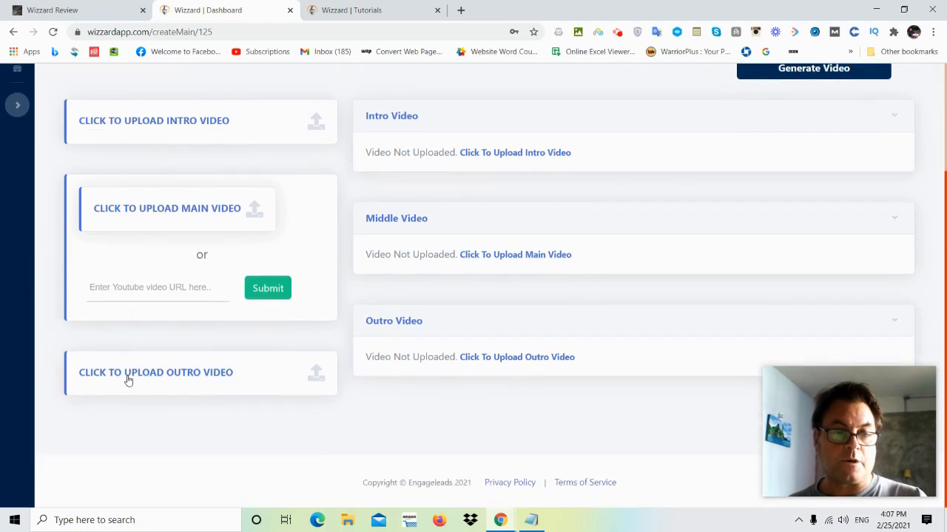
{"action": "mouse_move", "coordinate": [462, 213]}
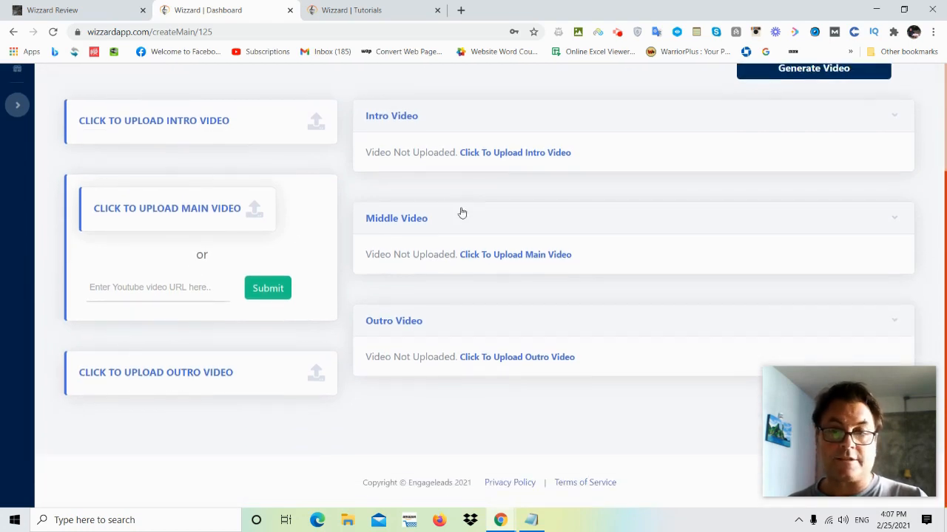
{"action": "scroll", "scroll_direction": "up", "scroll_amount": 3}
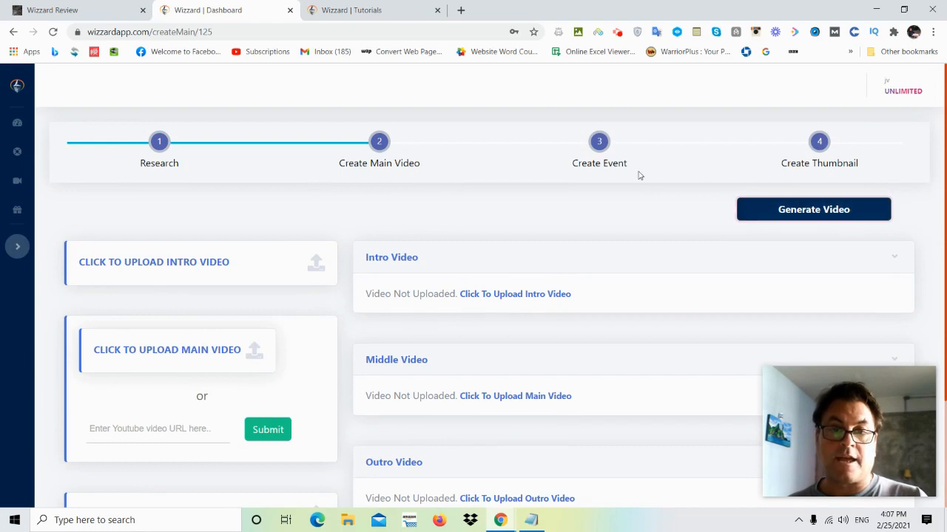
{"action": "mouse_move", "coordinate": [801, 172]}
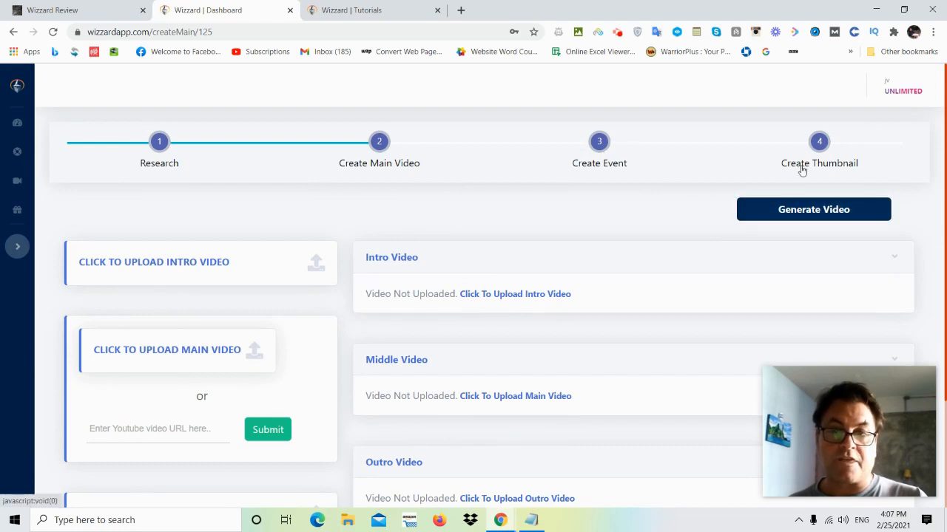
{"action": "mouse_move", "coordinate": [654, 156]}
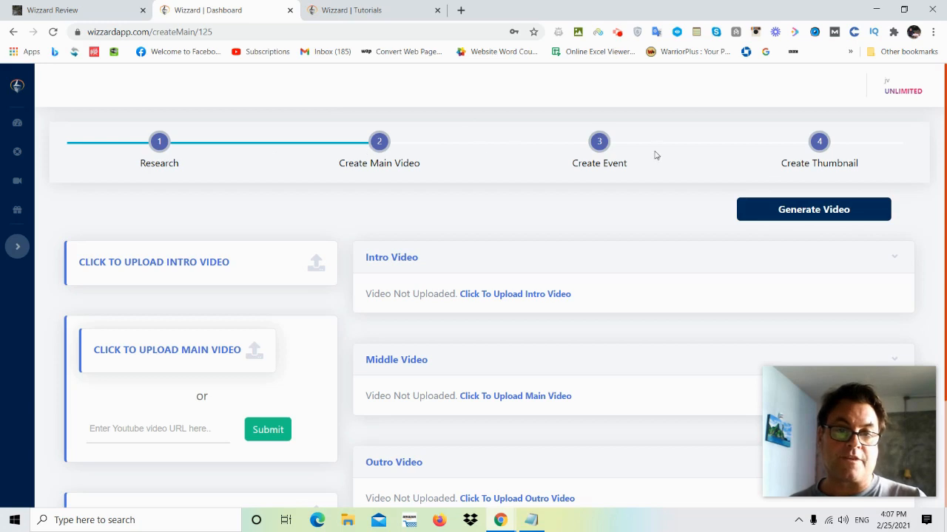
{"action": "scroll", "scroll_direction": "down", "scroll_amount": 3}
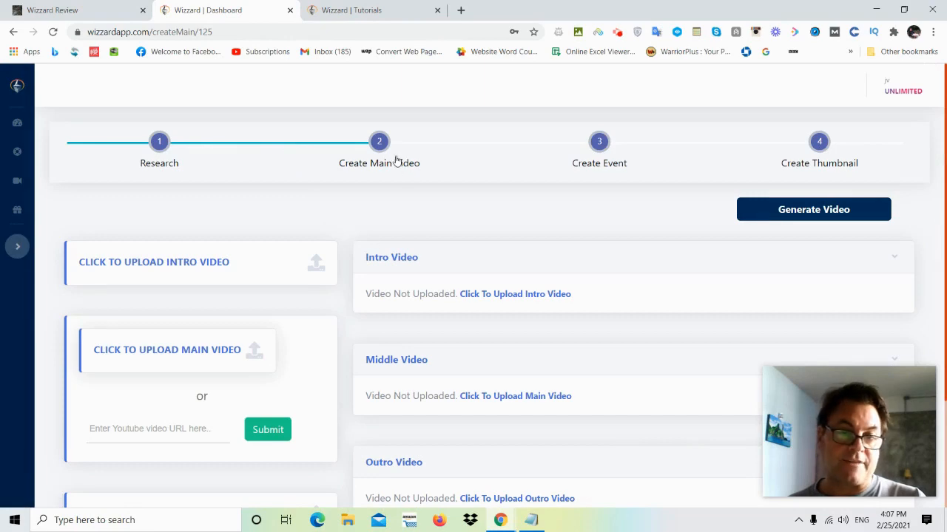
{"action": "left_click", "coordinate": [77, 9]}
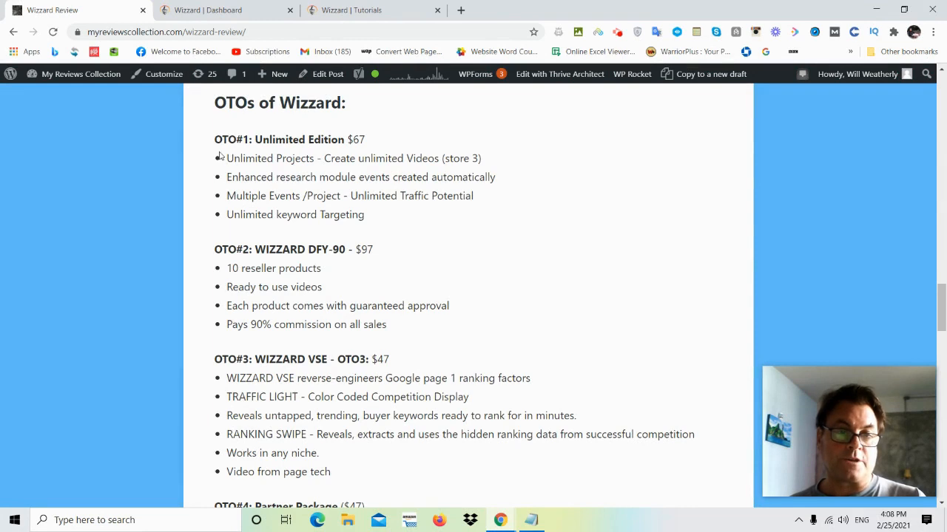
{"action": "mouse_move", "coordinate": [267, 157]}
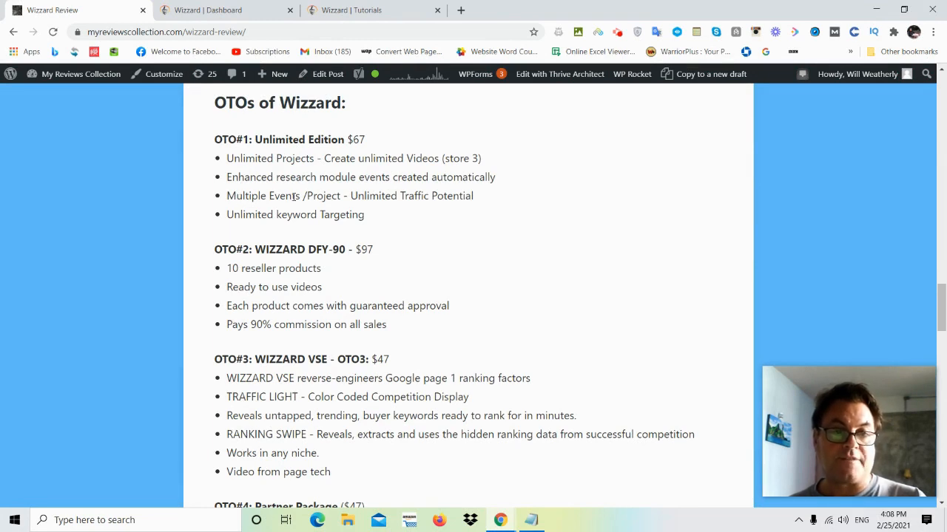
{"action": "scroll", "scroll_direction": "down", "scroll_amount": 3}
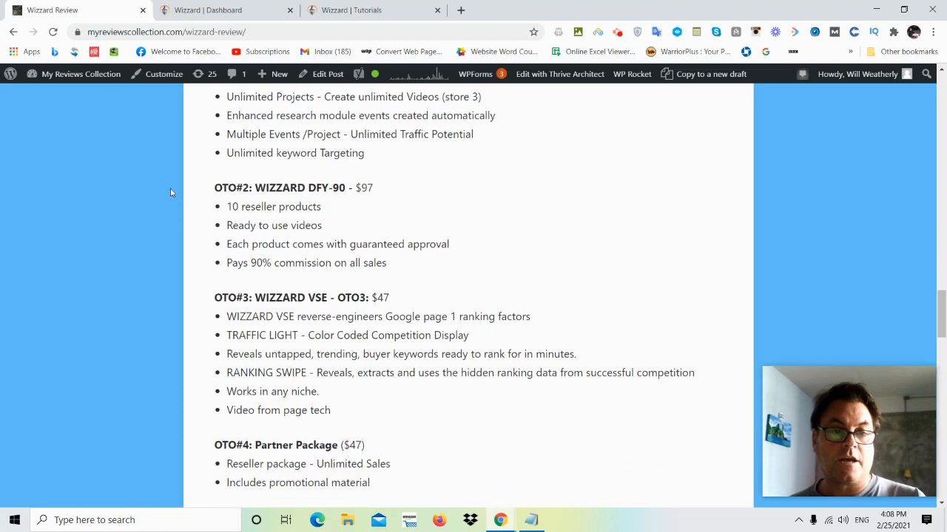
{"action": "mouse_move", "coordinate": [334, 191]}
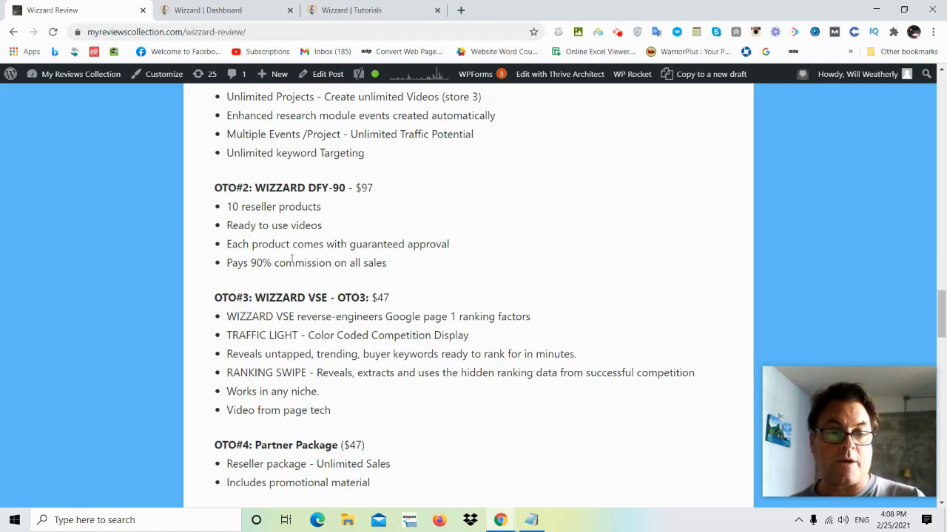
{"action": "scroll", "scroll_direction": "down", "scroll_amount": 3}
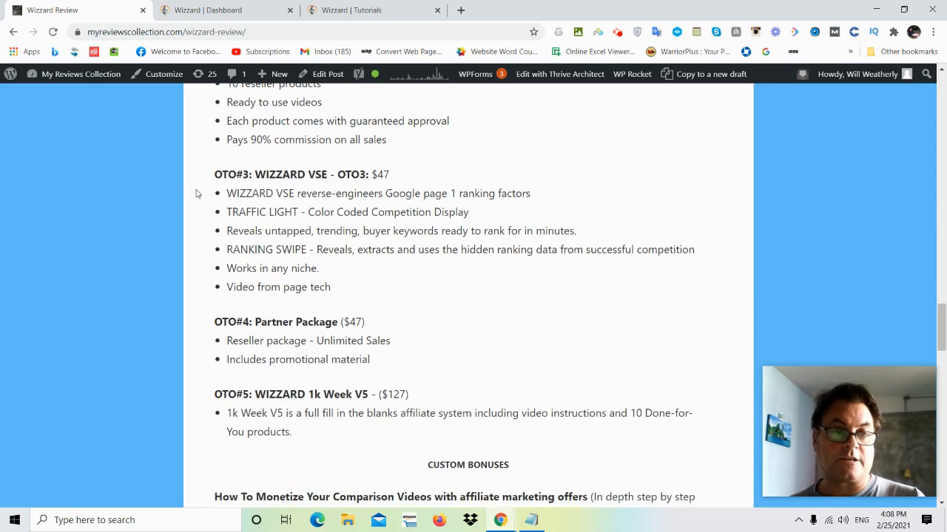
{"action": "mouse_move", "coordinate": [296, 180]}
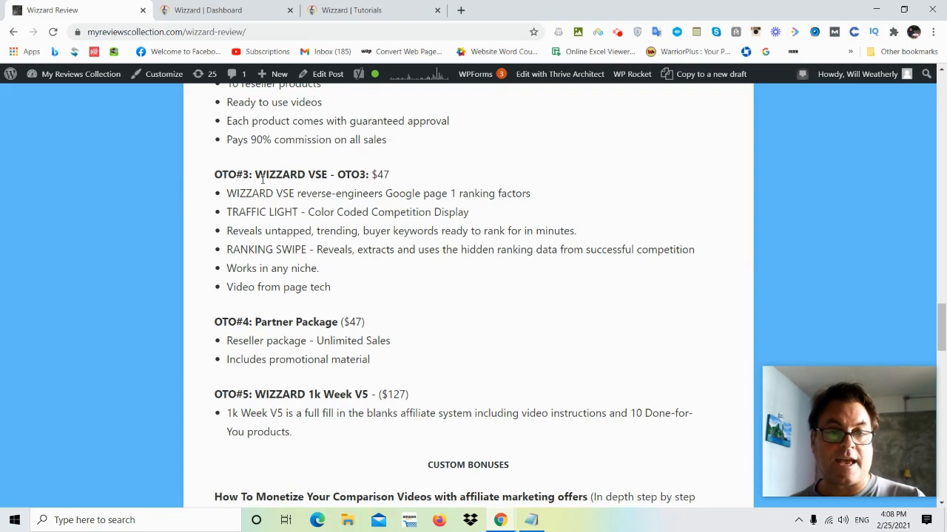
{"action": "mouse_move", "coordinate": [373, 189]}
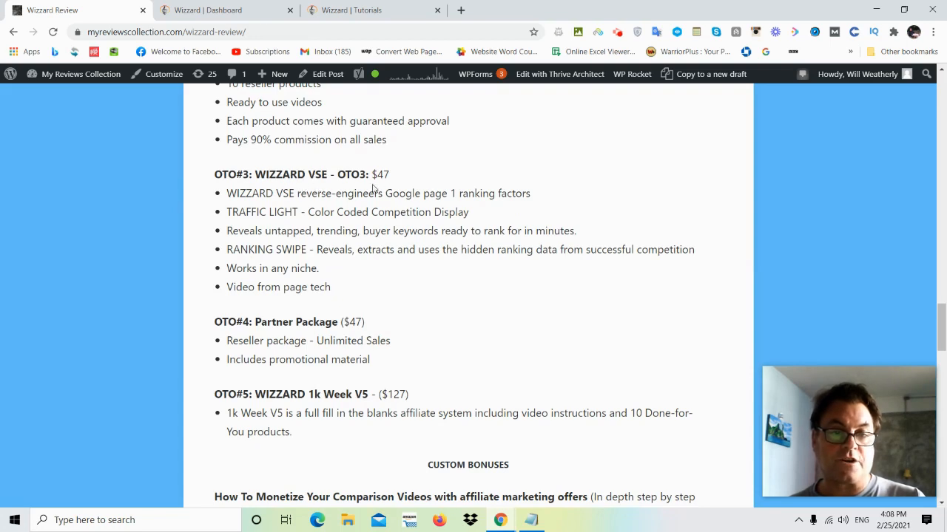
{"action": "mouse_move", "coordinate": [234, 207]}
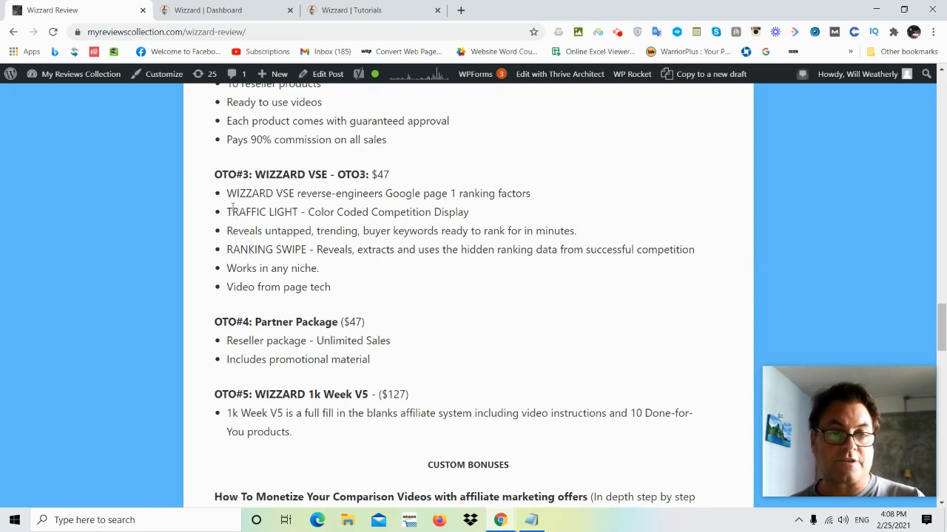
{"action": "scroll", "scroll_direction": "down", "scroll_amount": 3}
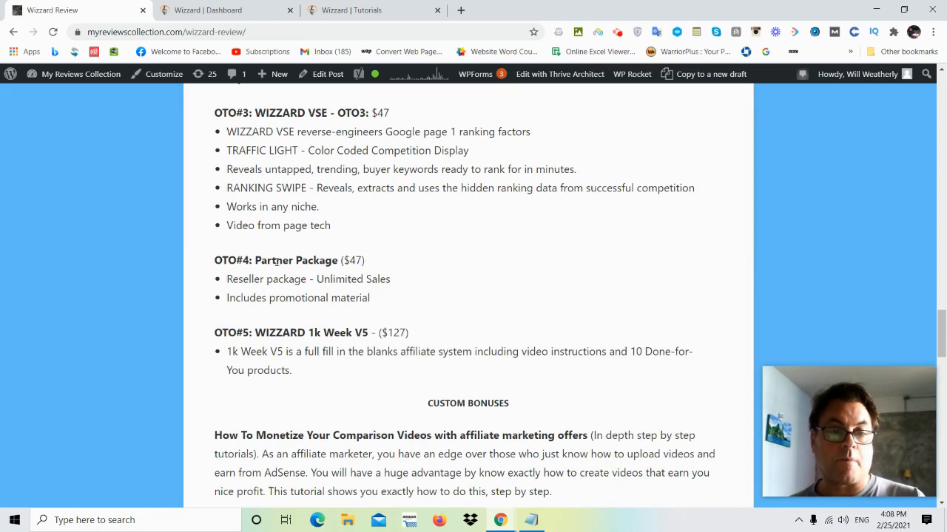
{"action": "mouse_move", "coordinate": [252, 278]}
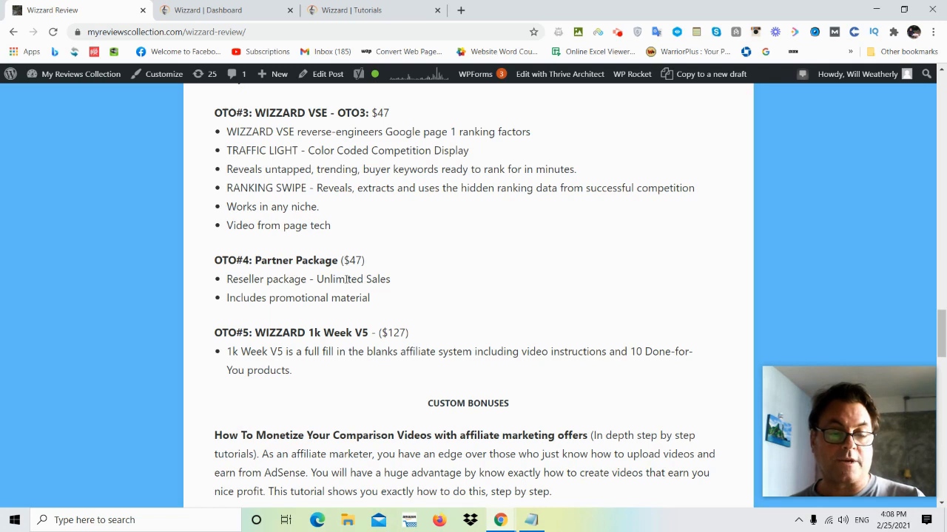
{"action": "scroll", "scroll_direction": "down", "scroll_amount": 3}
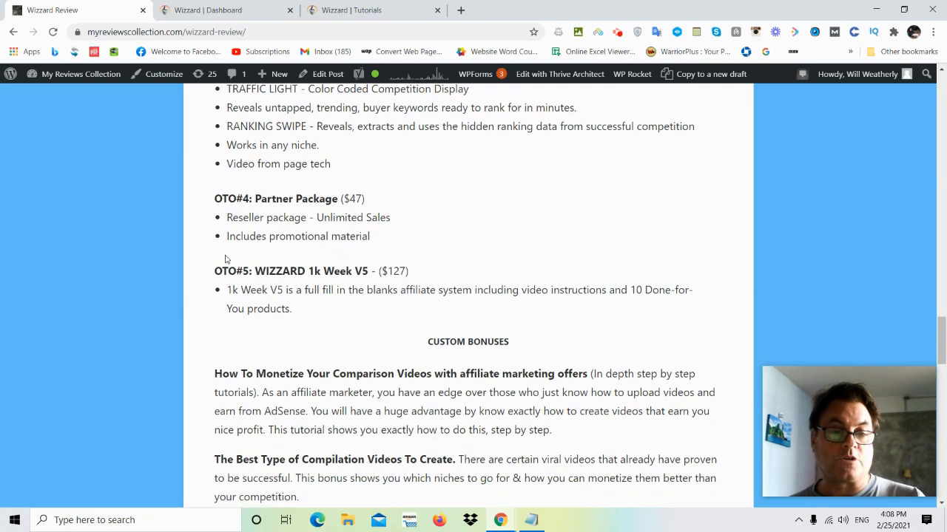
{"action": "mouse_move", "coordinate": [343, 266]}
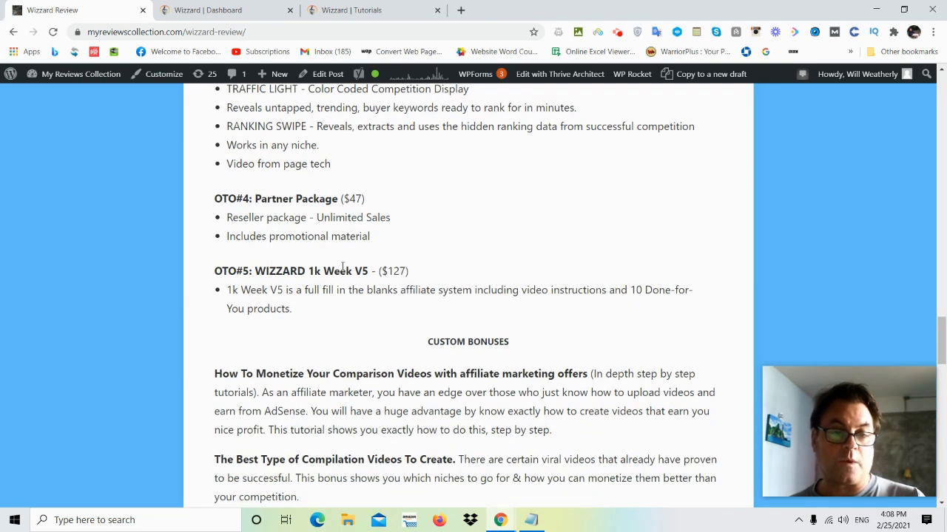
{"action": "scroll", "scroll_direction": "up", "scroll_amount": 3}
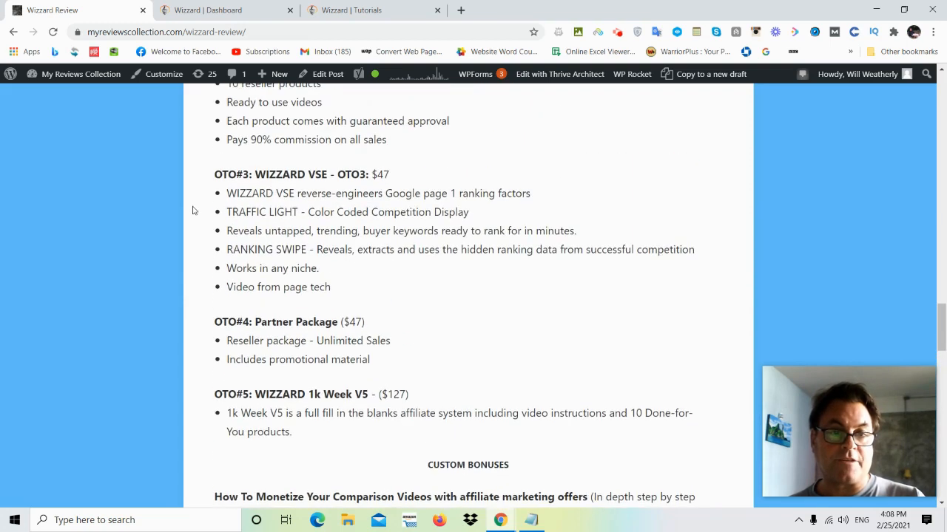
{"action": "scroll", "scroll_direction": "up", "scroll_amount": 3}
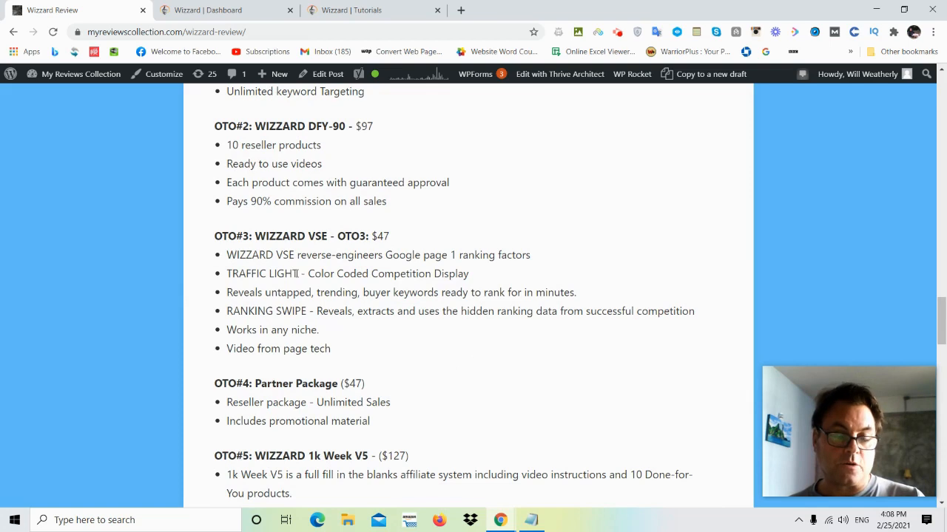
{"action": "mouse_move", "coordinate": [210, 277]}
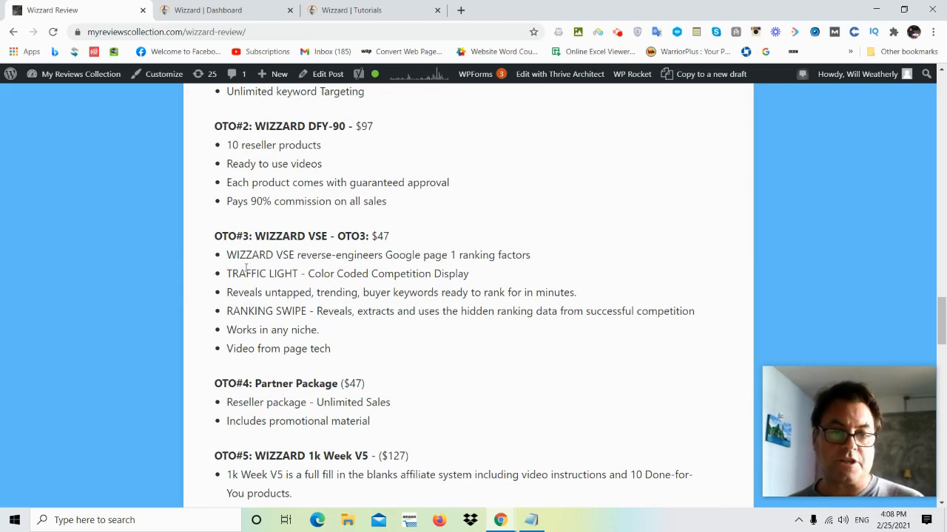
{"action": "mouse_move", "coordinate": [485, 323]}
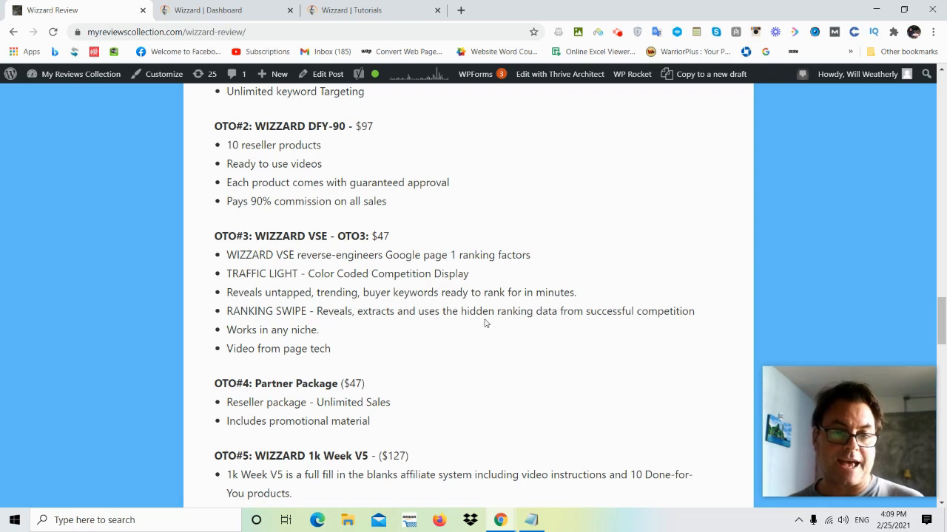
{"action": "mouse_move", "coordinate": [341, 304]}
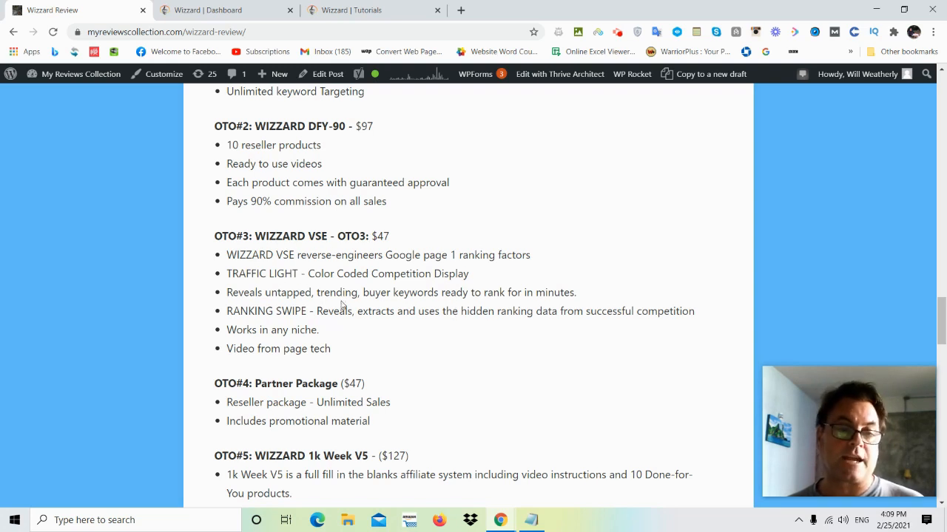
{"action": "scroll", "scroll_direction": "up", "scroll_amount": 3}
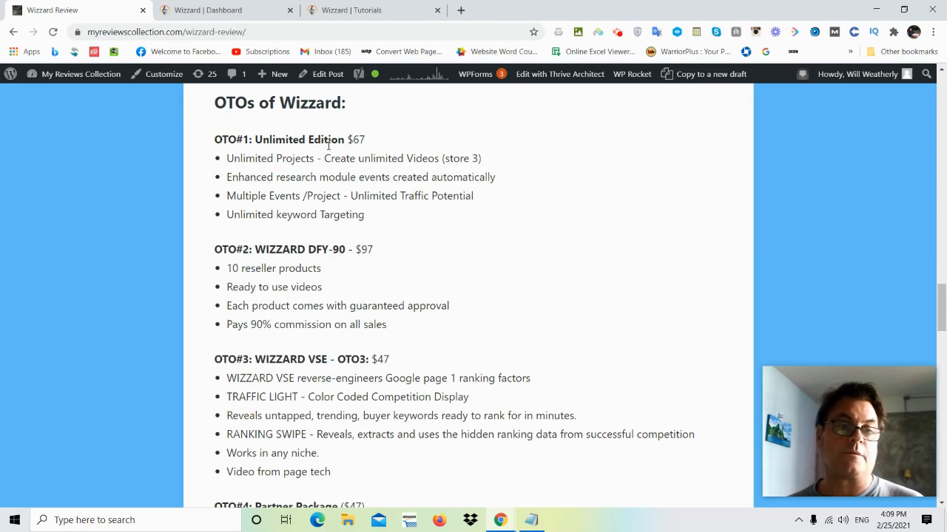
{"action": "mouse_move", "coordinate": [192, 187]}
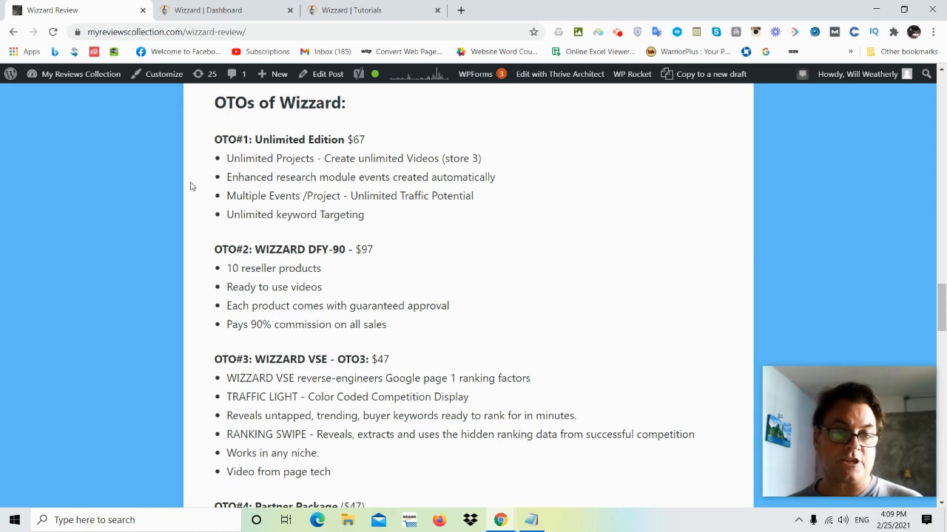
{"action": "scroll", "scroll_direction": "down", "scroll_amount": 3}
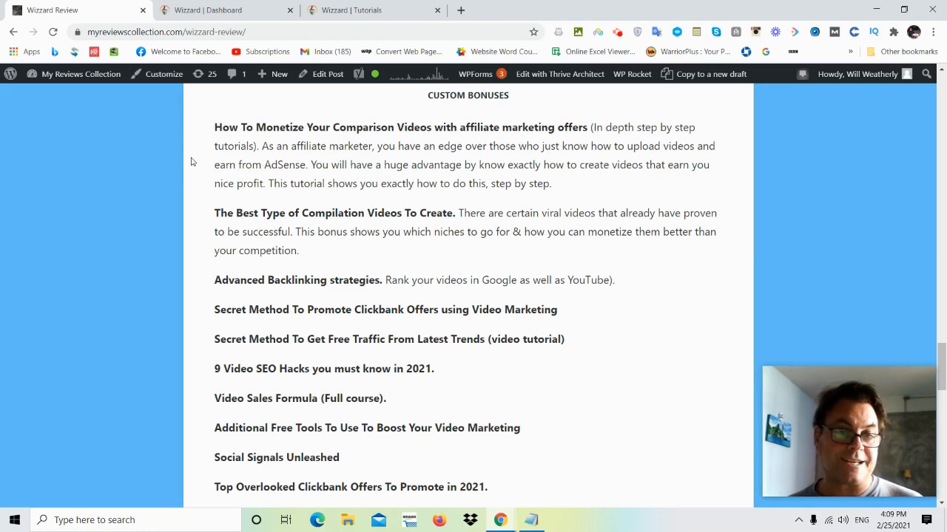
{"action": "mouse_move", "coordinate": [233, 141]}
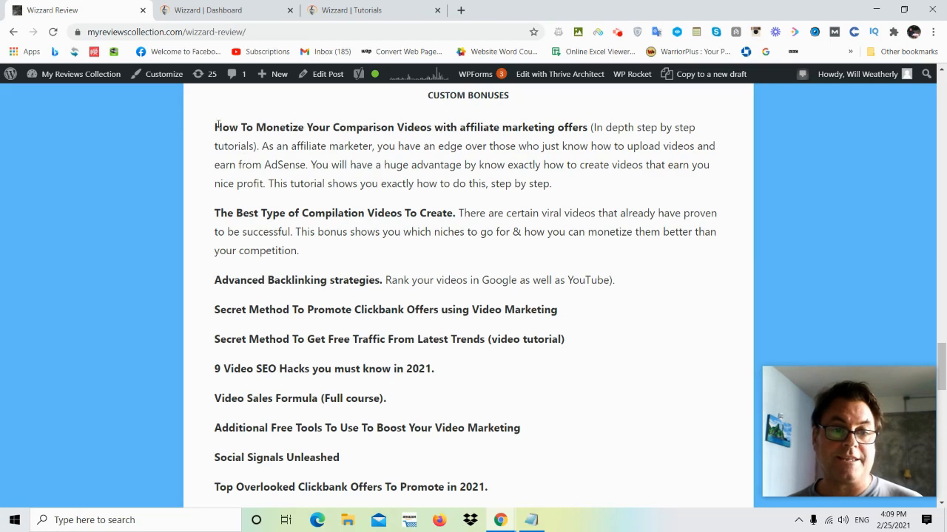
{"action": "mouse_move", "coordinate": [136, 195]}
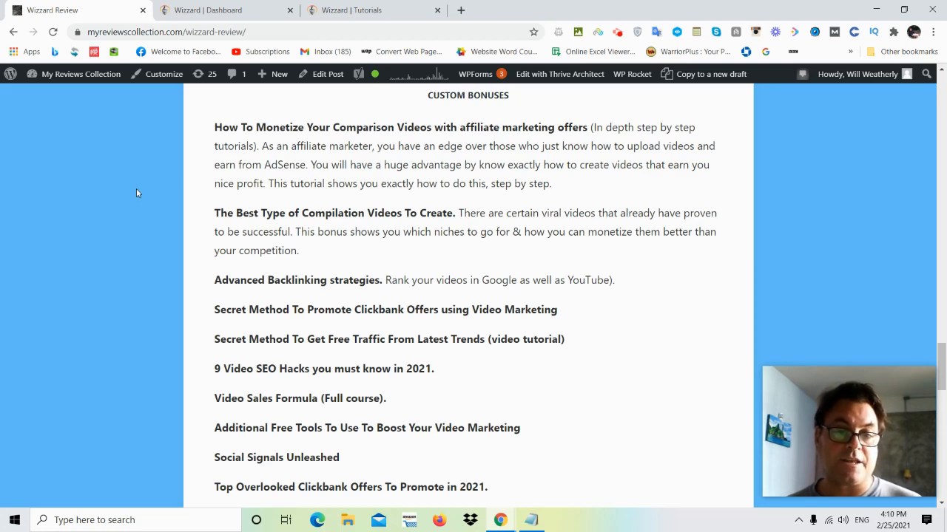
{"action": "mouse_move", "coordinate": [139, 179]}
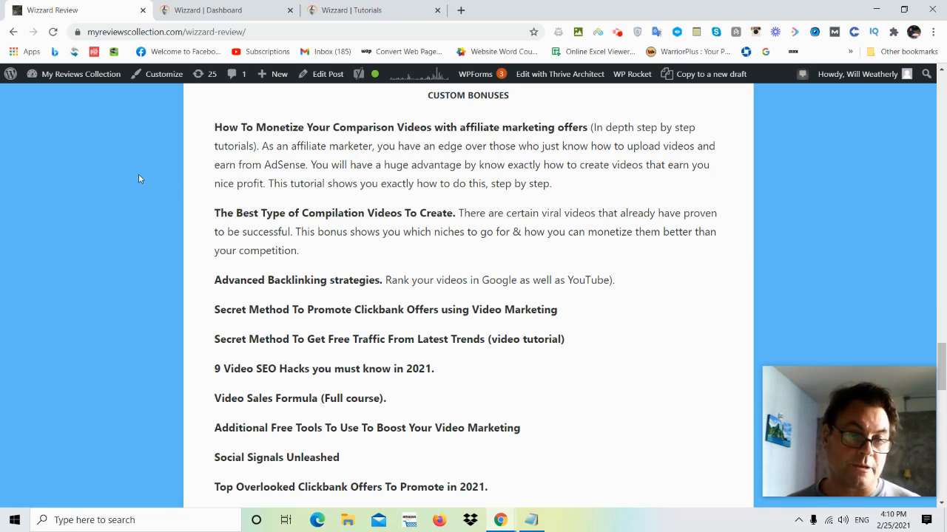
{"action": "mouse_move", "coordinate": [236, 231]}
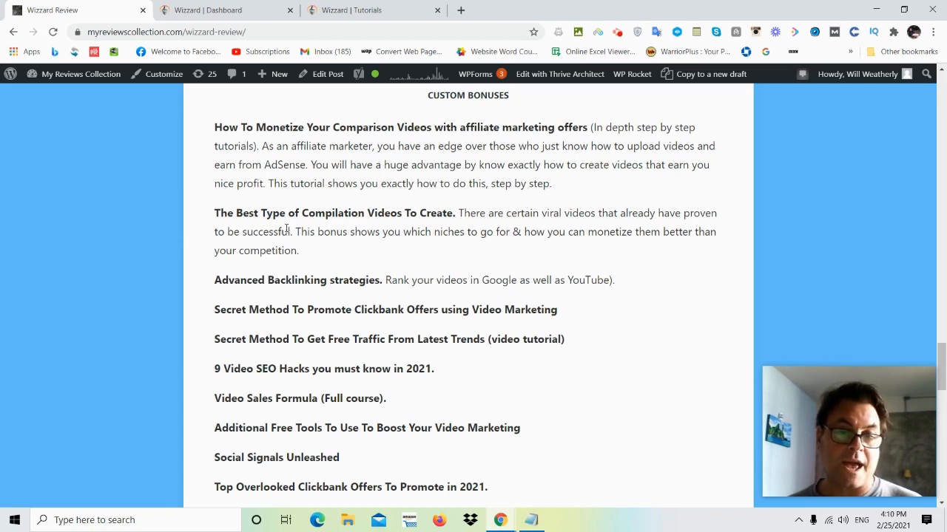
{"action": "mouse_move", "coordinate": [298, 216]}
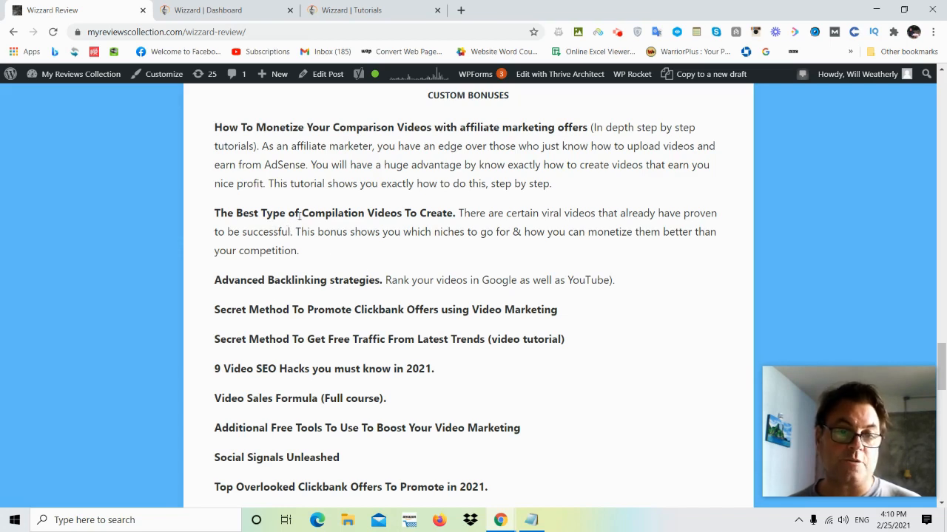
{"action": "mouse_move", "coordinate": [324, 251]}
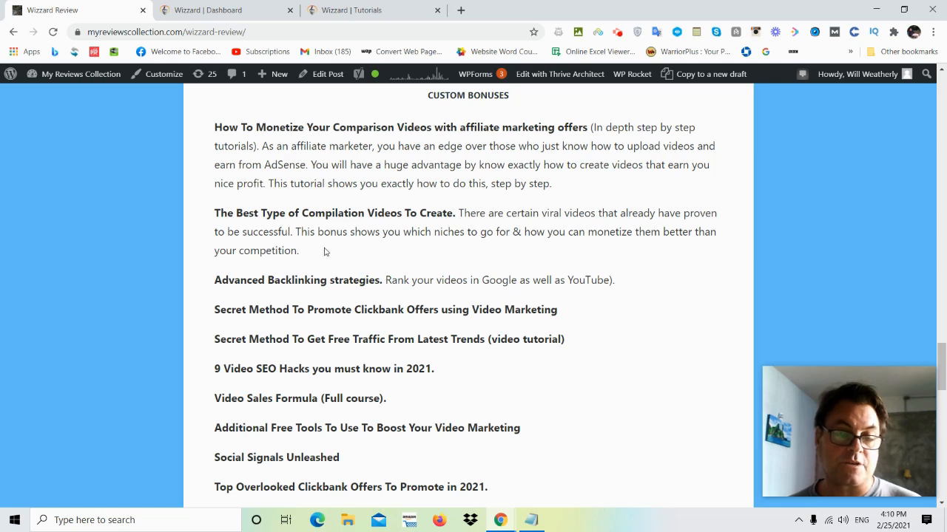
{"action": "scroll", "scroll_direction": "down", "scroll_amount": 3}
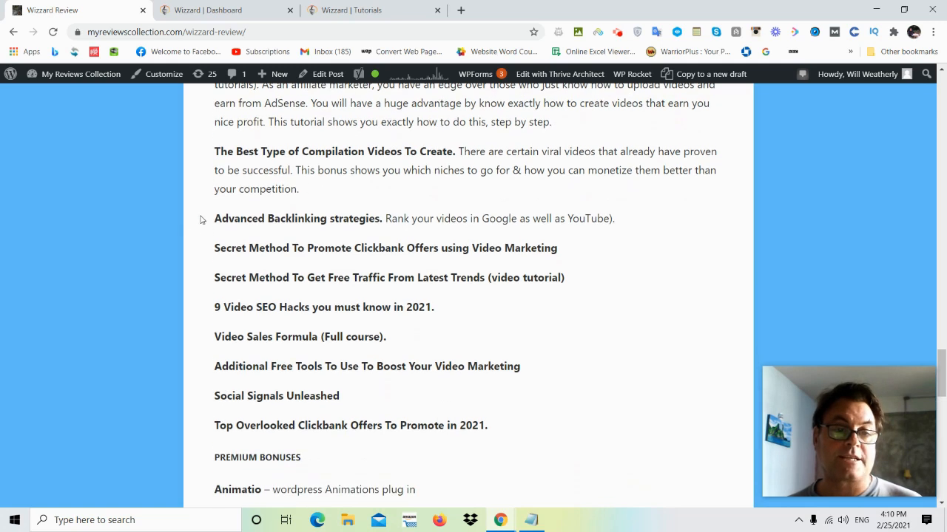
{"action": "mouse_move", "coordinate": [461, 219]}
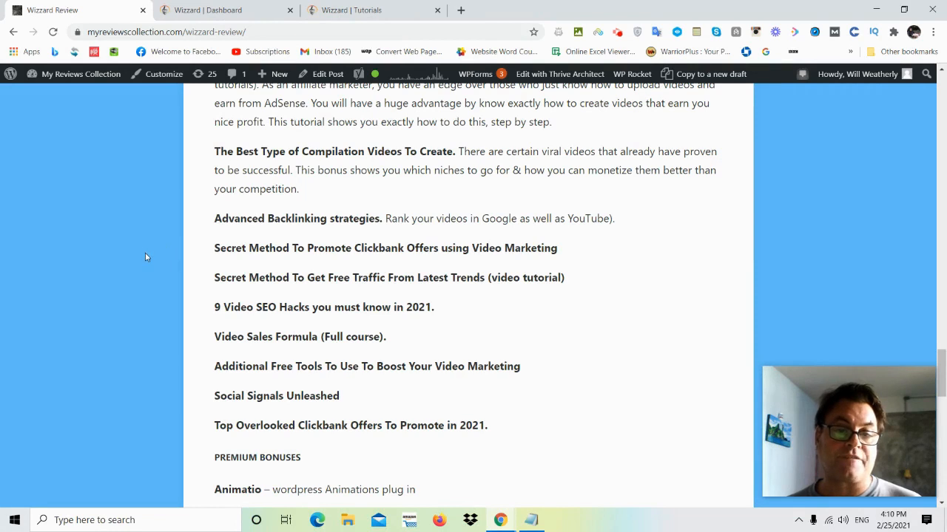
{"action": "mouse_move", "coordinate": [154, 257]}
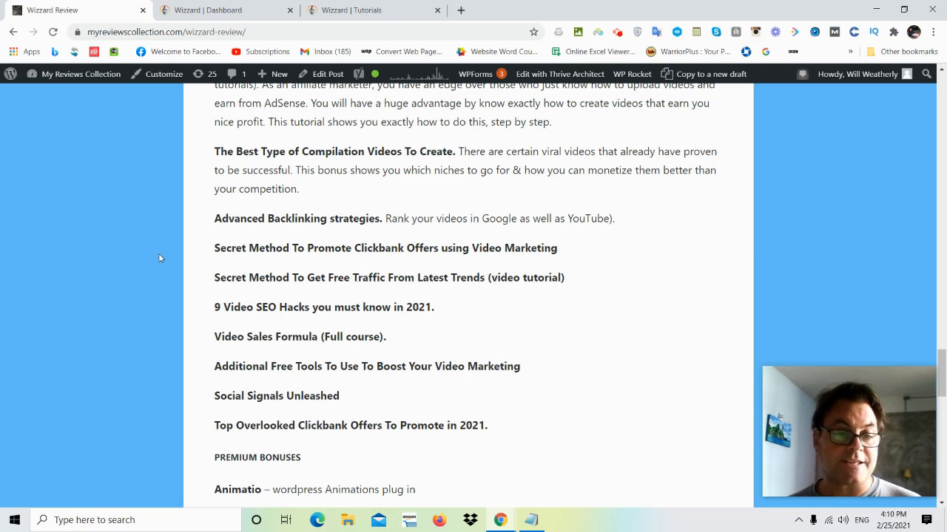
{"action": "scroll", "scroll_direction": "down", "scroll_amount": 3}
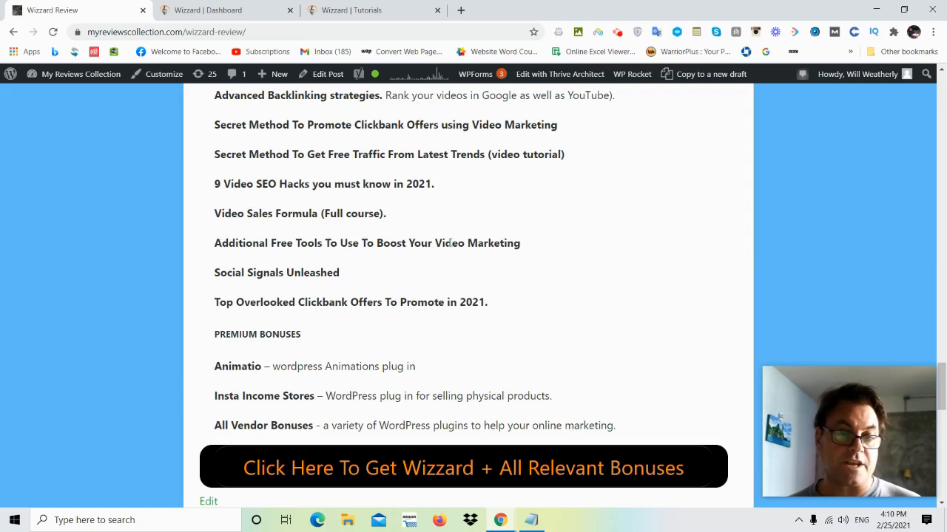
{"action": "mouse_move", "coordinate": [295, 284]}
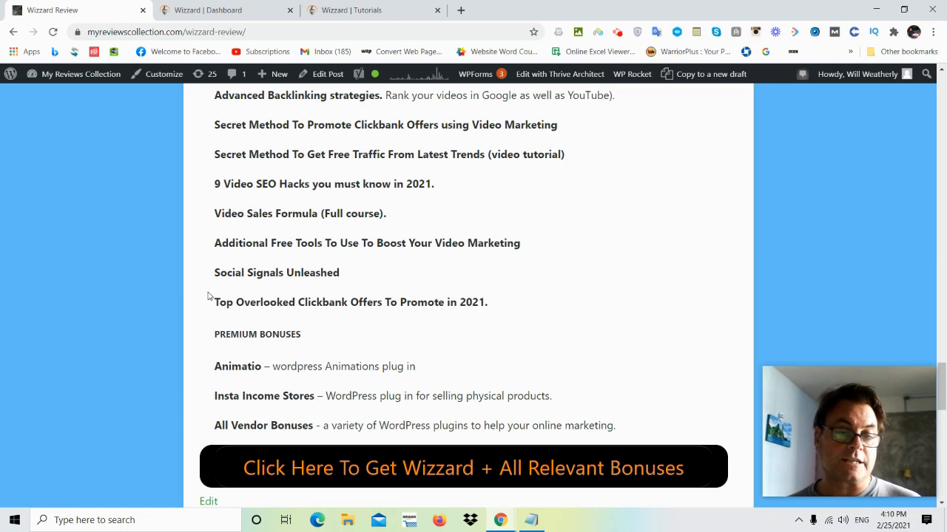
{"action": "scroll", "scroll_direction": "down", "scroll_amount": 3}
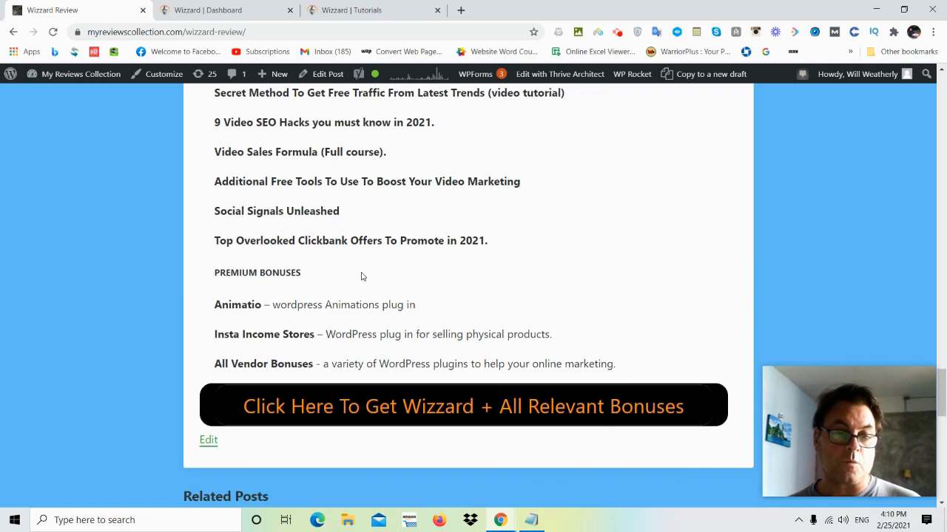
{"action": "mouse_move", "coordinate": [189, 289]}
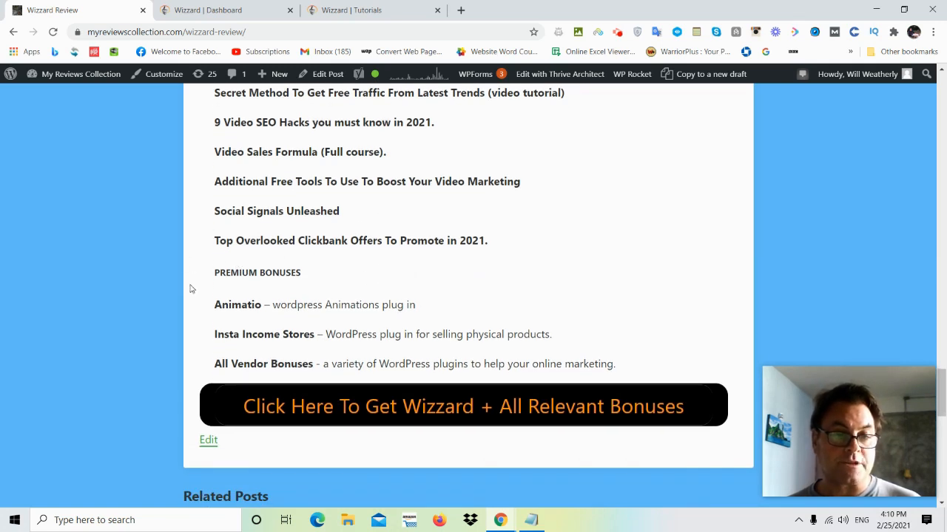
{"action": "mouse_move", "coordinate": [248, 292]}
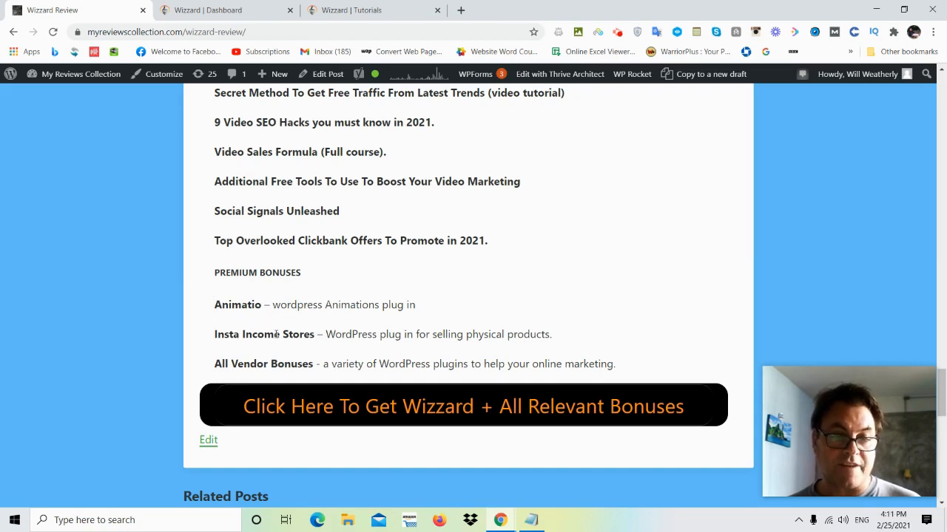
{"action": "mouse_move", "coordinate": [317, 347]}
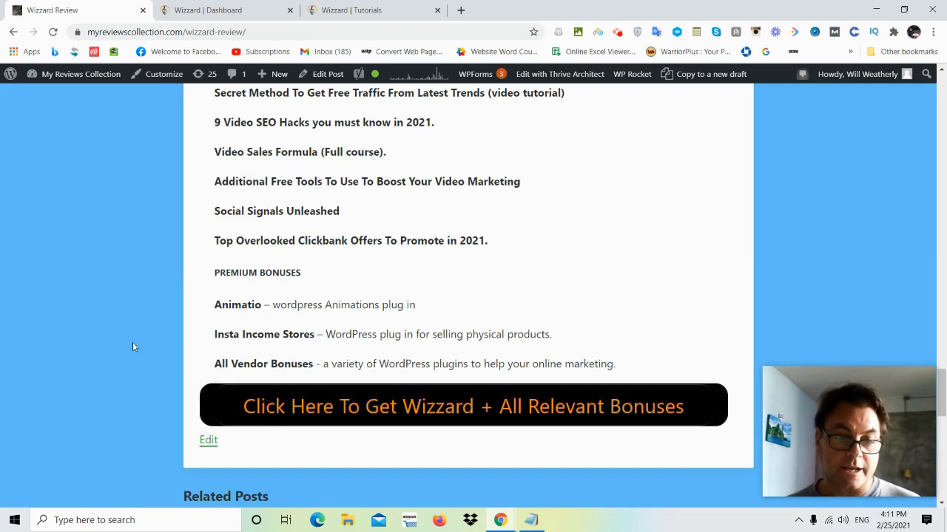
{"action": "scroll", "scroll_direction": "up", "scroll_amount": 3}
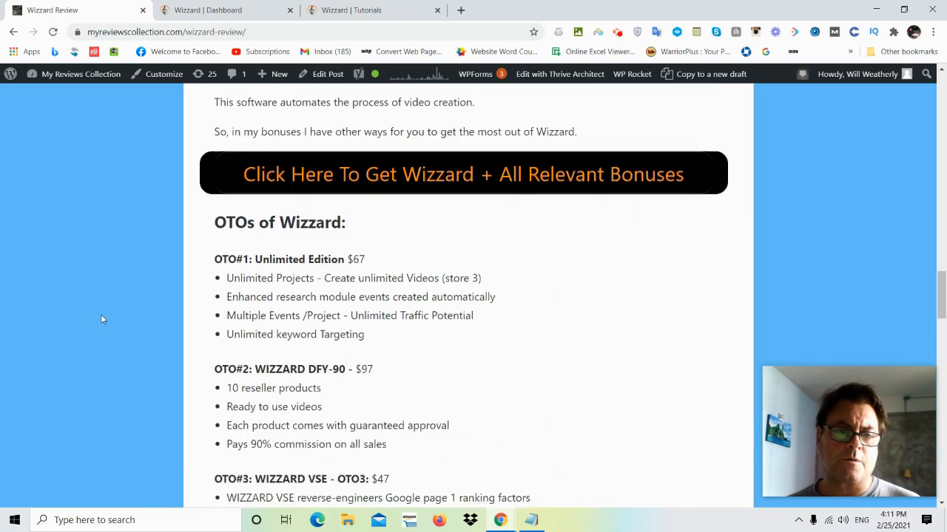
{"action": "scroll", "scroll_direction": "up", "scroll_amount": 3}
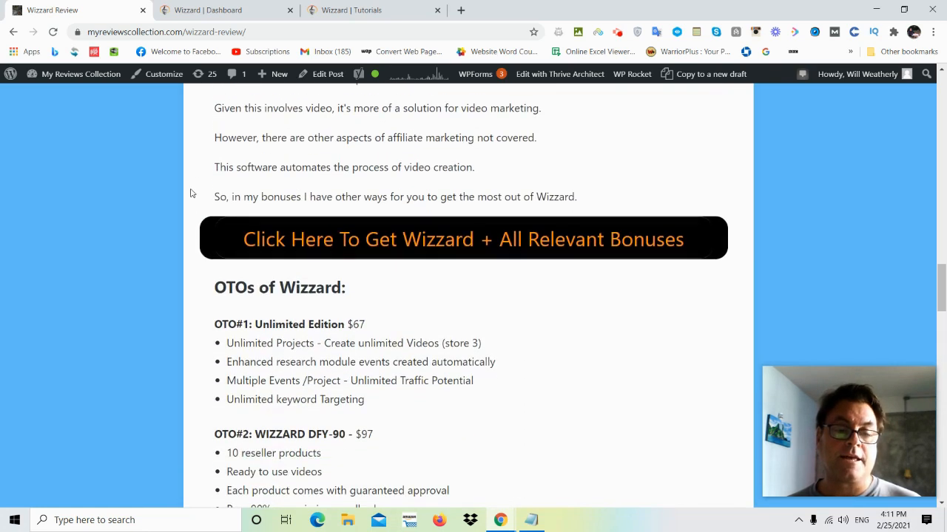
{"action": "mouse_move", "coordinate": [370, 278]}
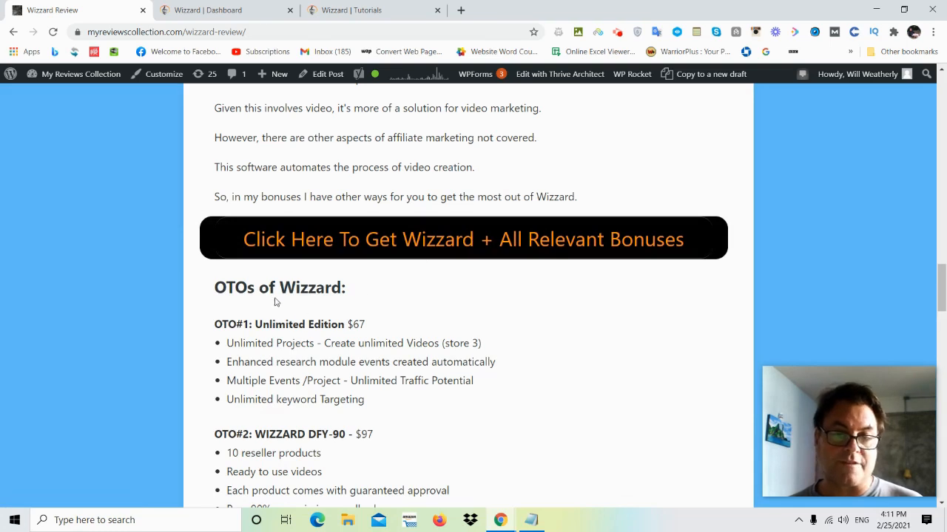
{"action": "mouse_move", "coordinate": [170, 228]}
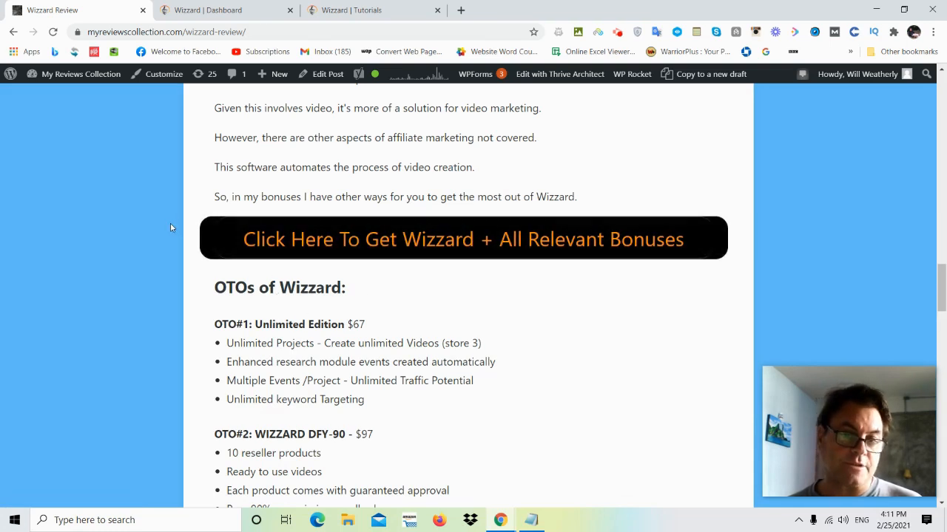
{"action": "mouse_move", "coordinate": [190, 293]}
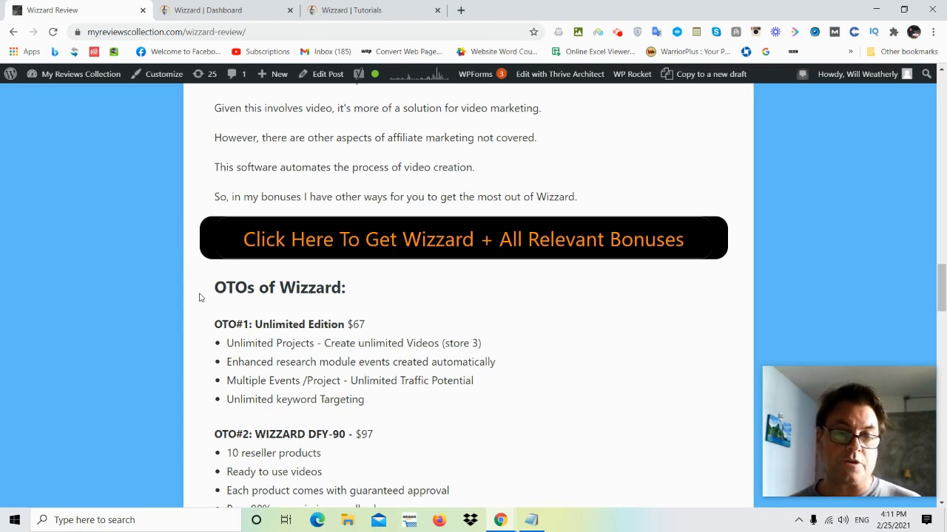
{"action": "mouse_move", "coordinate": [207, 299]}
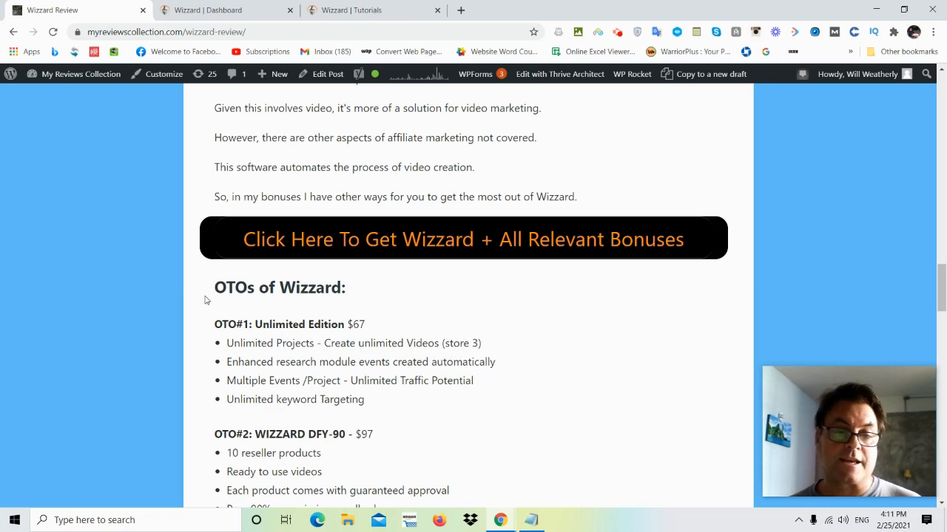
{"action": "scroll", "scroll_direction": "up", "scroll_amount": 3}
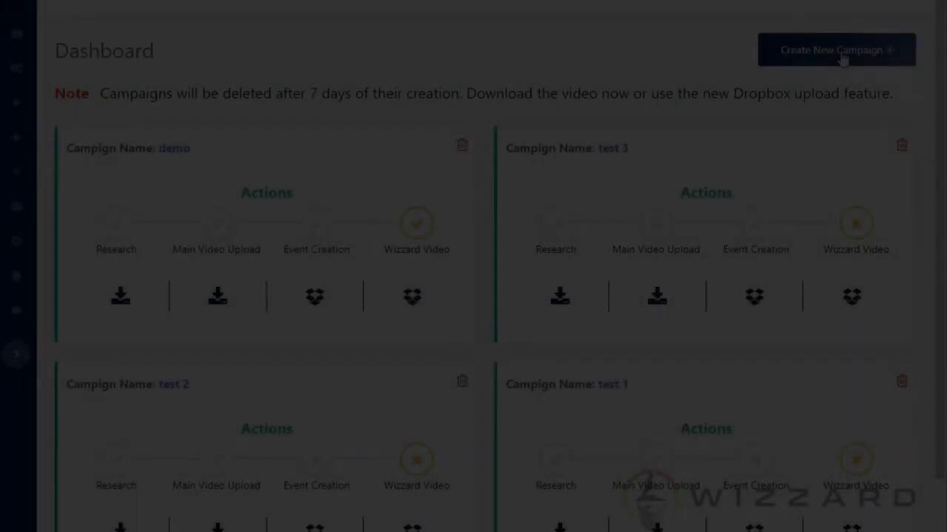
Create a new campaign named 'overview' and reach its video creation page
{"action": "left_click", "coordinate": [835, 50]}
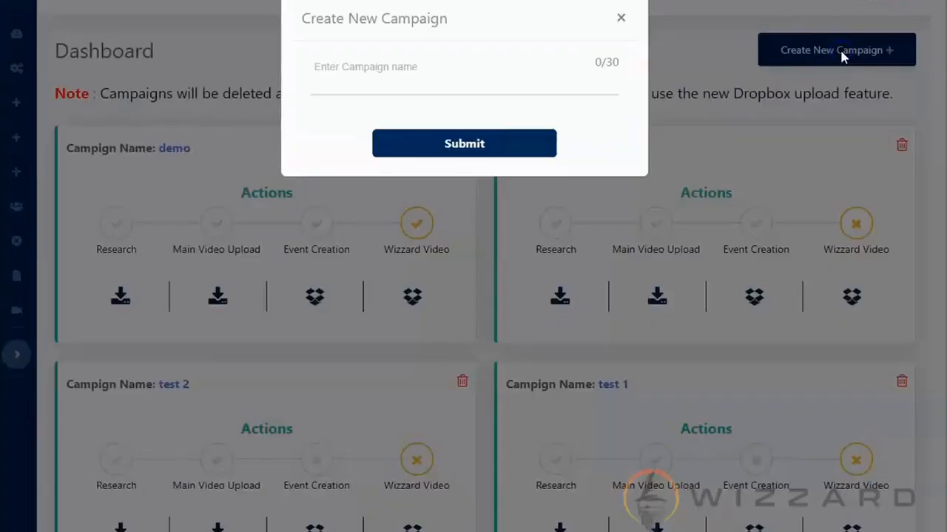
{"action": "left_click", "coordinate": [444, 79]}
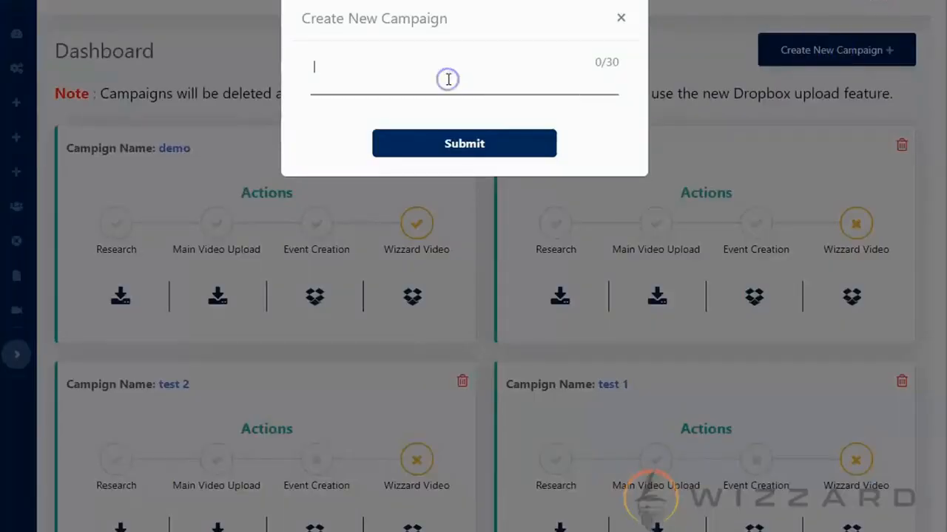
{"action": "type", "text": "overview"}
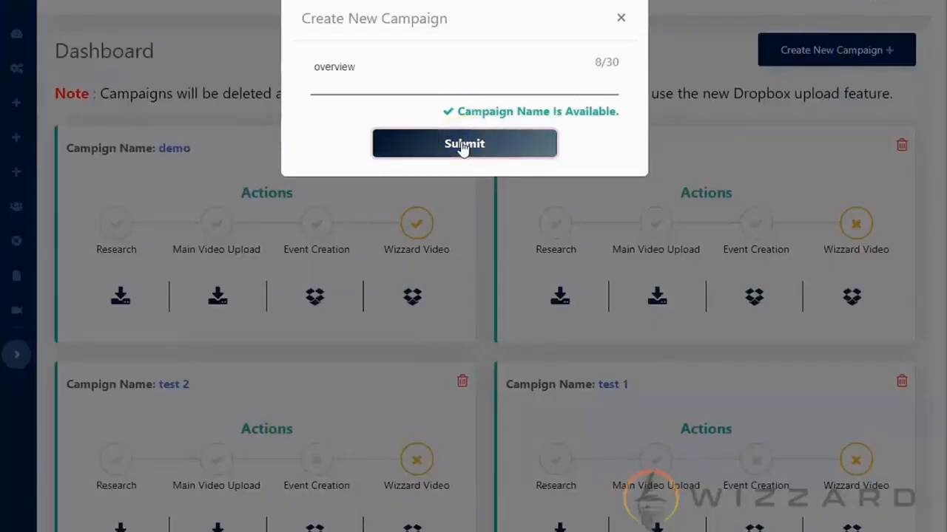
{"action": "left_click", "coordinate": [465, 143]}
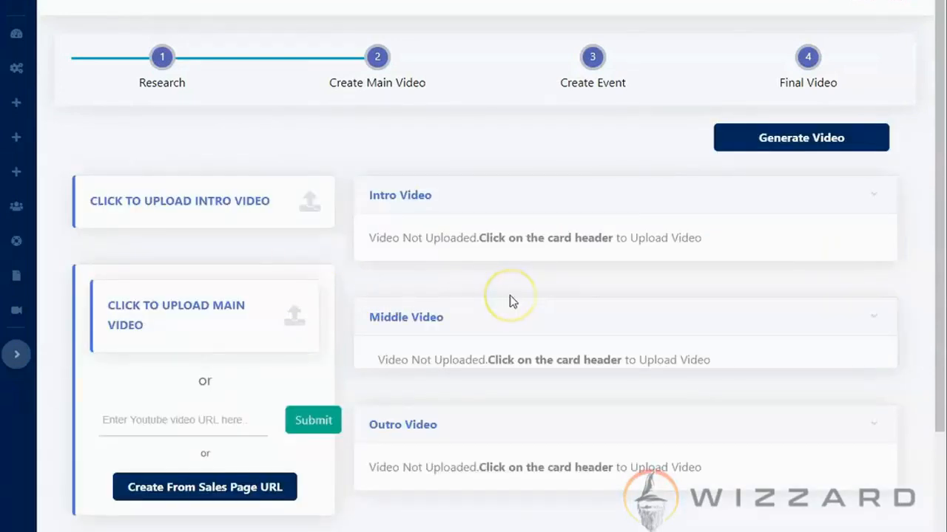
Upload the main video from the DealzPage sales page URL and generate the 15-second video
{"action": "scroll", "scroll_direction": "down", "scroll_amount": 3}
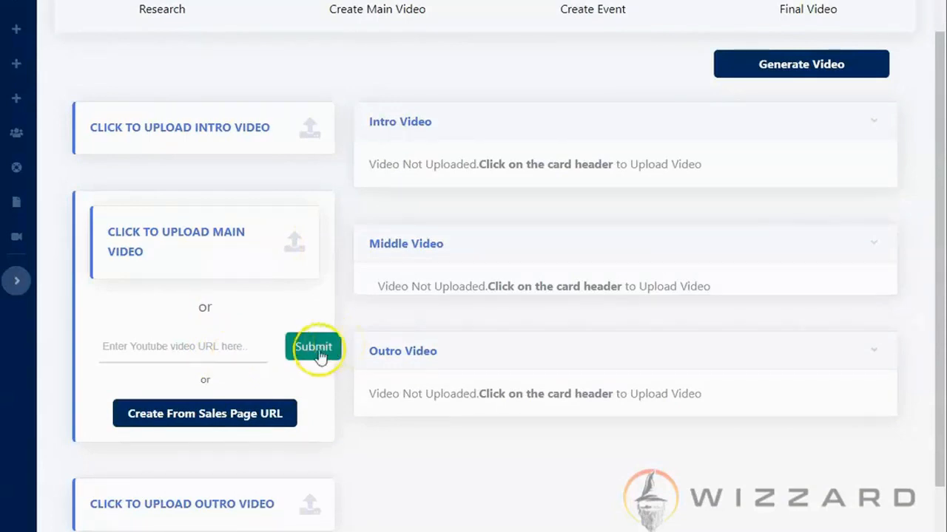
{"action": "left_click", "coordinate": [204, 414]}
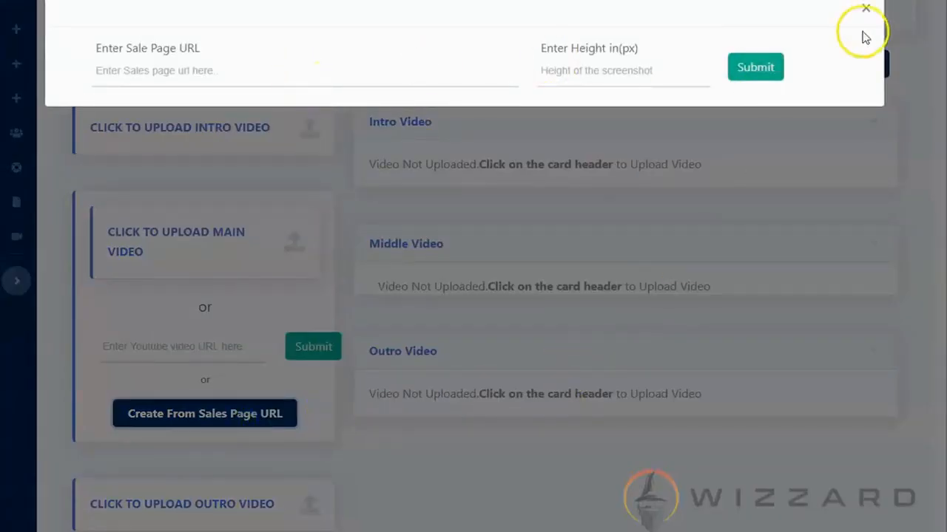
{"action": "left_click", "coordinate": [866, 9]}
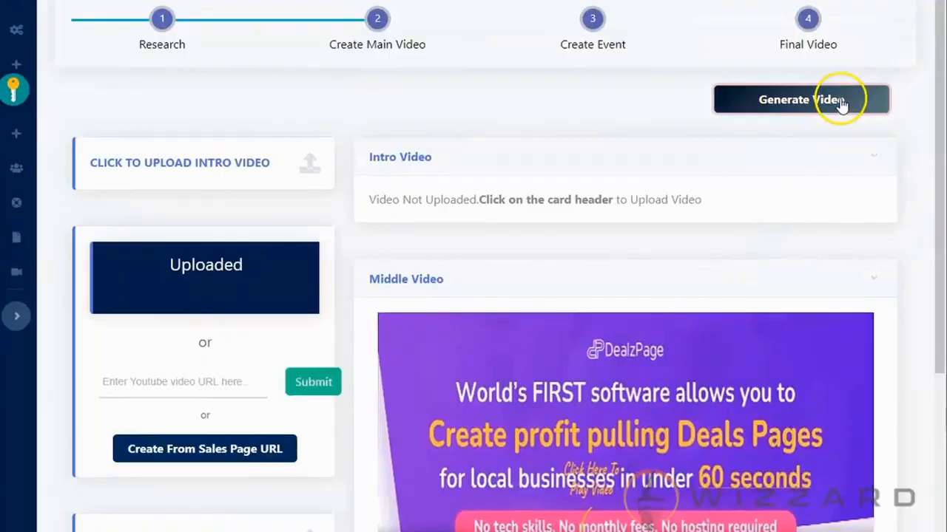
{"action": "left_click", "coordinate": [802, 99]}
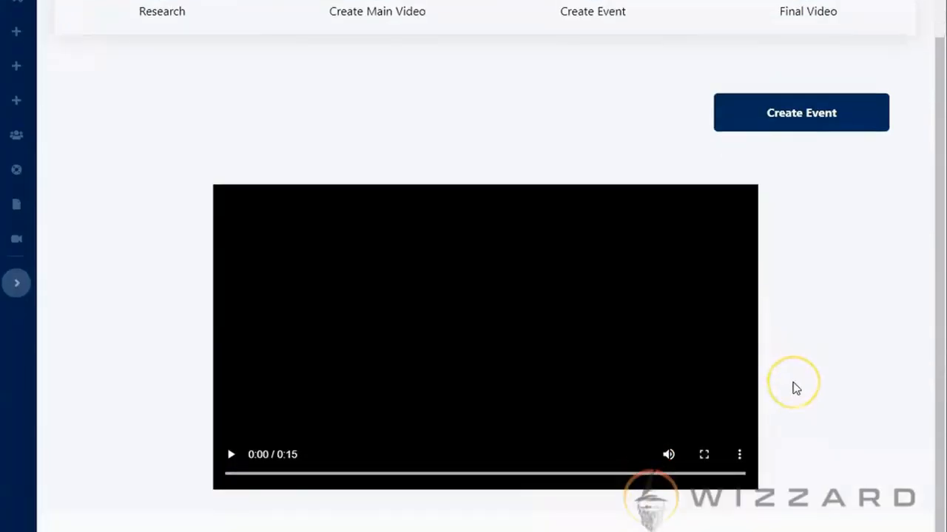
{"action": "mouse_move", "coordinate": [796, 387]}
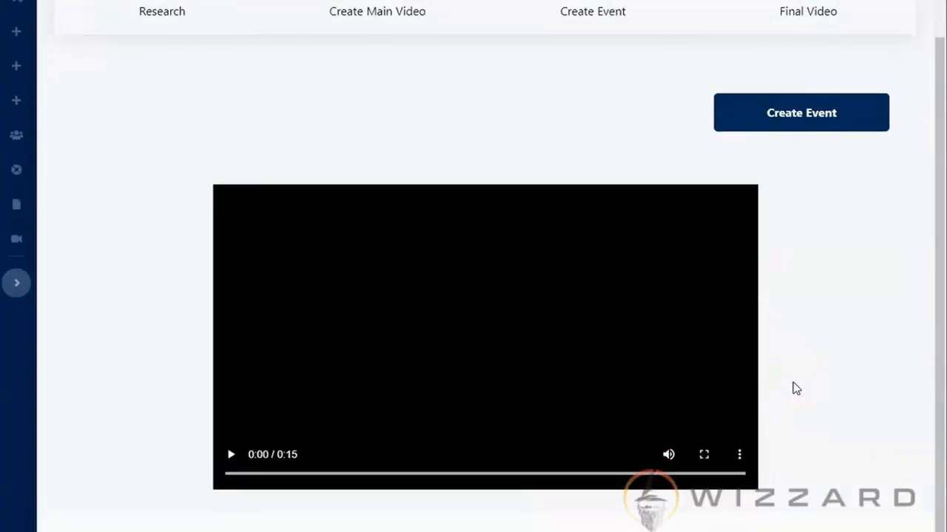
{"action": "mouse_move", "coordinate": [855, 133]}
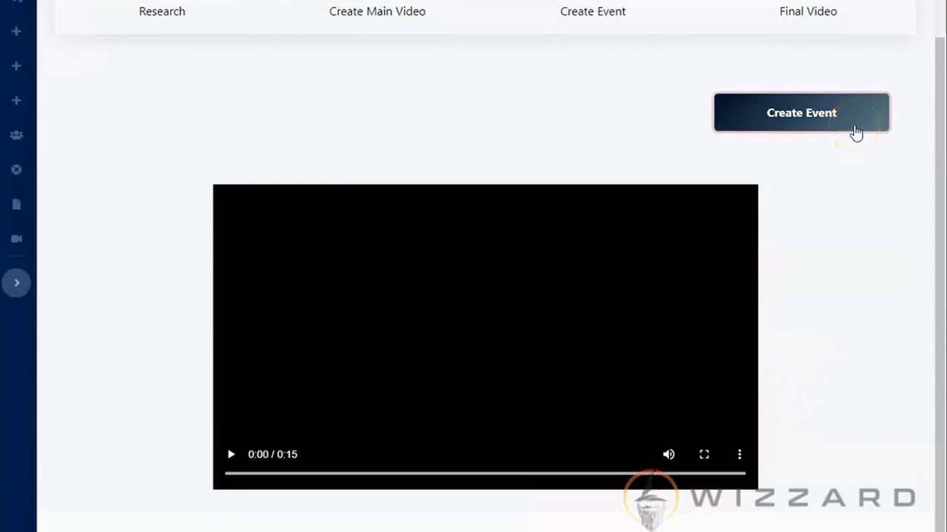
Create the cats event with its filled keyword, title and description, completing the overview campaign
{"action": "left_click", "coordinate": [802, 112]}
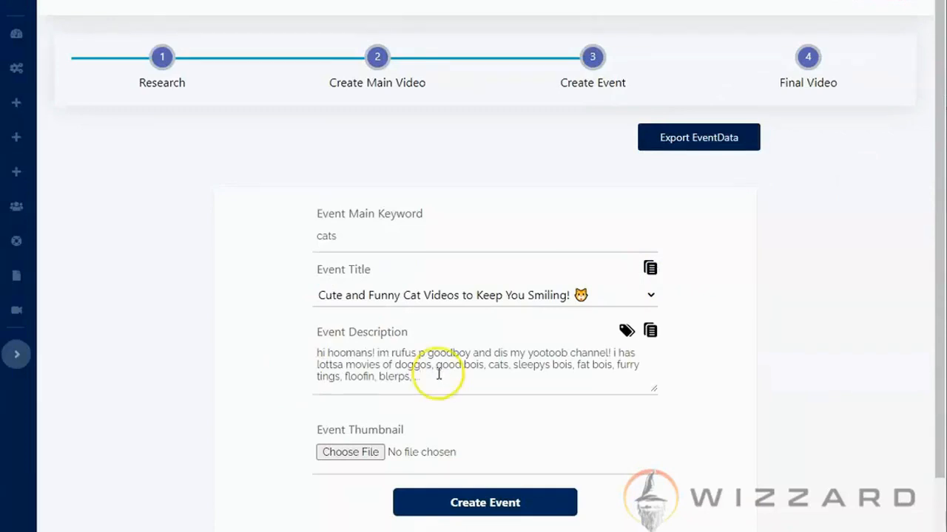
{"action": "left_click", "coordinate": [485, 503]}
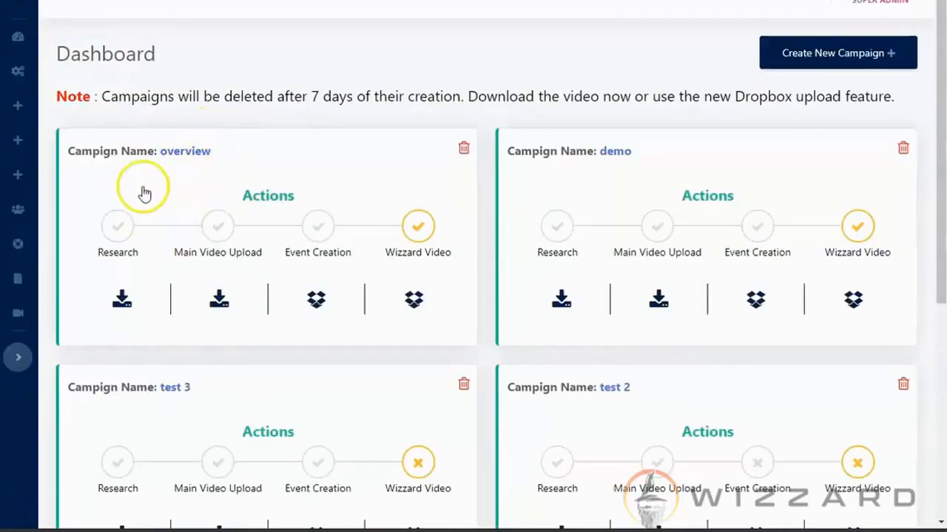
{"action": "mouse_move", "coordinate": [121, 299]}
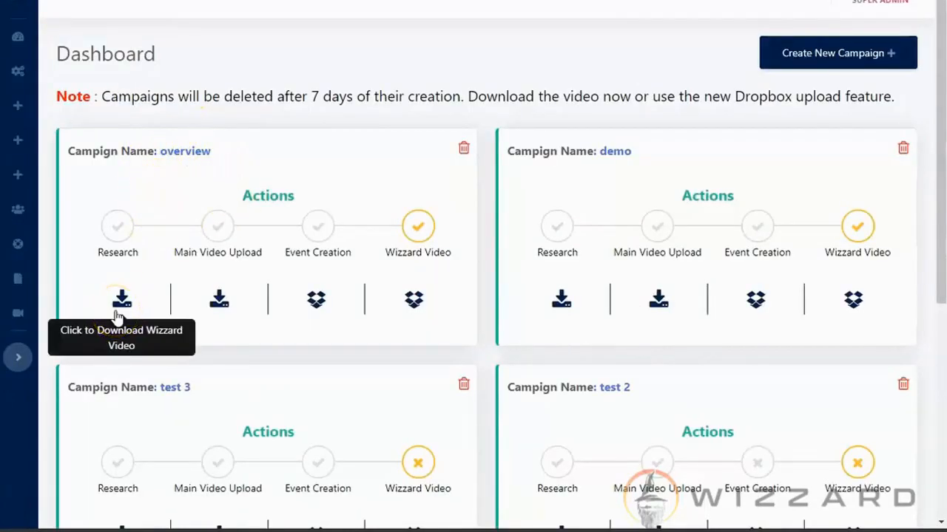
{"action": "mouse_move", "coordinate": [252, 304]}
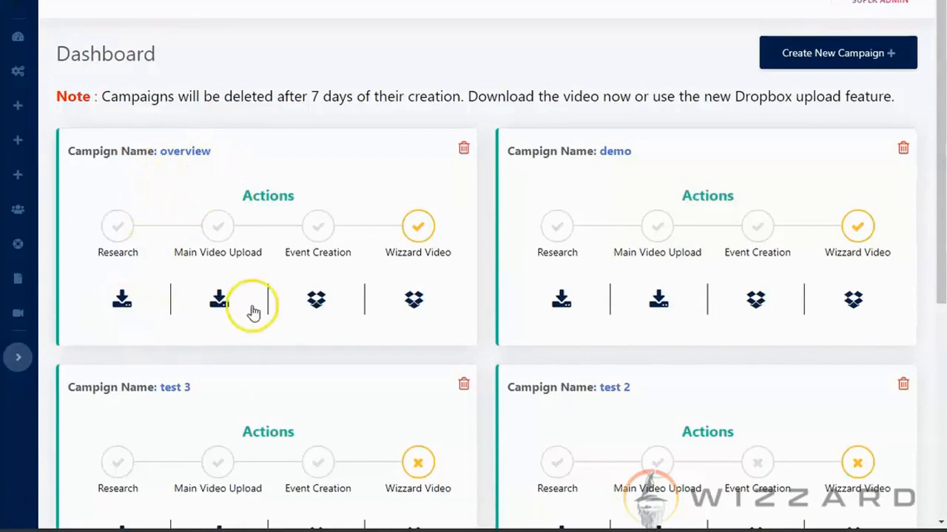
{"action": "mouse_move", "coordinate": [218, 299]}
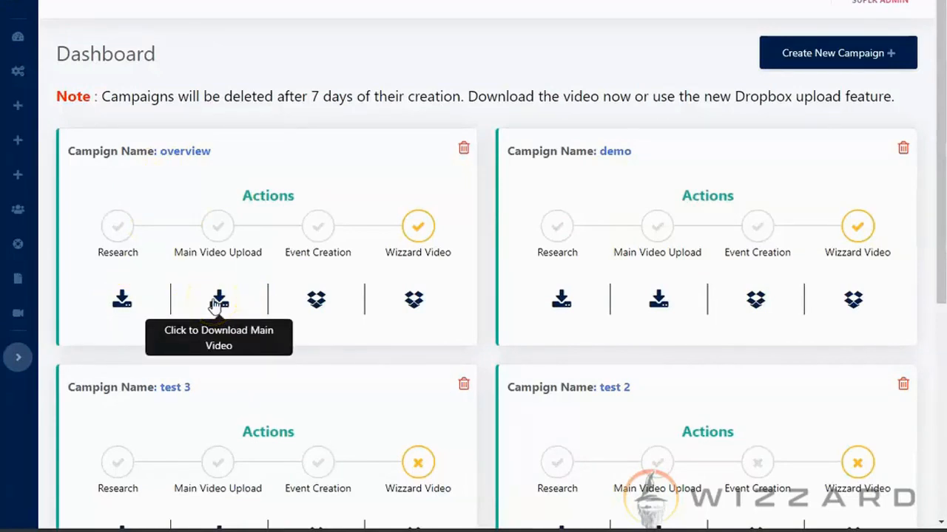
{"action": "mouse_move", "coordinate": [317, 299]}
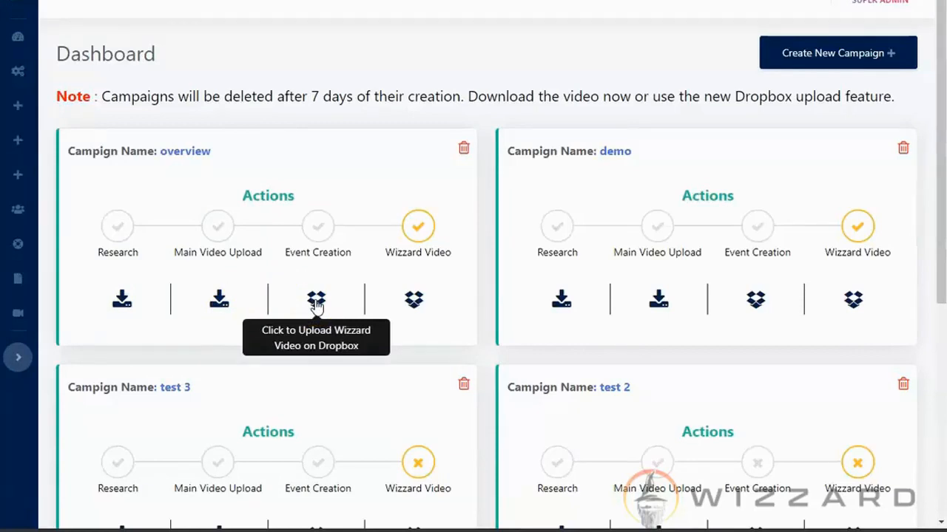
{"action": "mouse_move", "coordinate": [414, 299]}
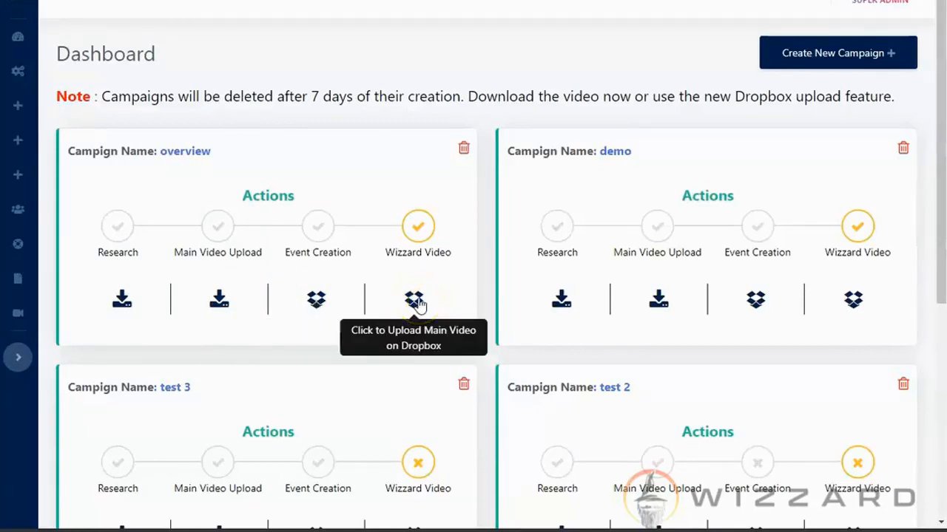
{"action": "mouse_move", "coordinate": [121, 299]}
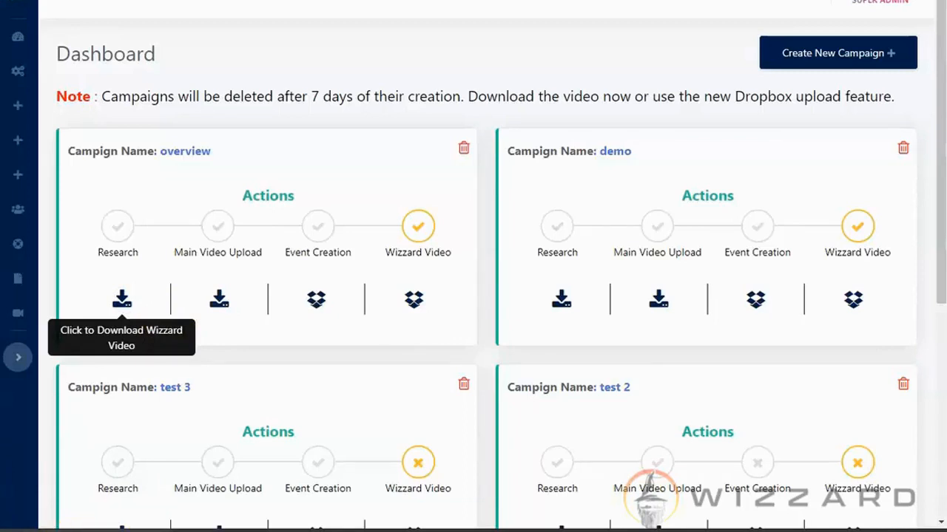
{"action": "mouse_move", "coordinate": [512, 379]}
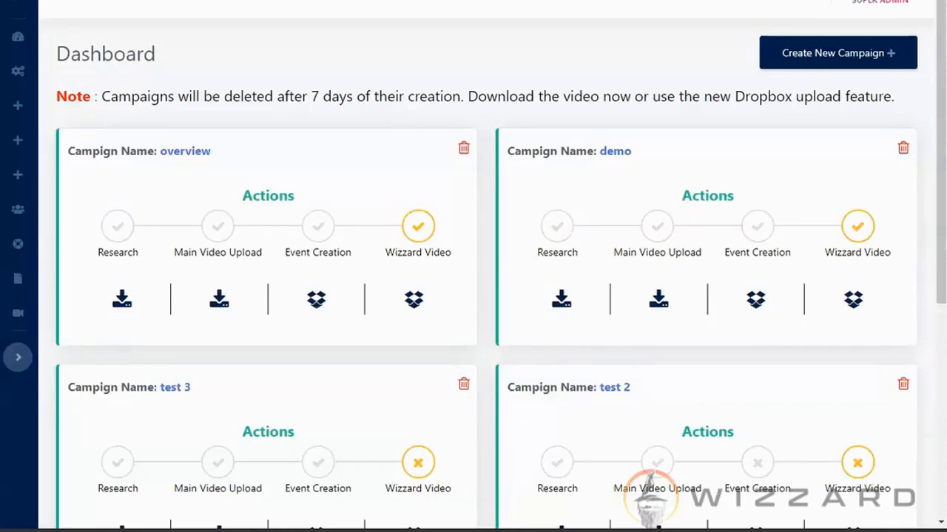
{"action": "mouse_move", "coordinate": [560, 298]}
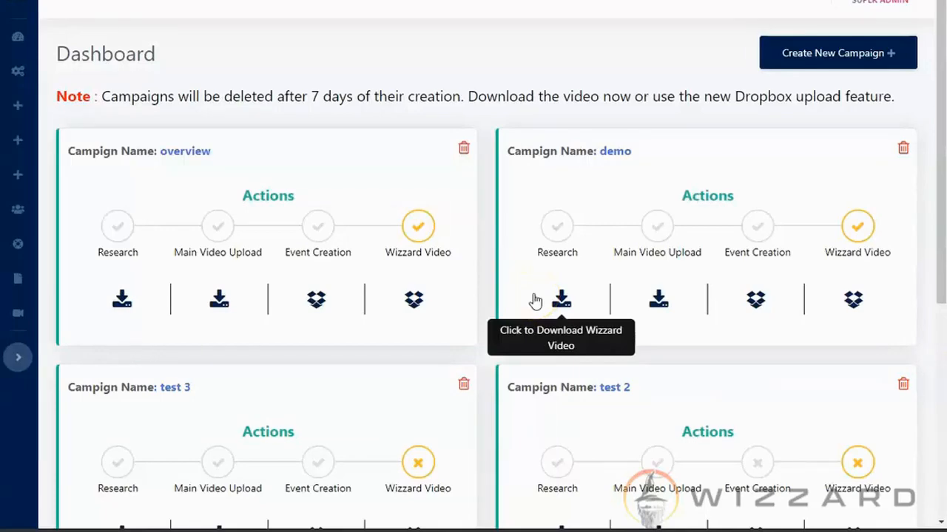